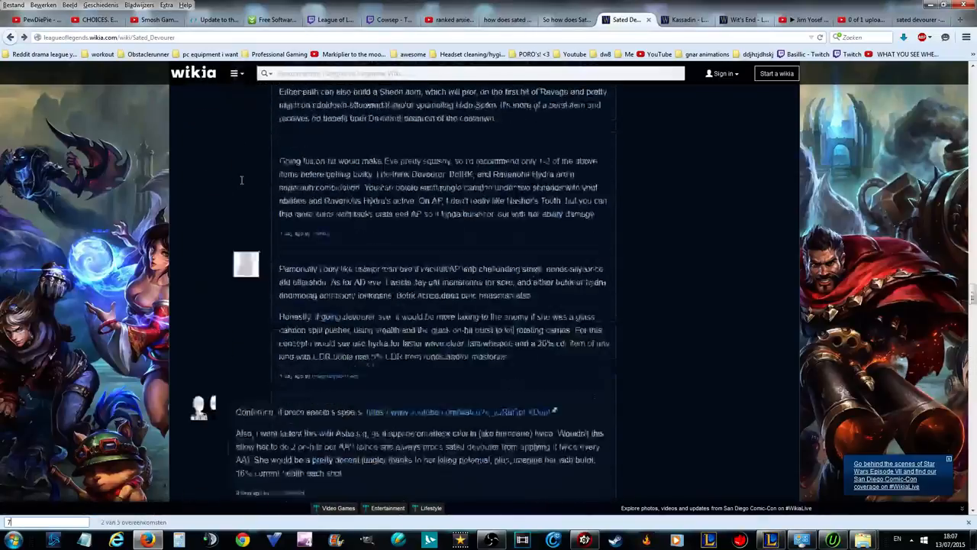
# - Scroll the Sated Devourer comment threads to the start of the 88-comment section
pyautogui.scroll(-3)
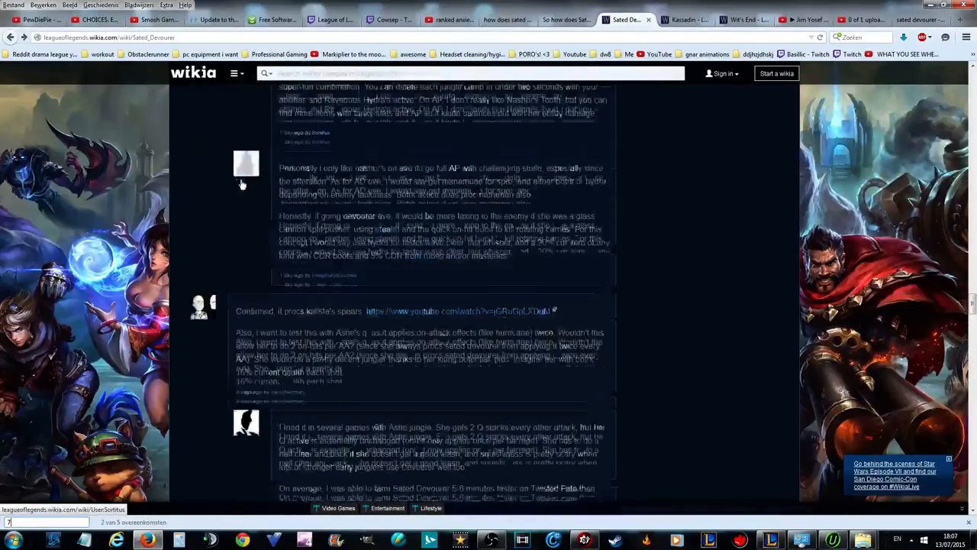
pyautogui.scroll(-3)
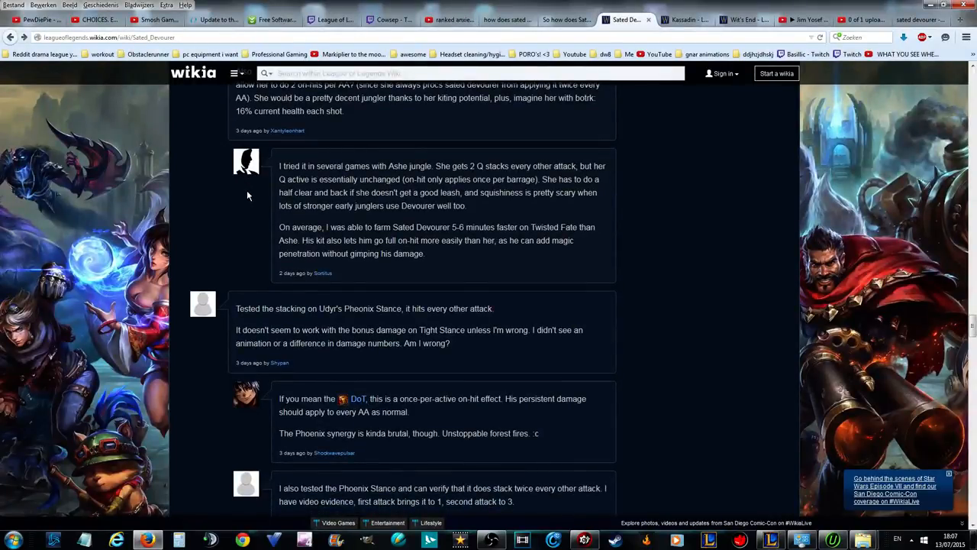
pyautogui.scroll(-3)
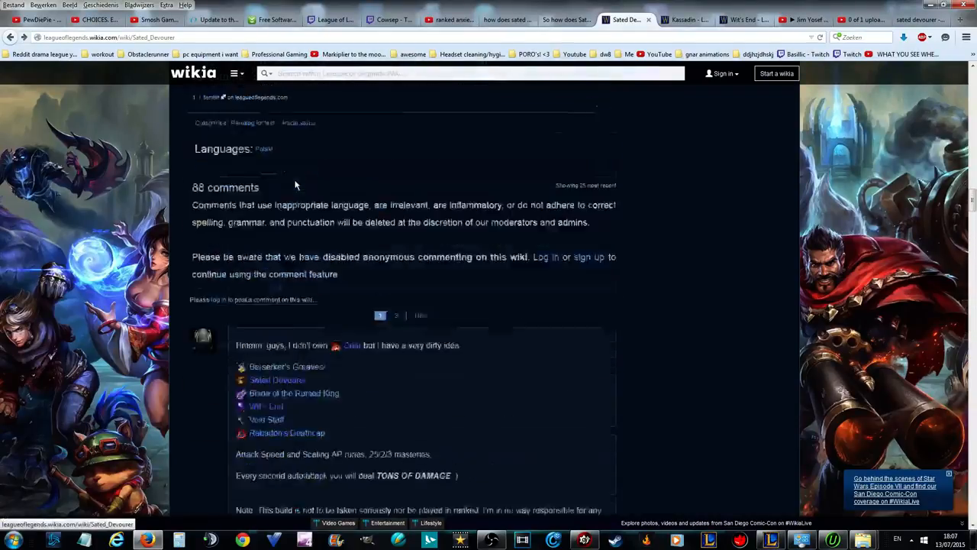
pyautogui.scroll(3)
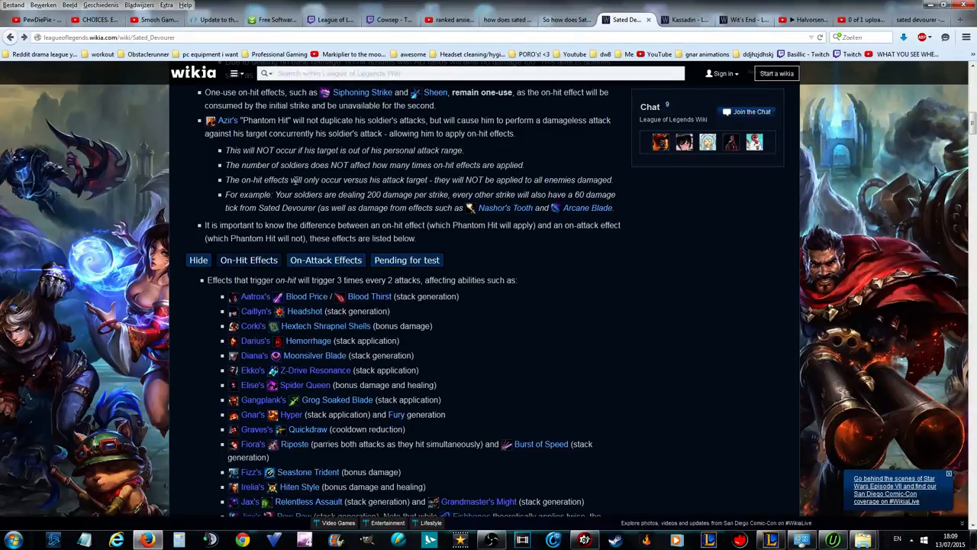
pyautogui.scroll(-3)
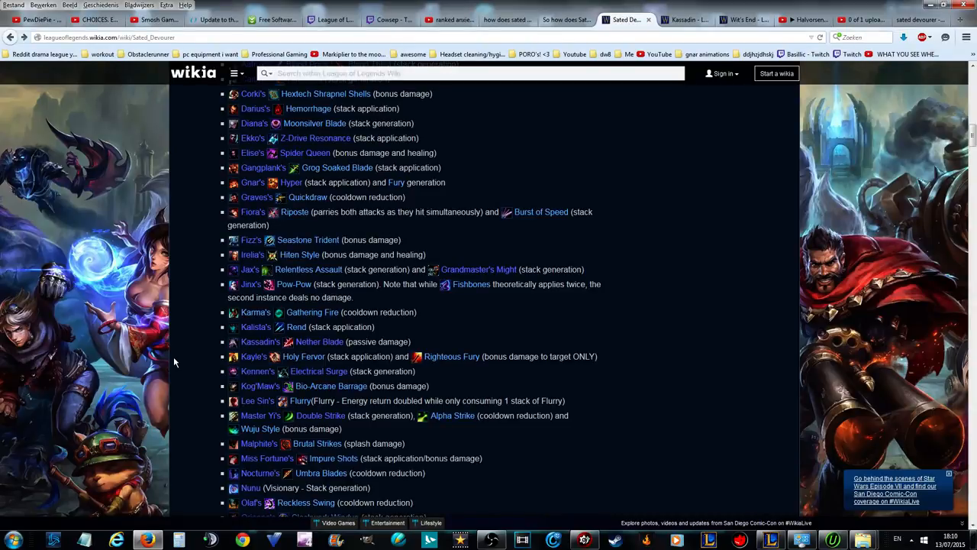
pyautogui.scroll(-3)
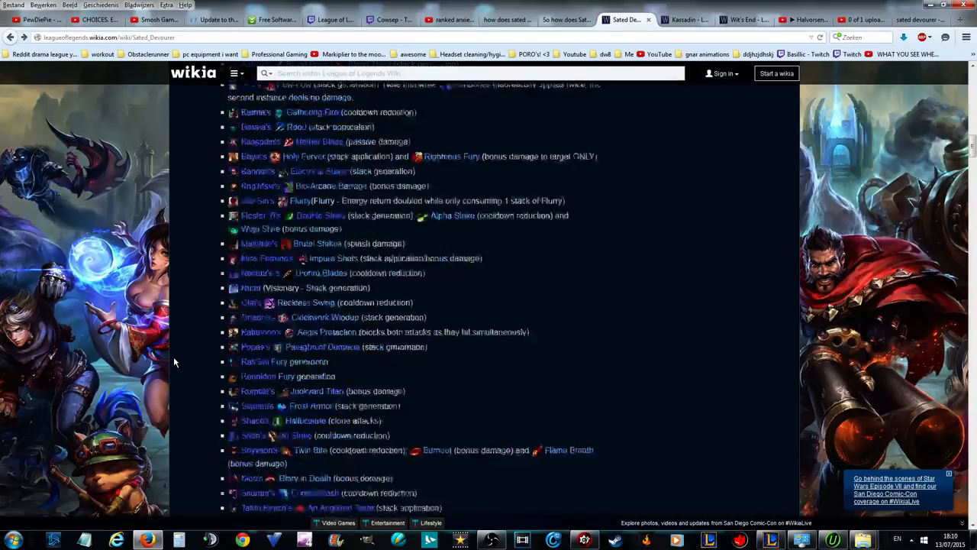
pyautogui.scroll(-3)
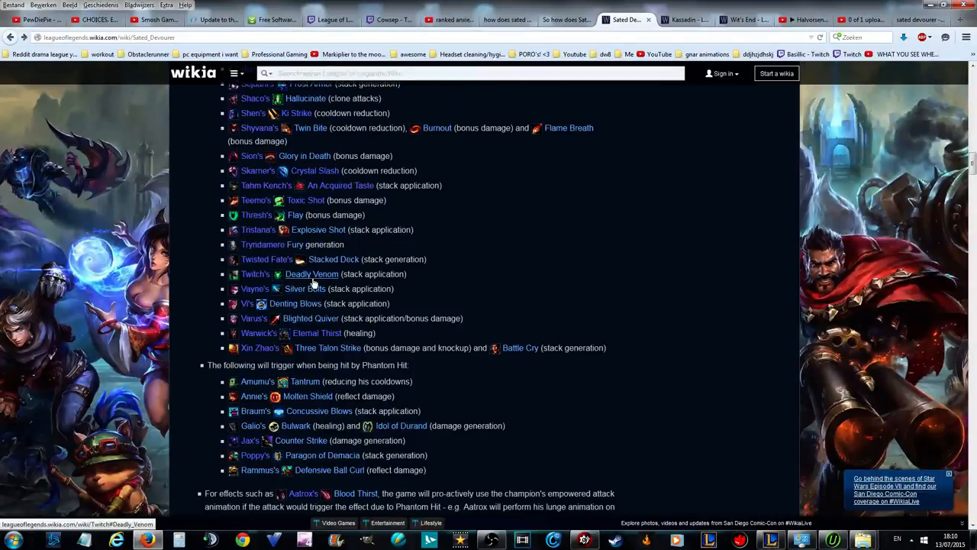
pyautogui.moveTo(311, 273)
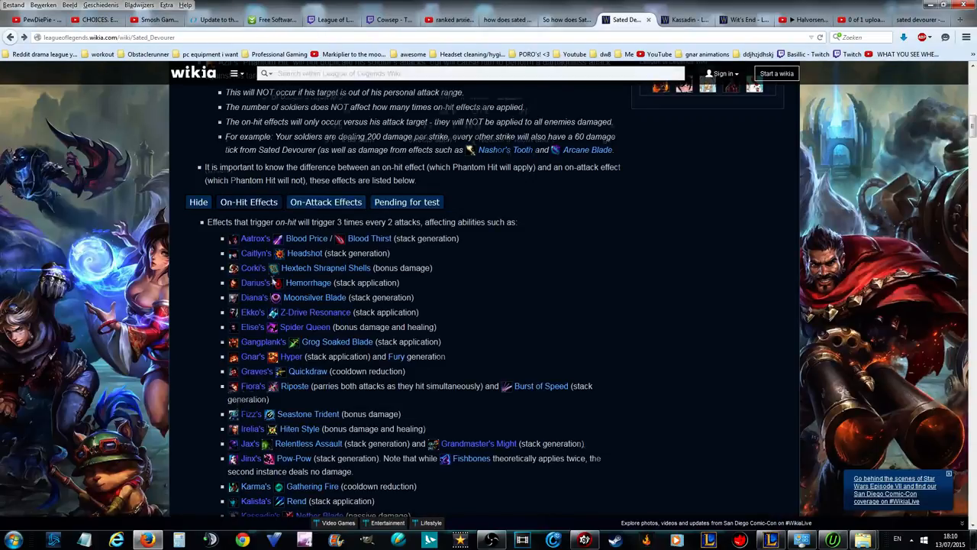
# - Scroll the On-Hit Effects list until the Jinx through Skarner entries show
pyautogui.scroll(-3)
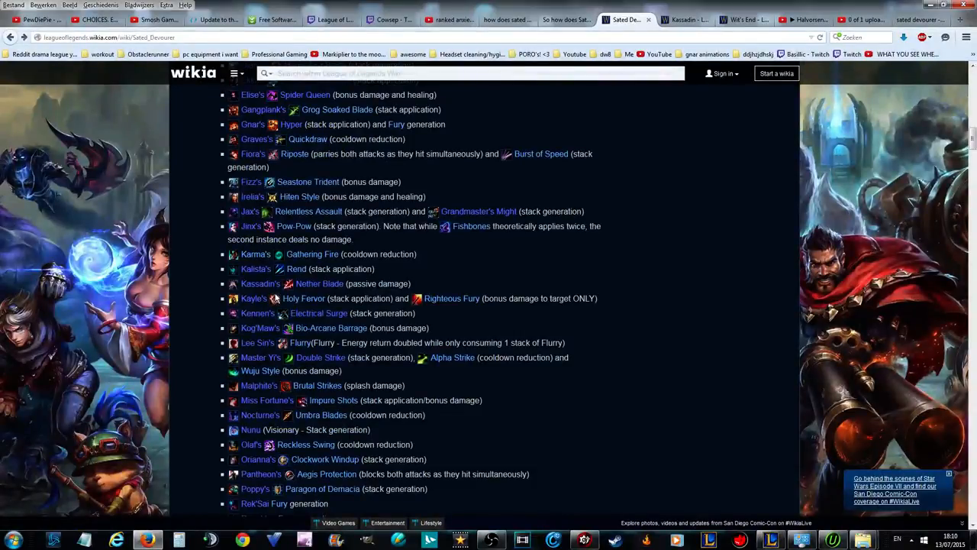
pyautogui.scroll(-3)
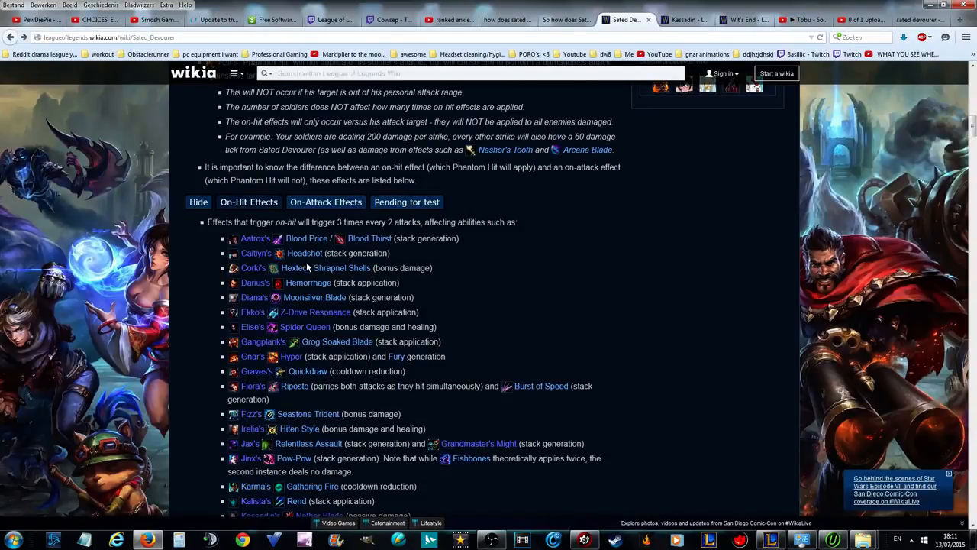
pyautogui.moveTo(309, 282)
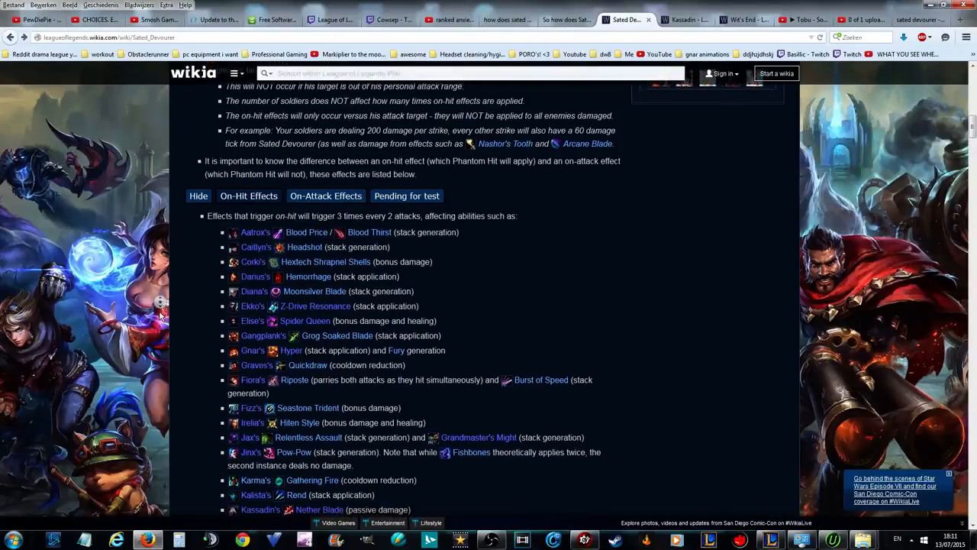
pyautogui.scroll(-3)
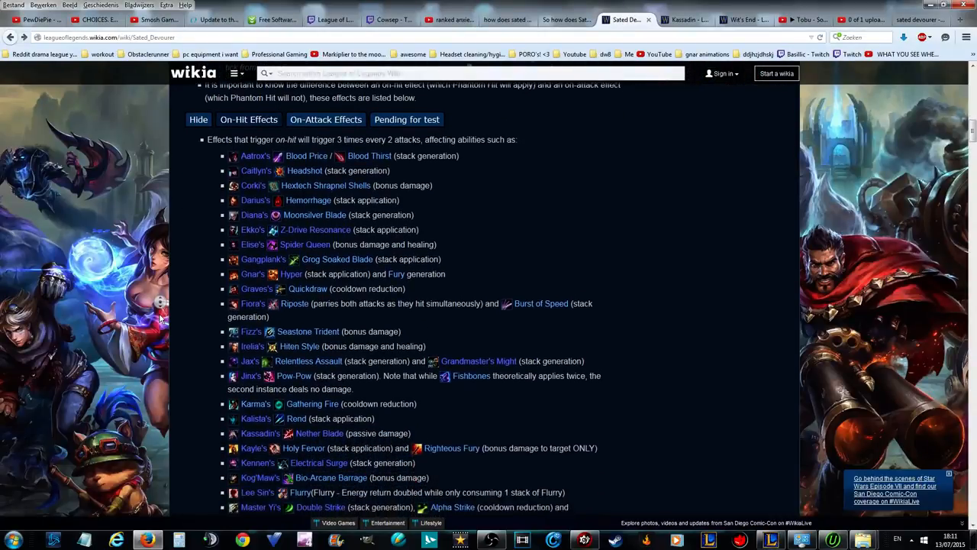
pyautogui.scroll(-3)
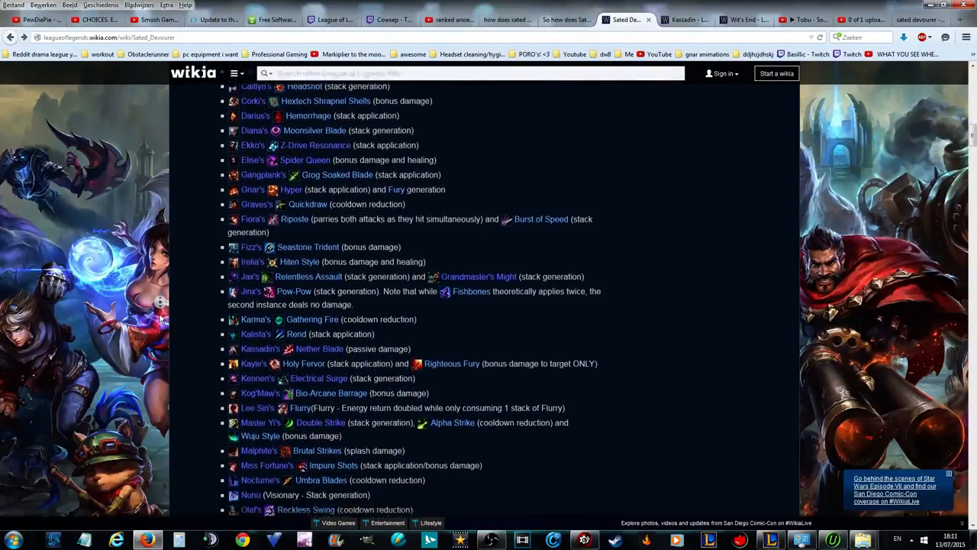
pyautogui.scroll(-3)
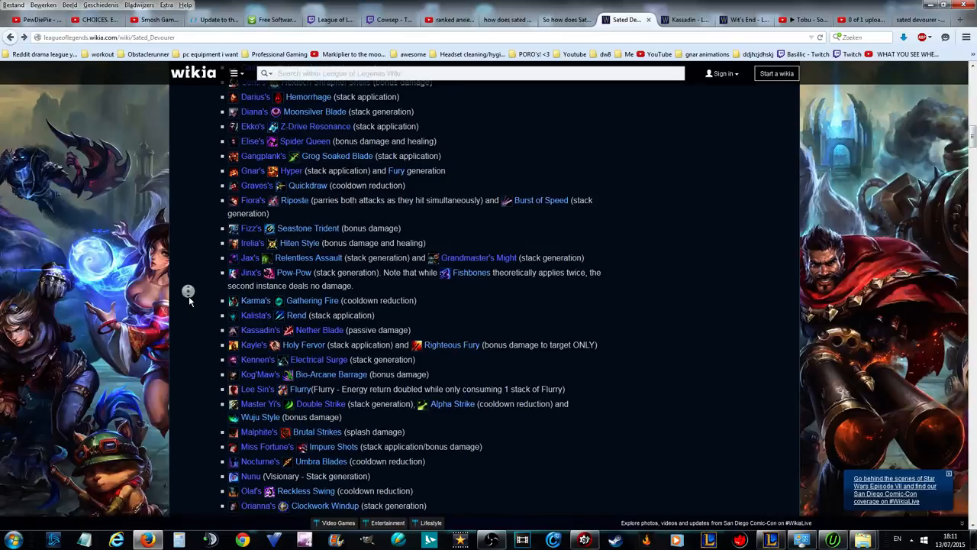
pyautogui.scroll(-3)
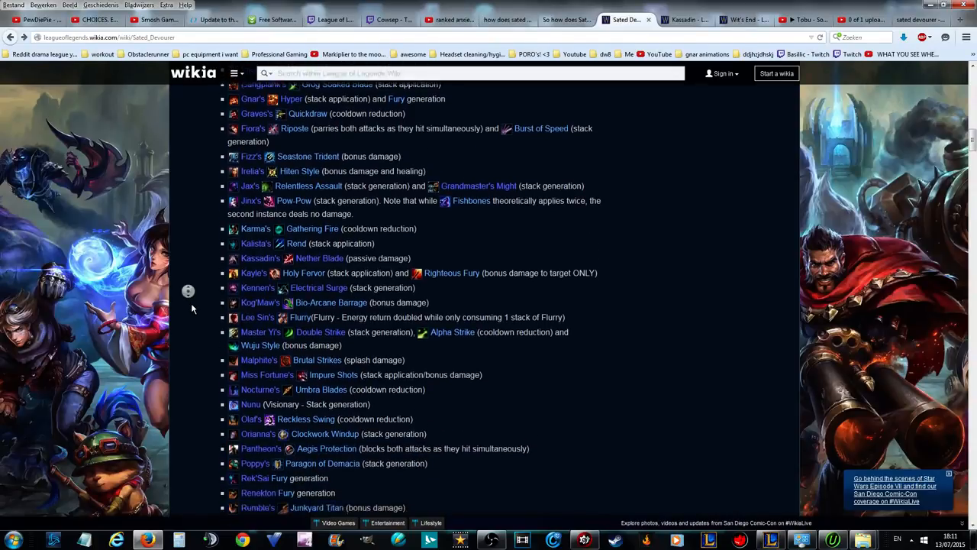
pyautogui.scroll(-3)
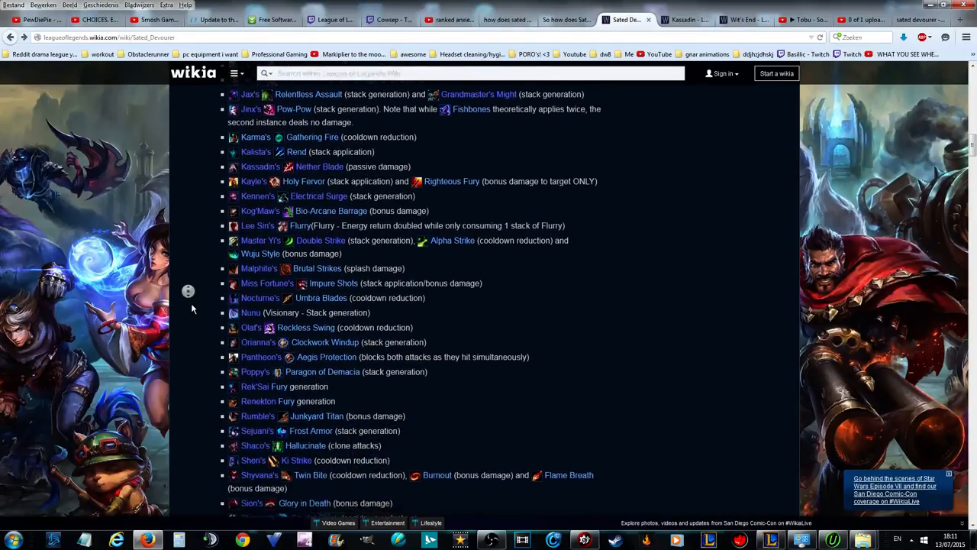
pyautogui.scroll(-3)
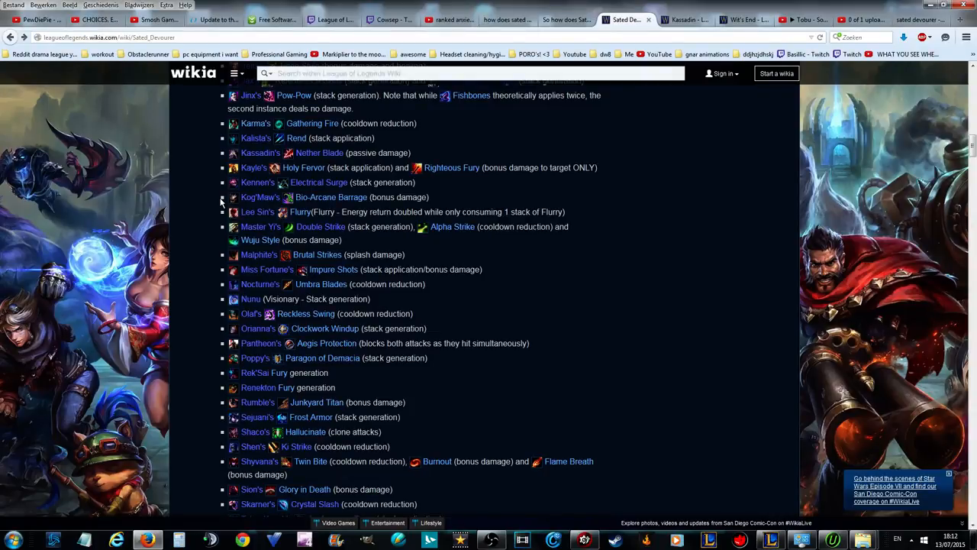
pyautogui.scroll(-3)
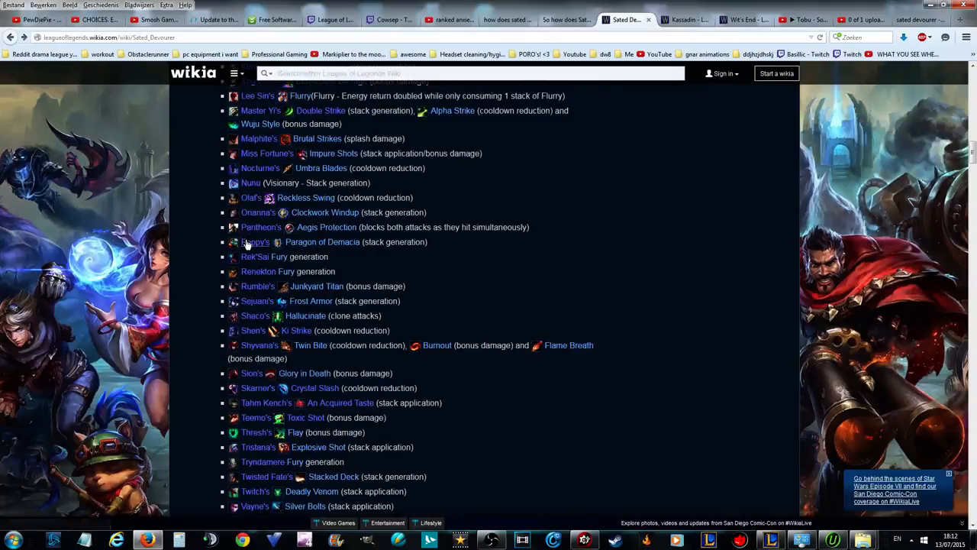
pyautogui.scroll(-3)
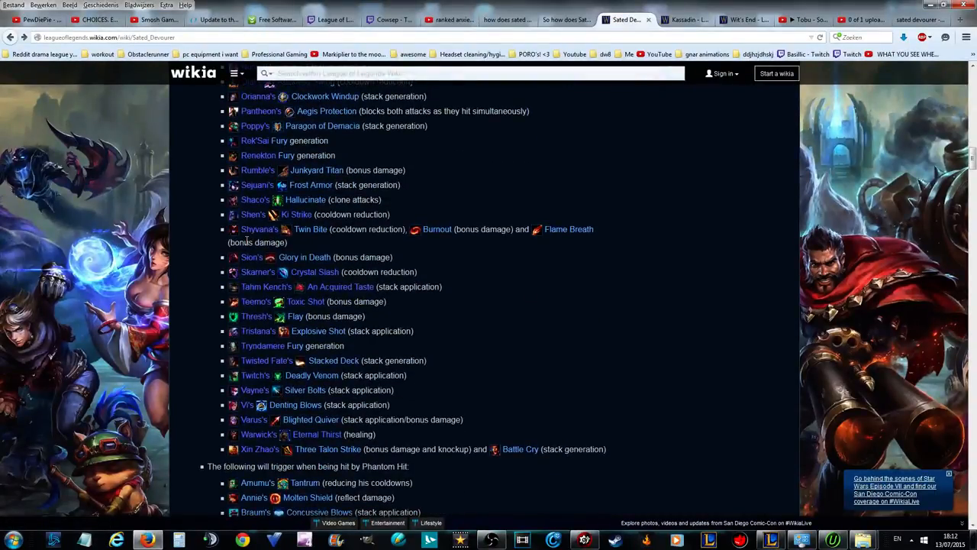
pyautogui.scroll(-3)
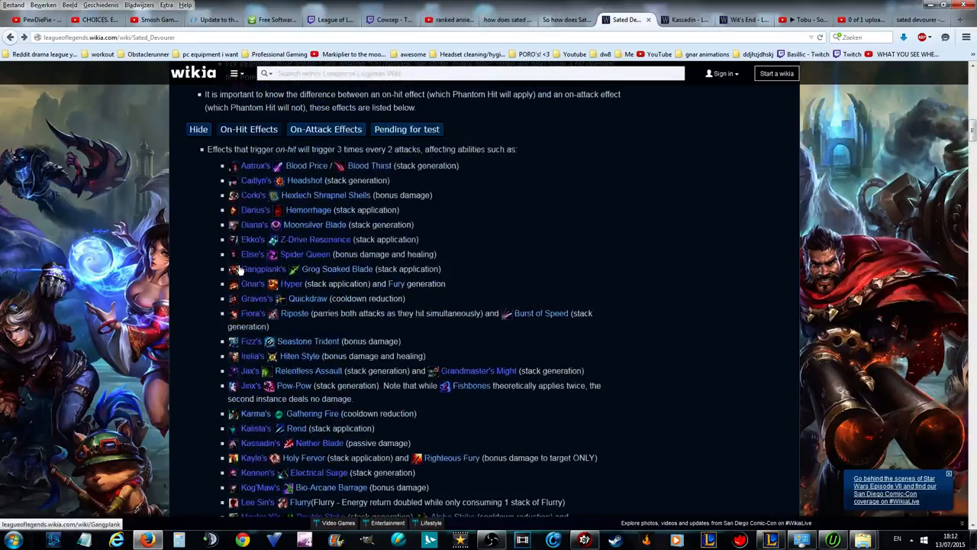
pyautogui.moveTo(263, 269)
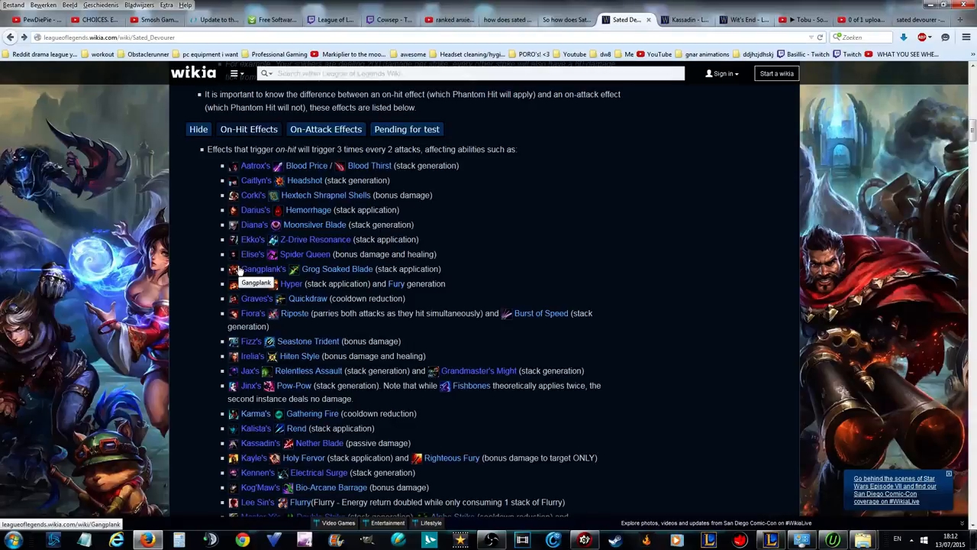
pyautogui.moveTo(203, 166)
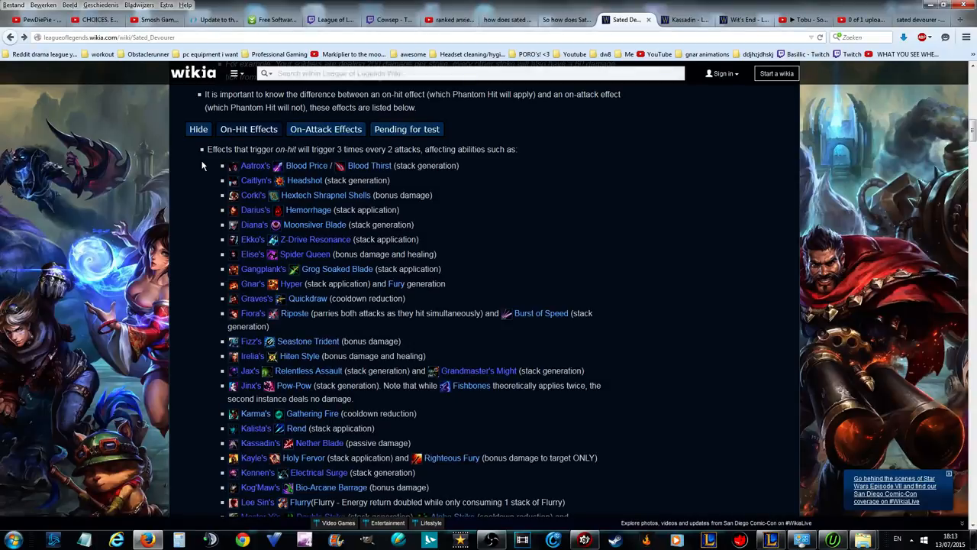
pyautogui.scroll(-3)
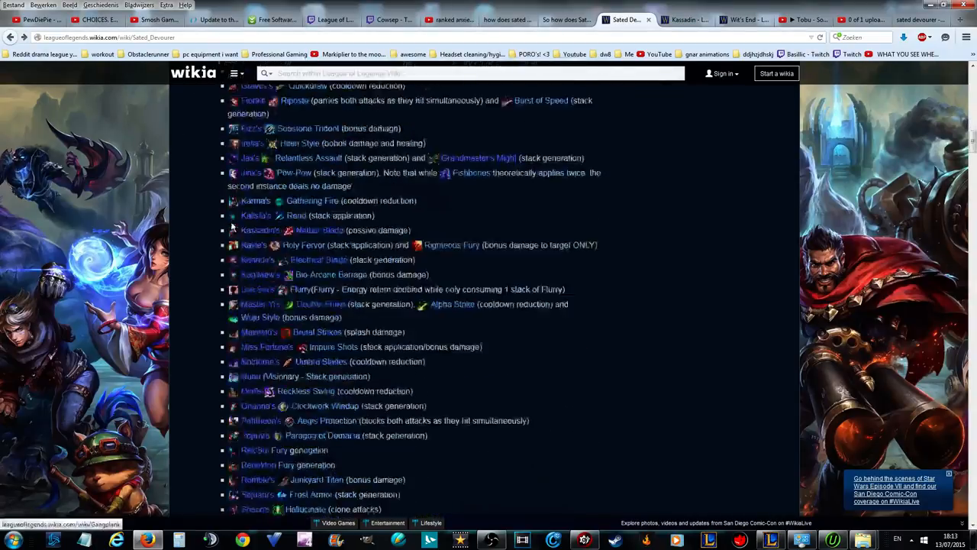
pyautogui.scroll(-3)
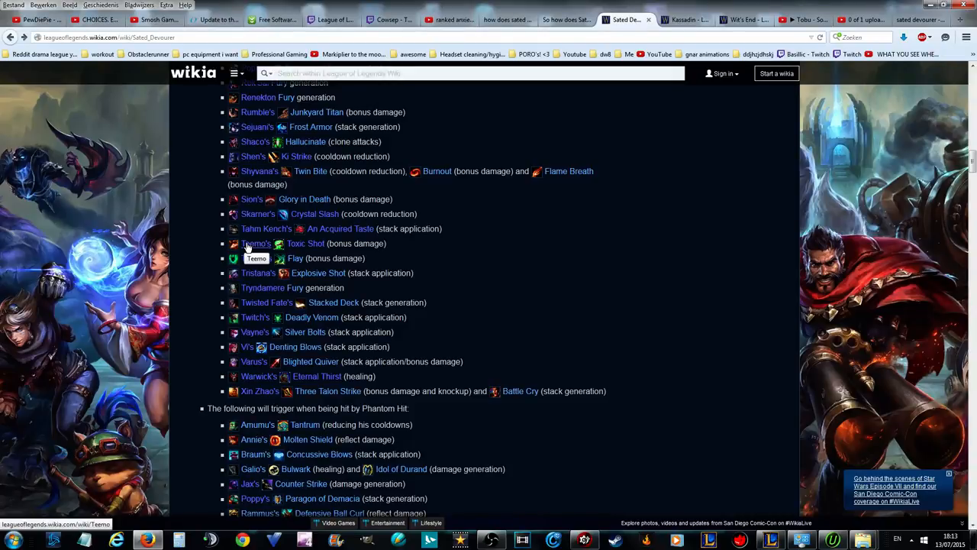
pyautogui.moveTo(257, 258)
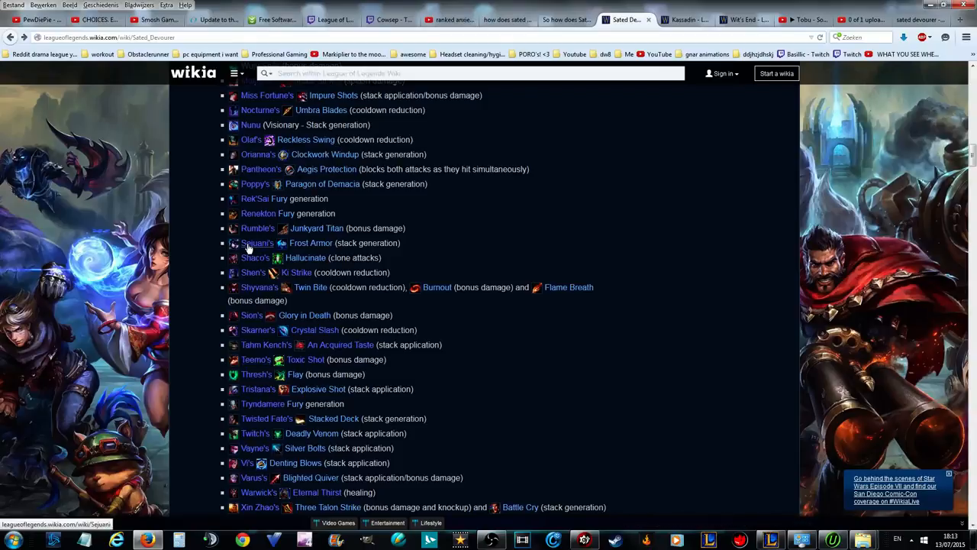
pyautogui.moveTo(204, 265)
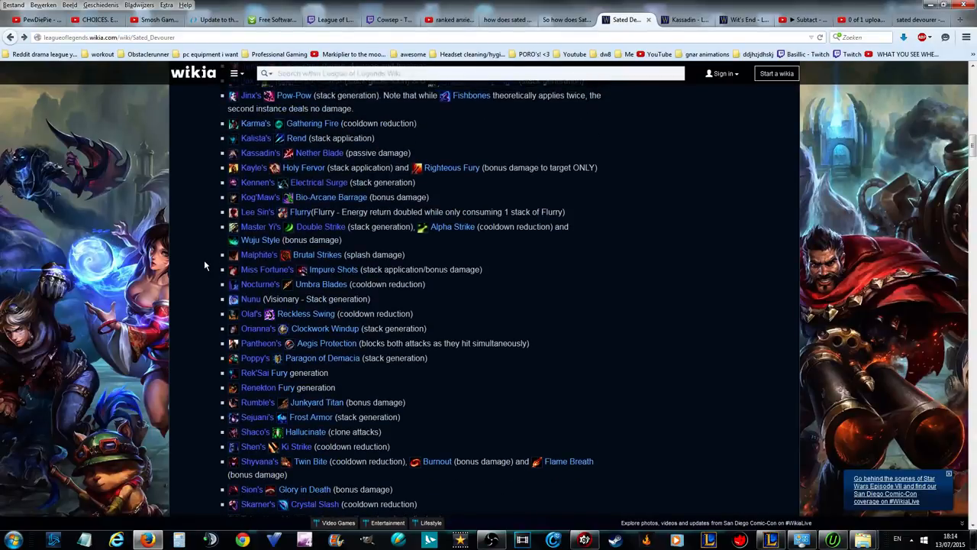
pyautogui.scroll(3)
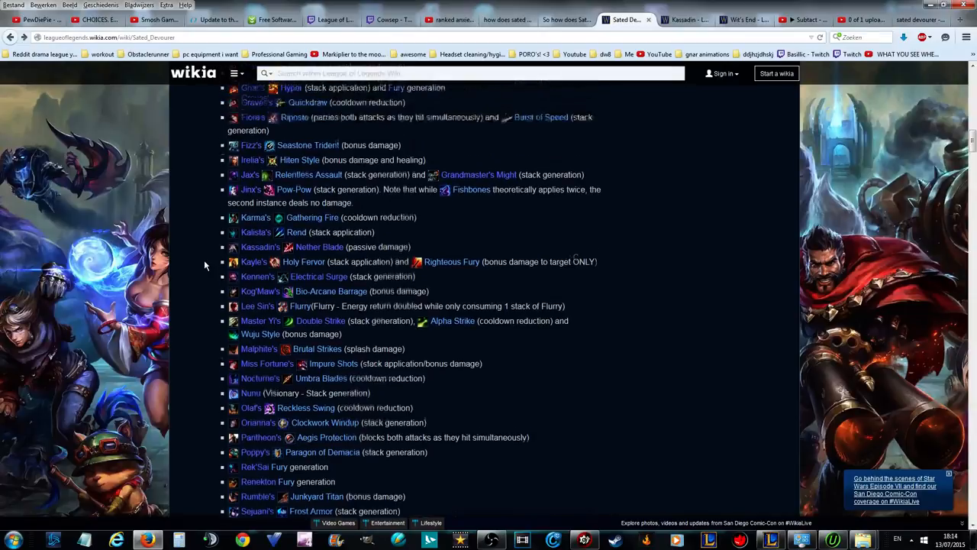
pyautogui.scroll(-3)
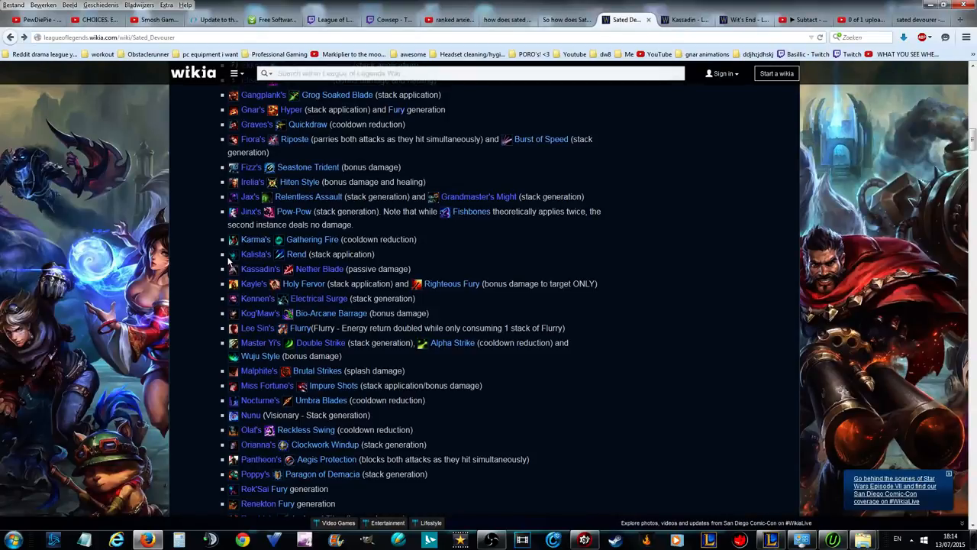
pyautogui.scroll(3)
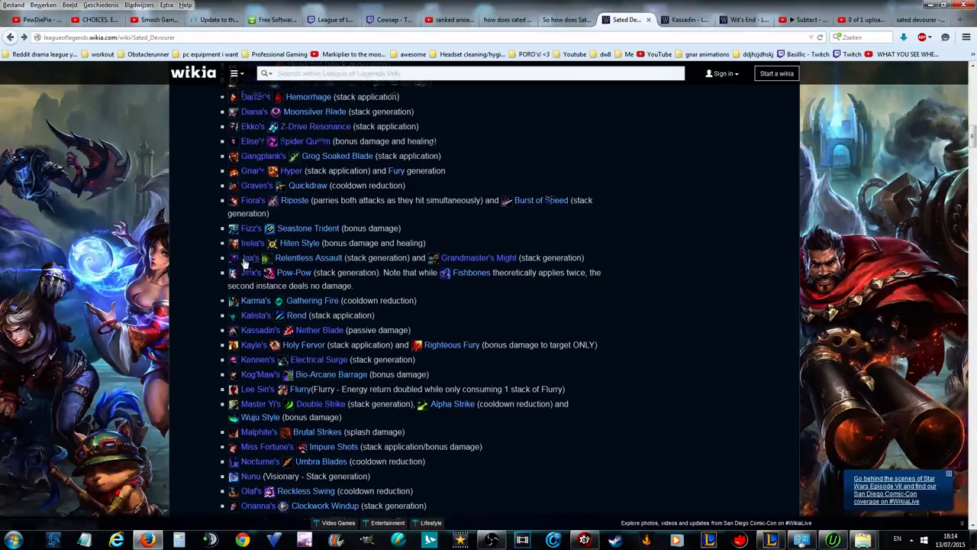
pyautogui.scroll(3)
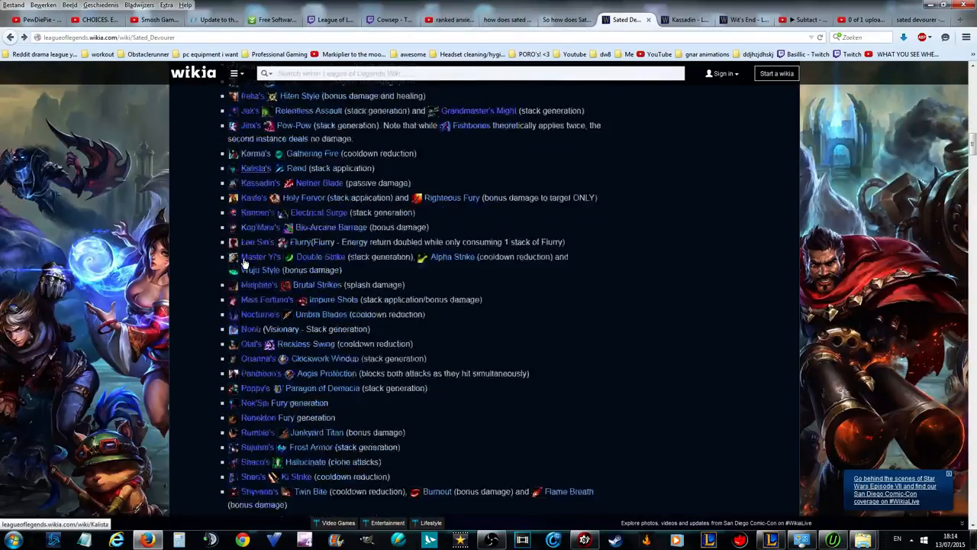
pyautogui.scroll(-3)
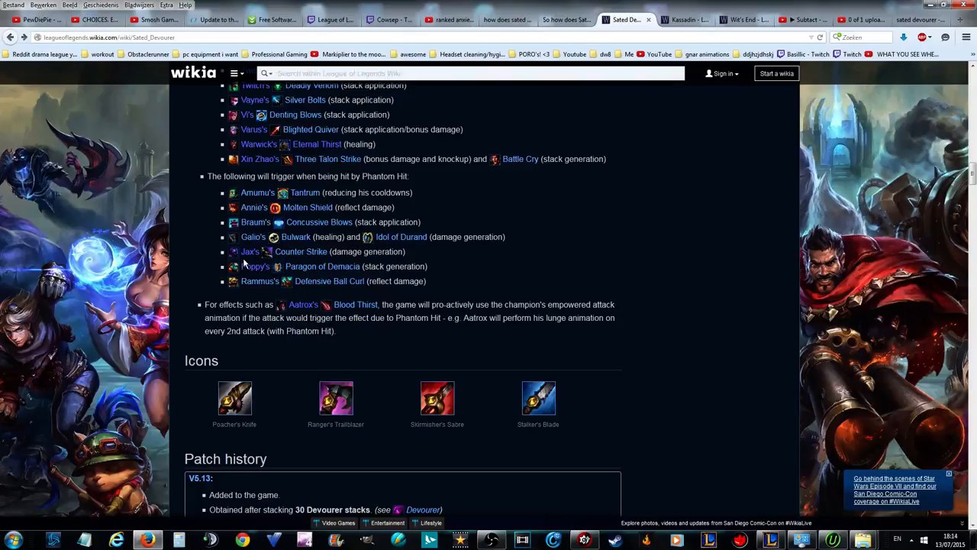
pyautogui.scroll(-3)
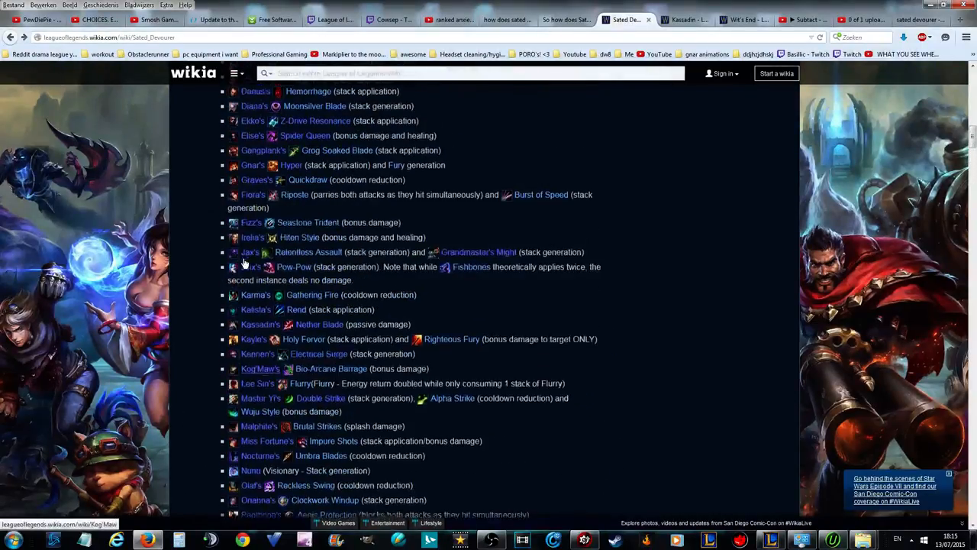
pyautogui.scroll(3)
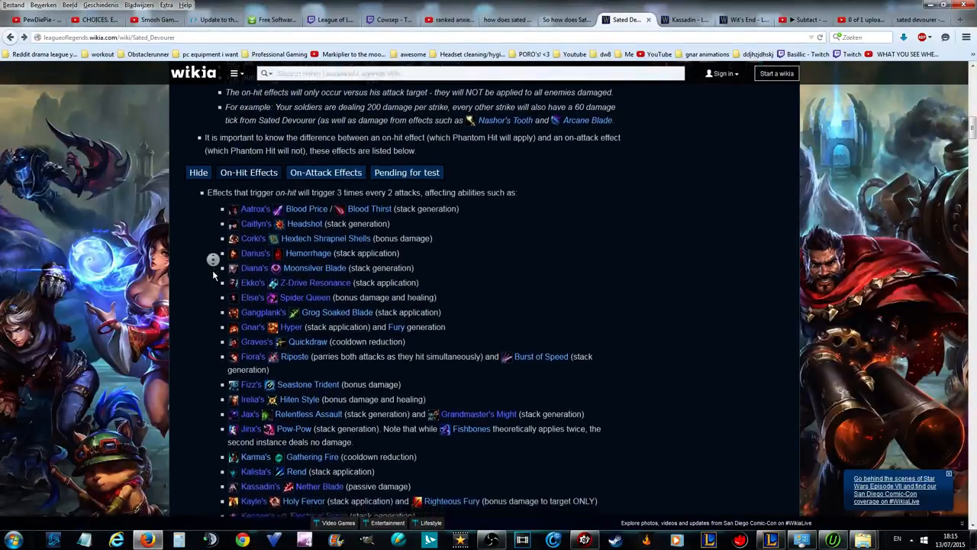
pyautogui.scroll(-3)
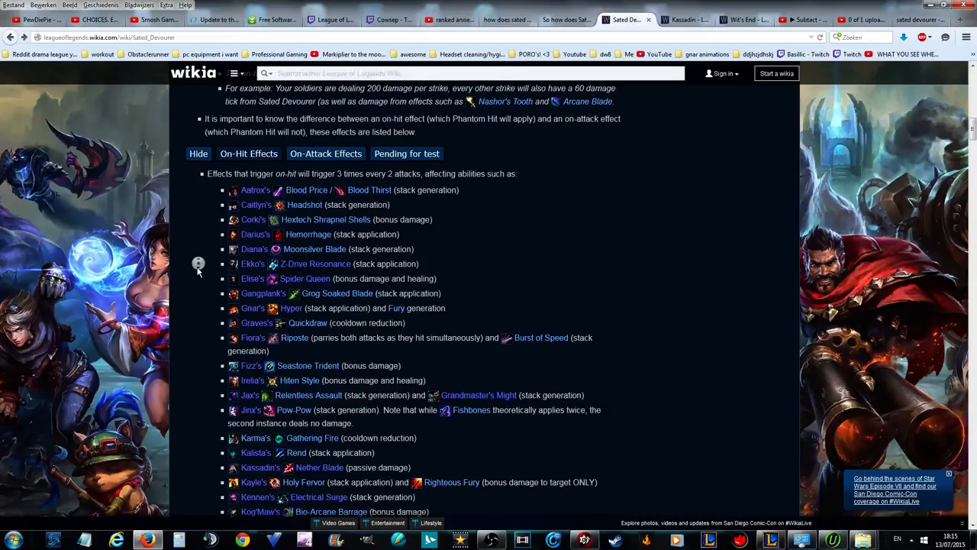
pyautogui.scroll(-3)
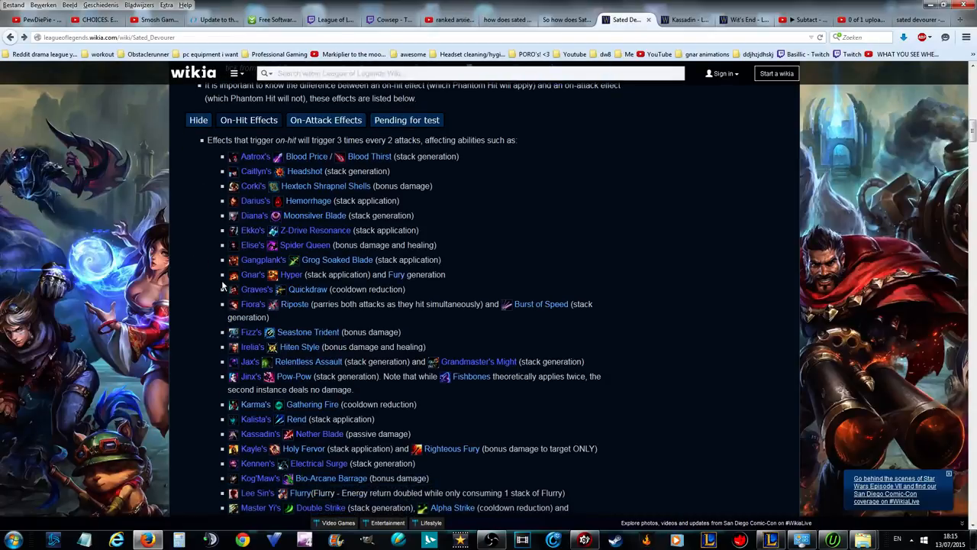
pyautogui.moveTo(254, 274)
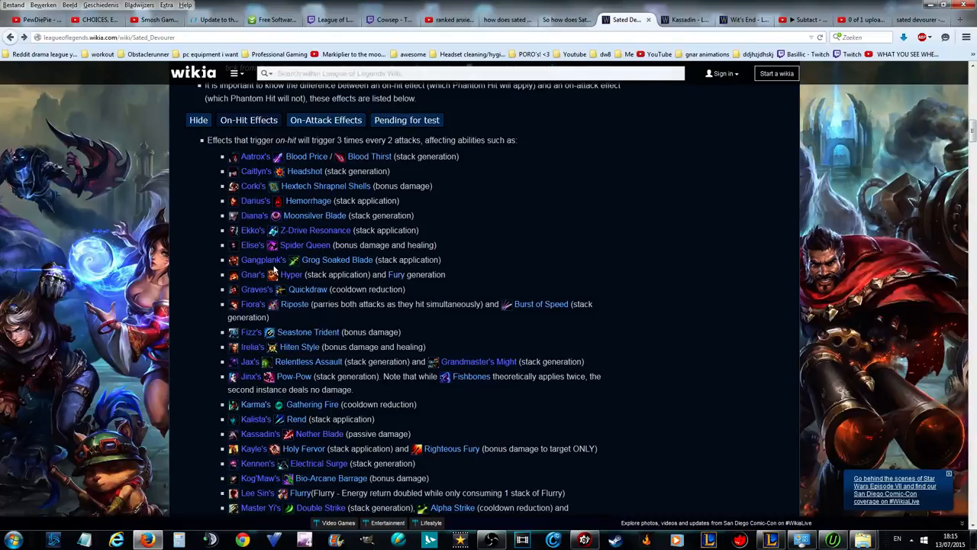
pyautogui.moveTo(278, 270)
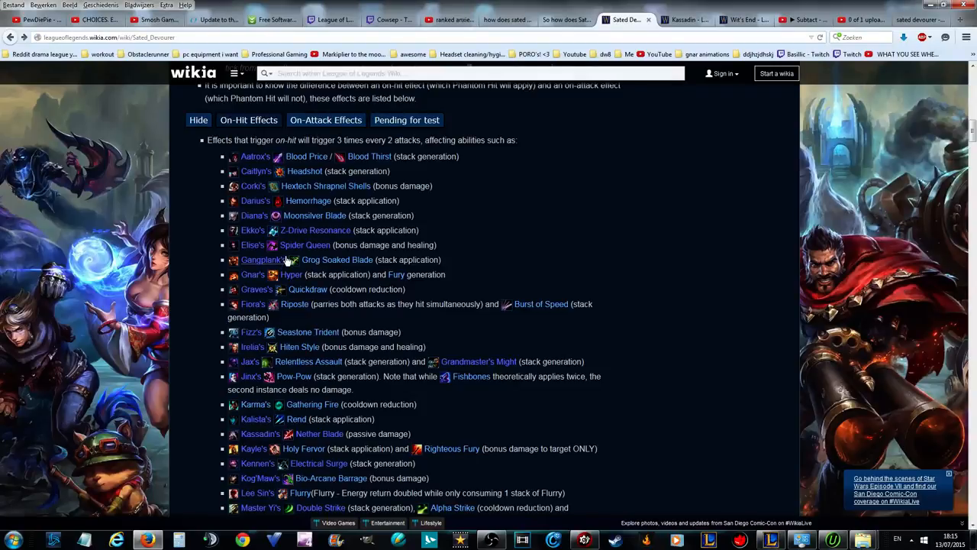
pyautogui.moveTo(261, 259)
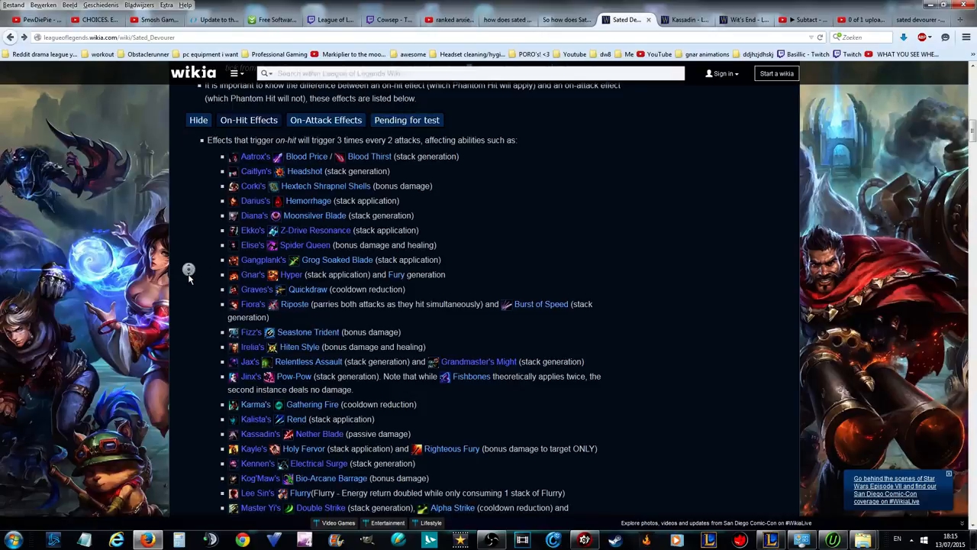
pyautogui.scroll(-3)
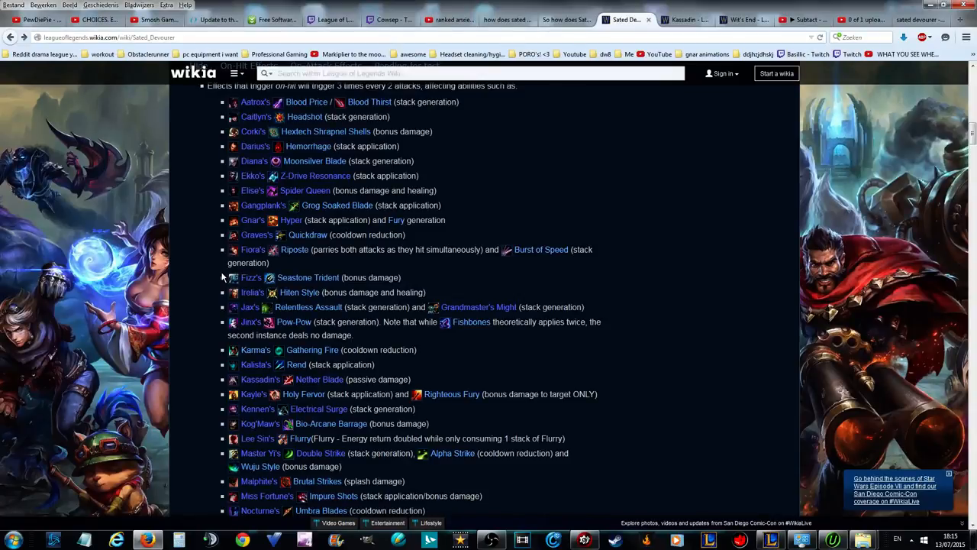
pyautogui.moveTo(225, 276)
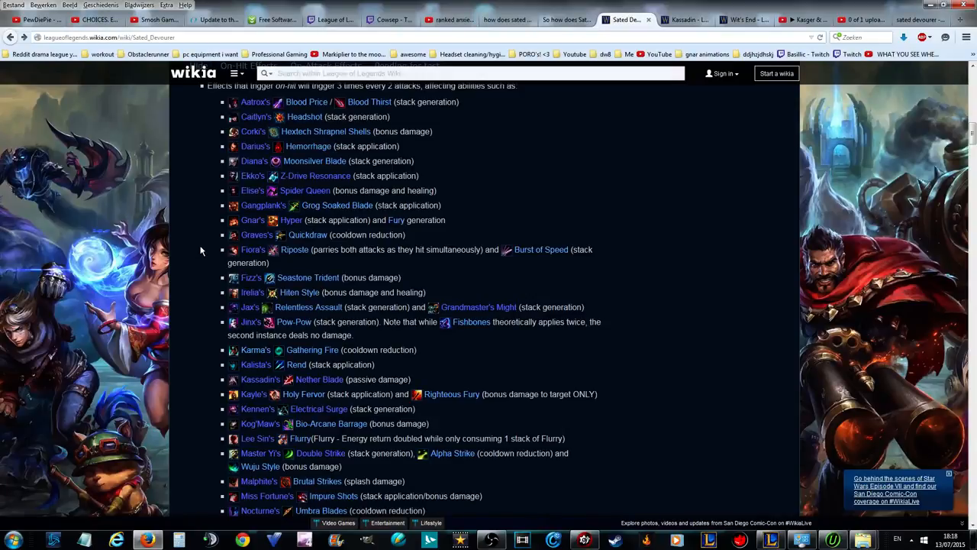
# - Read the on-hit champion list from Jinx down through Sion and Skarner
pyautogui.scroll(-3)
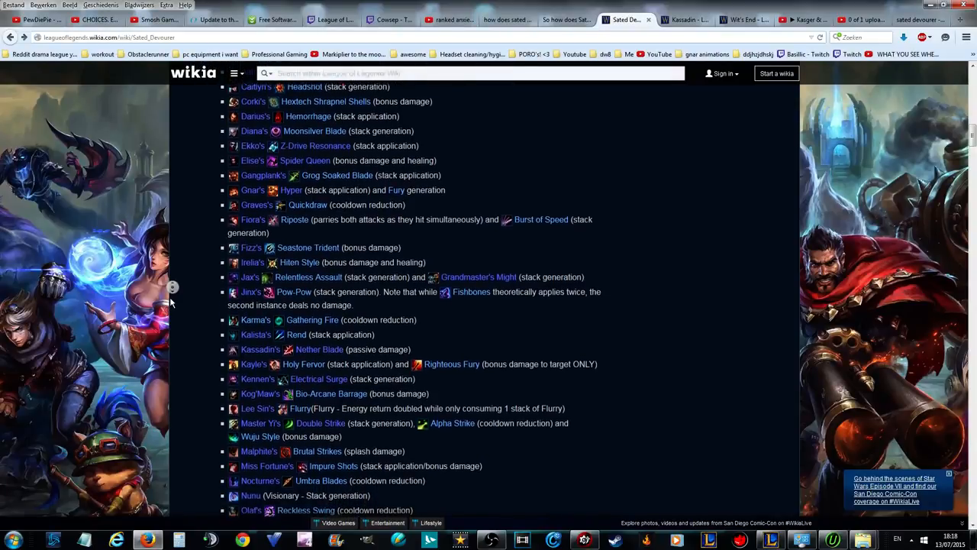
pyautogui.scroll(-3)
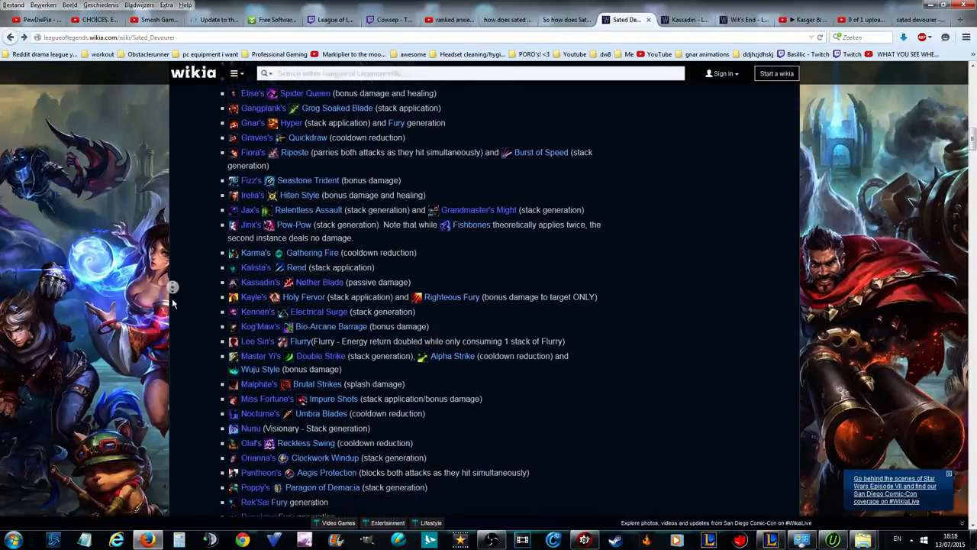
pyautogui.scroll(-3)
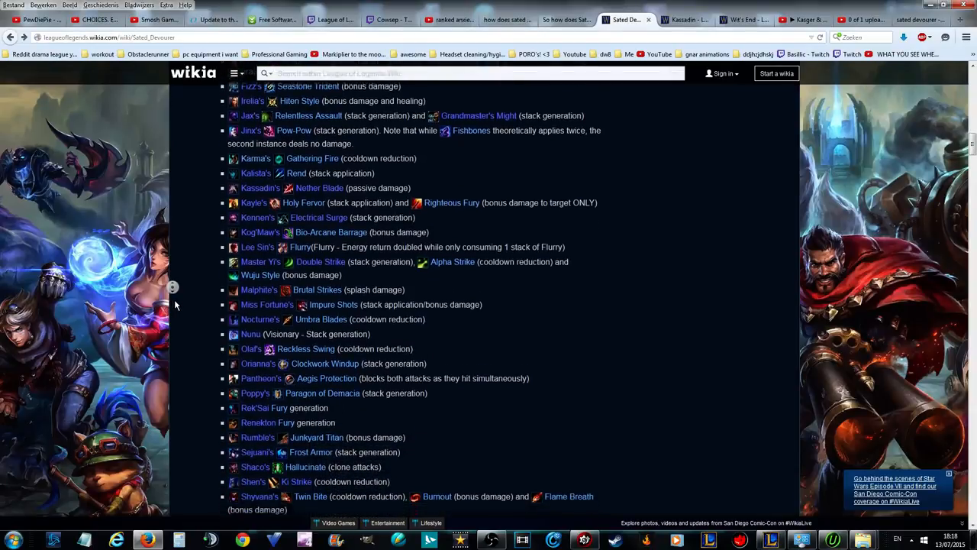
pyautogui.scroll(-3)
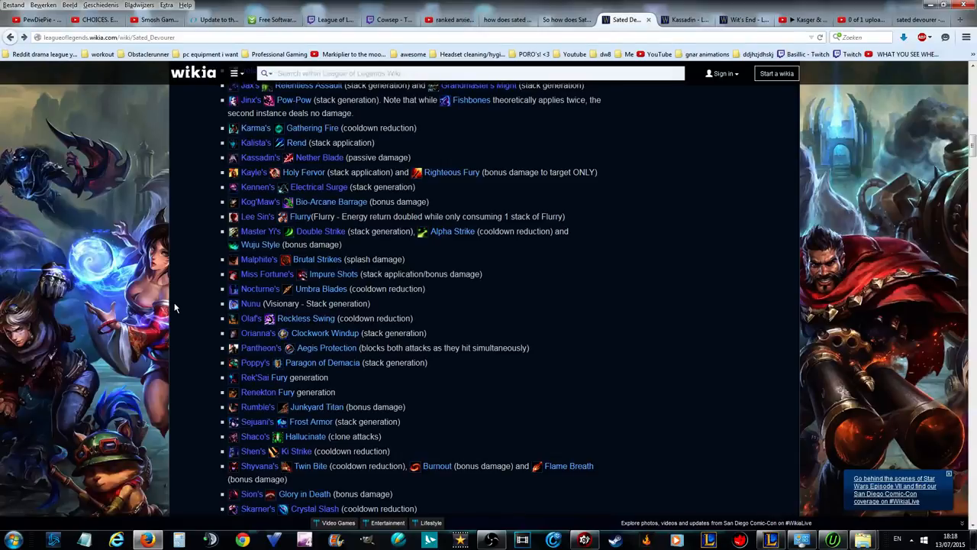
pyautogui.moveTo(191, 250)
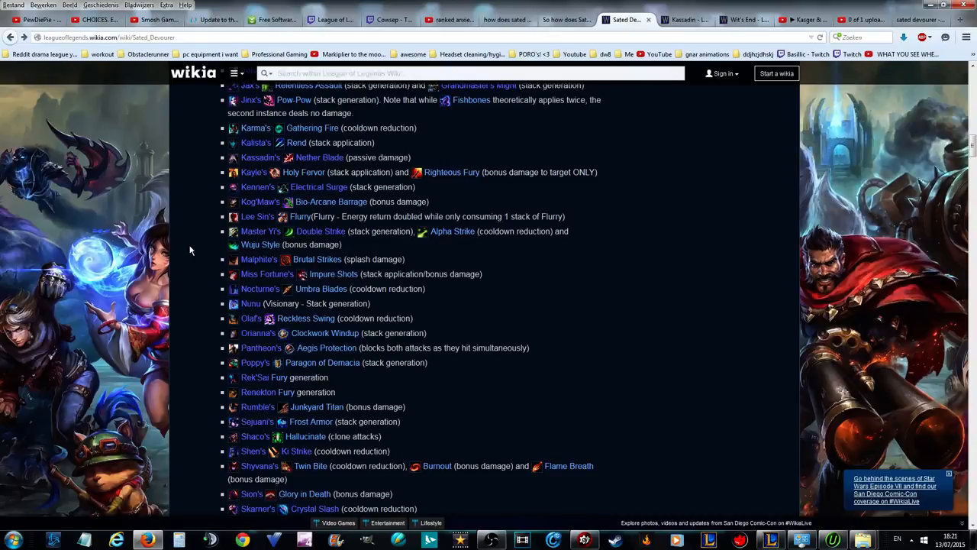
# - Scroll further down the Sated Devourer on-hit champion list
pyautogui.scroll(-3)
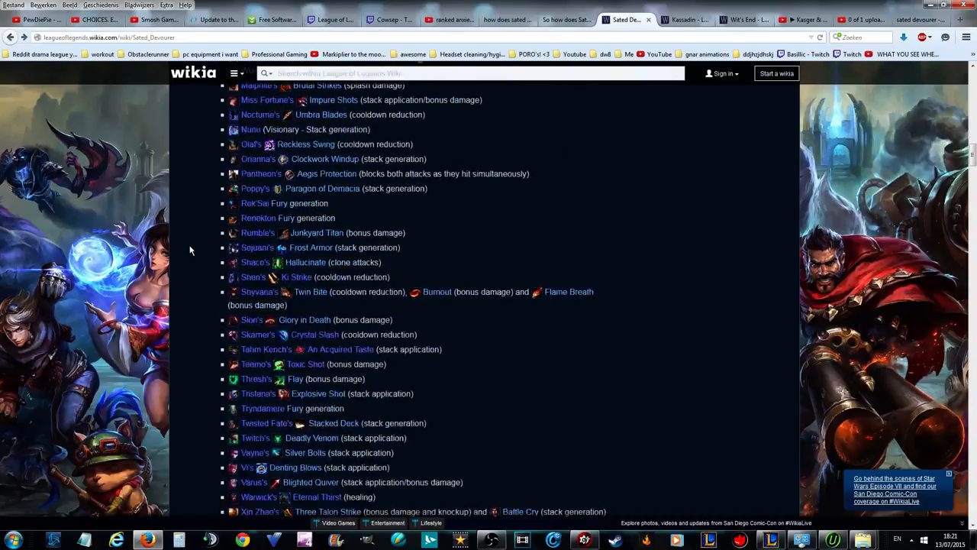
pyautogui.scroll(-3)
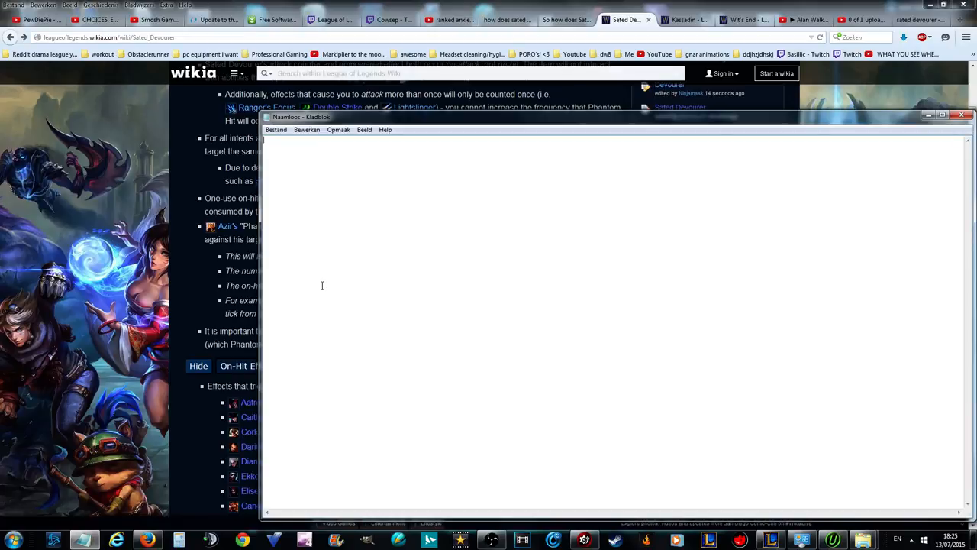
# - Note aatrox tank (bruisers), yi full AD bruiser, and jax tank bruiser needing no Trinity Force
pyautogui.write('aatrox')
pyautogui.write('jungle')
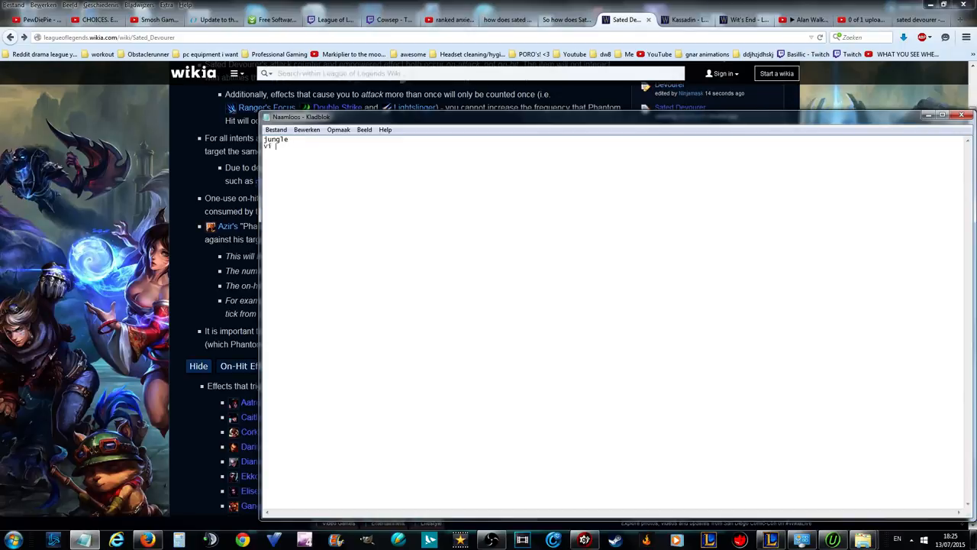
pyautogui.write('tank (bruisers')
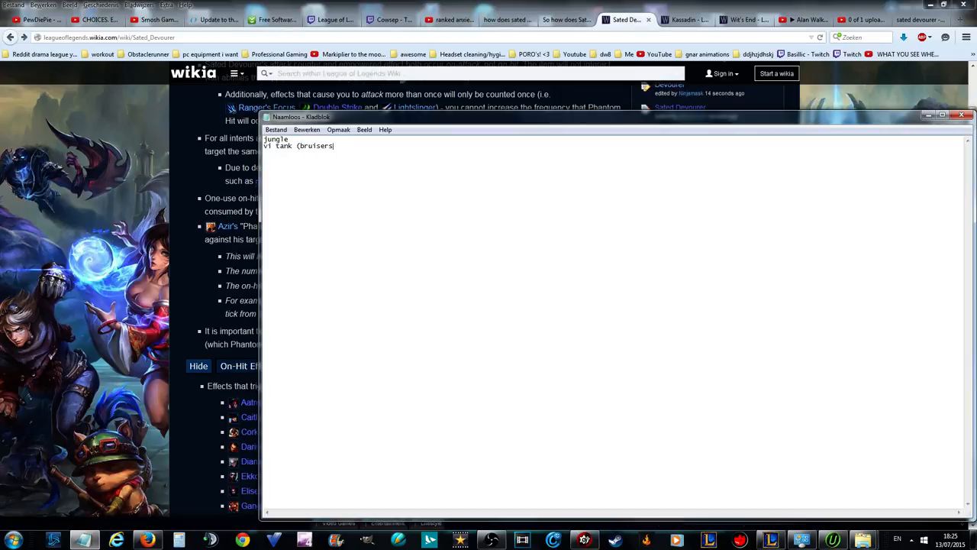
pyautogui.write('yi')
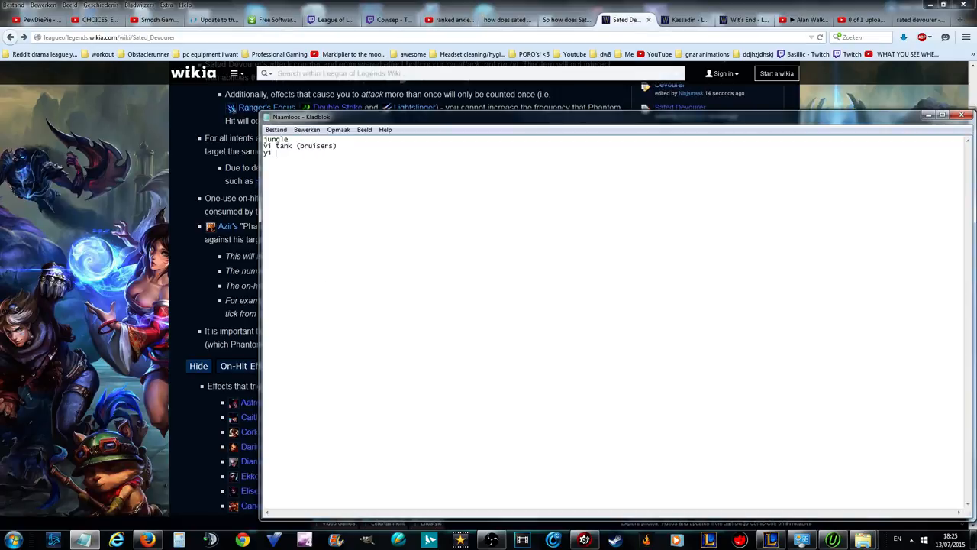
pyautogui.write('full ad bruiser tank')
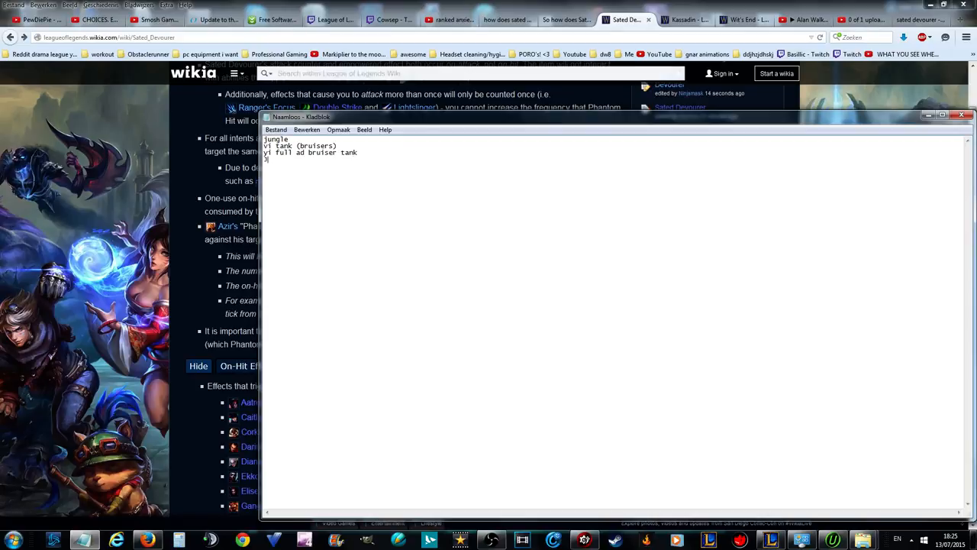
pyautogui.write('jax tank')
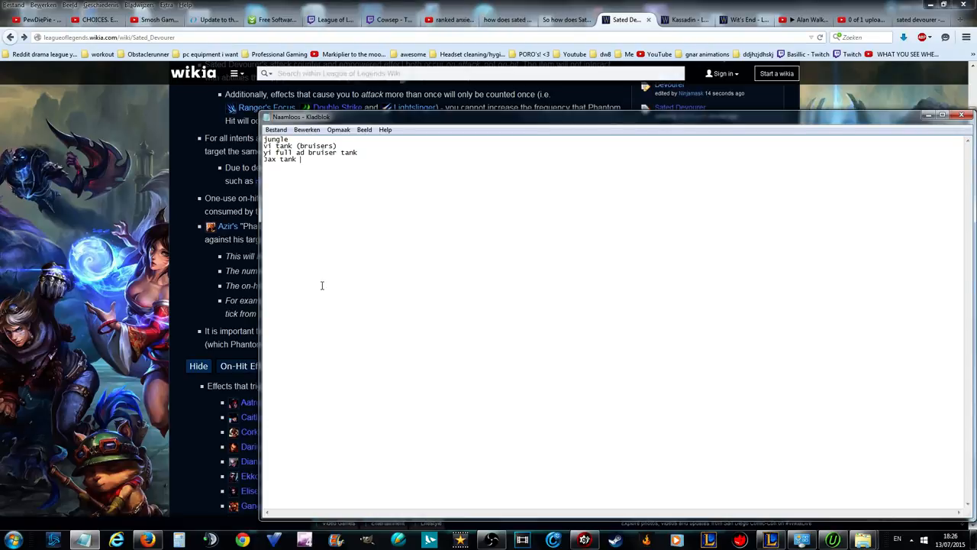
pyautogui.write('bruiser - you')
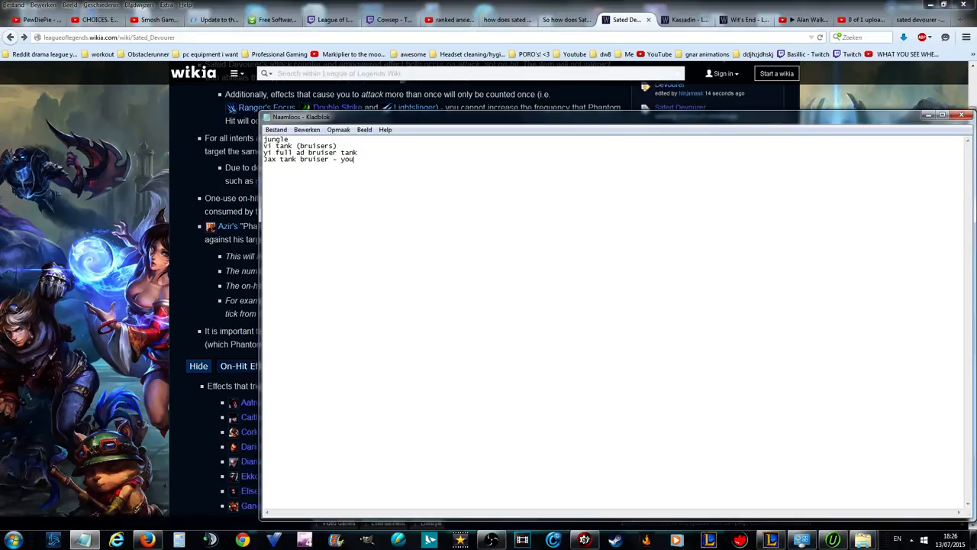
pyautogui.write('dont need trinity force if you bu')
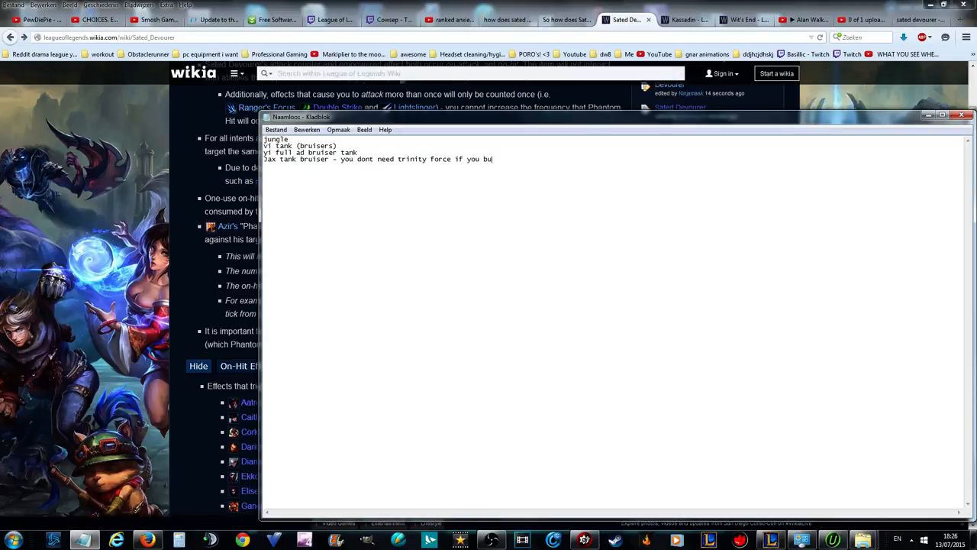
pyautogui.write('y sated devourer')
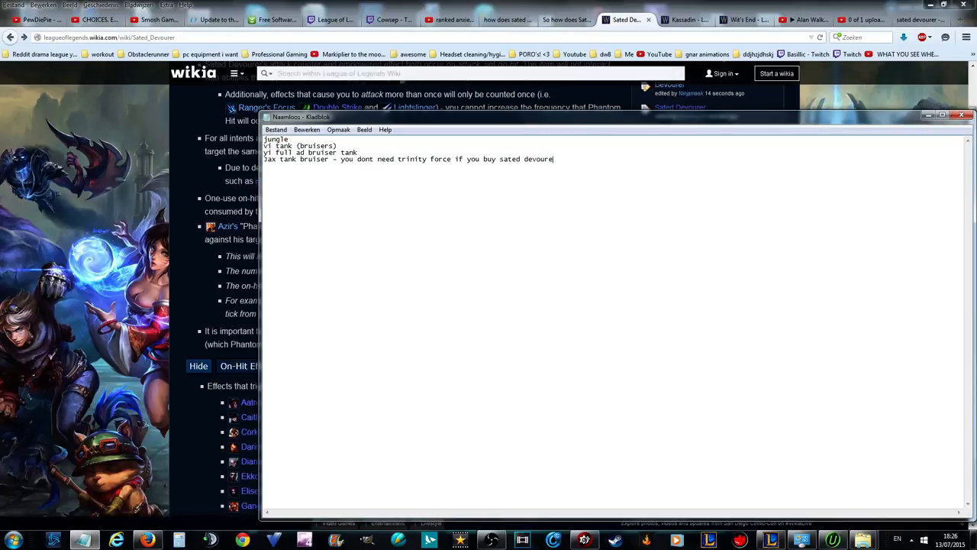
pyautogui.write('r')
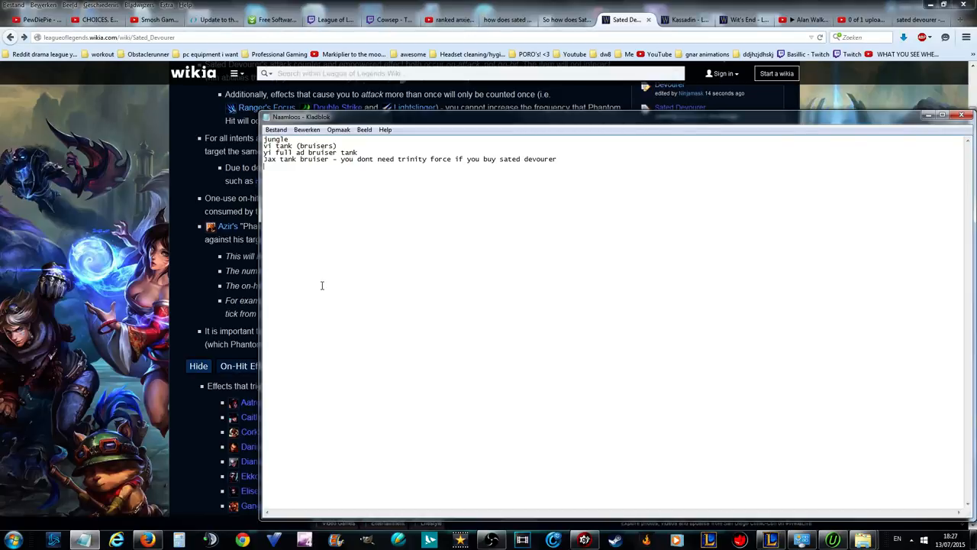
# - Add jungle lines for shyvana (huge dps boost, tank) and shen tank
pyautogui.write('s')
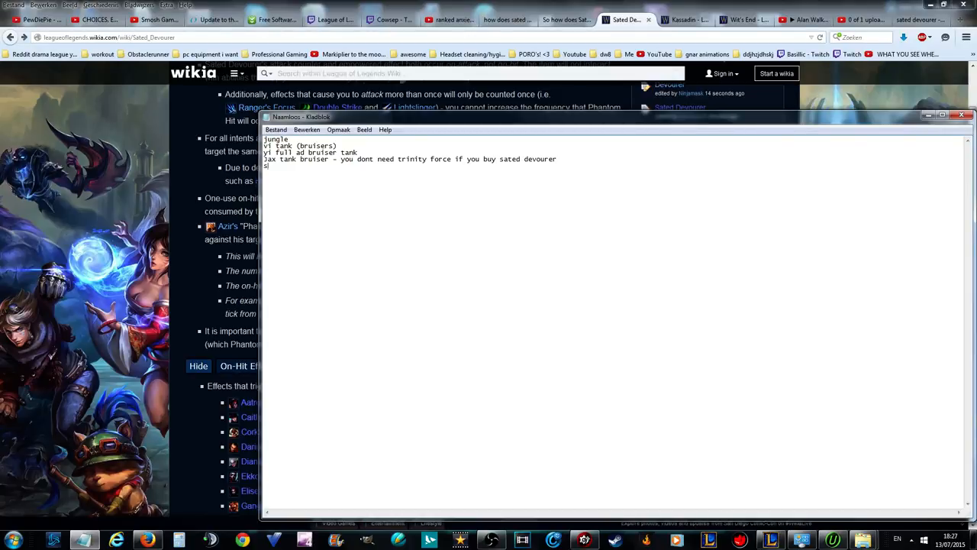
pyautogui.write('shyvana huge dps')
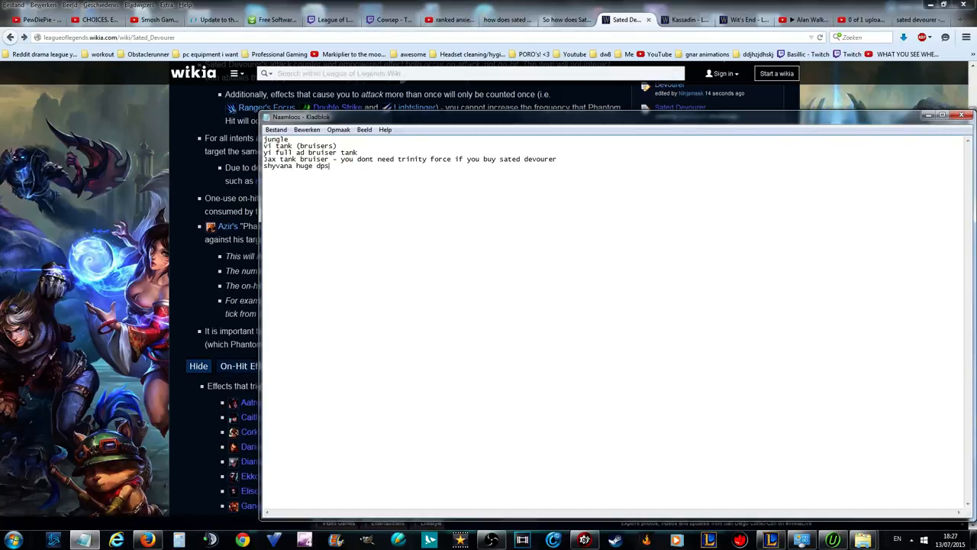
pyautogui.write('boost')
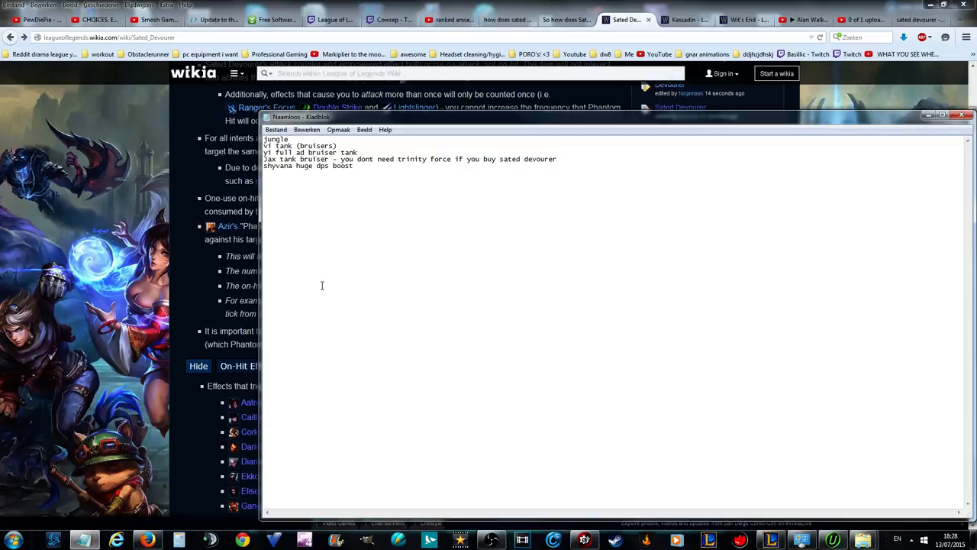
pyautogui.write('tank')
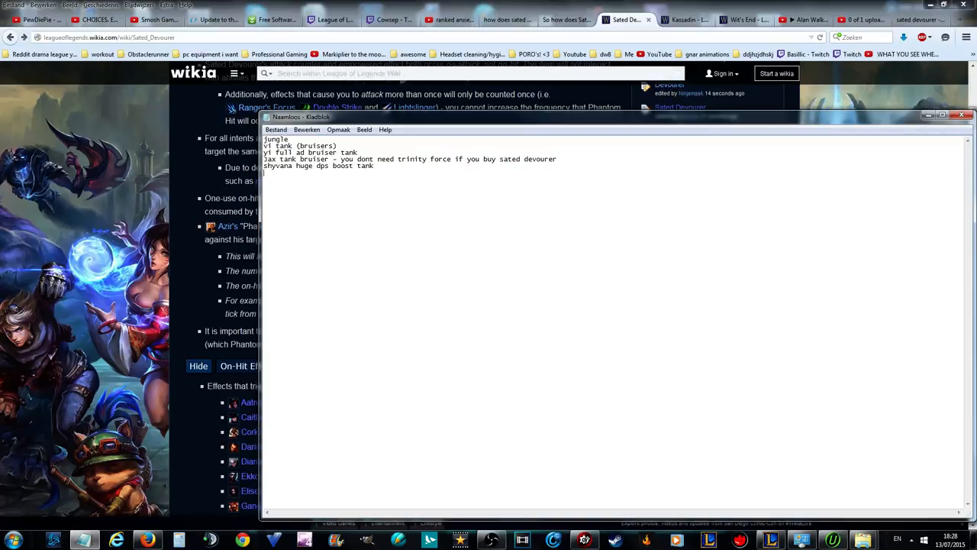
pyautogui.write('shen t')
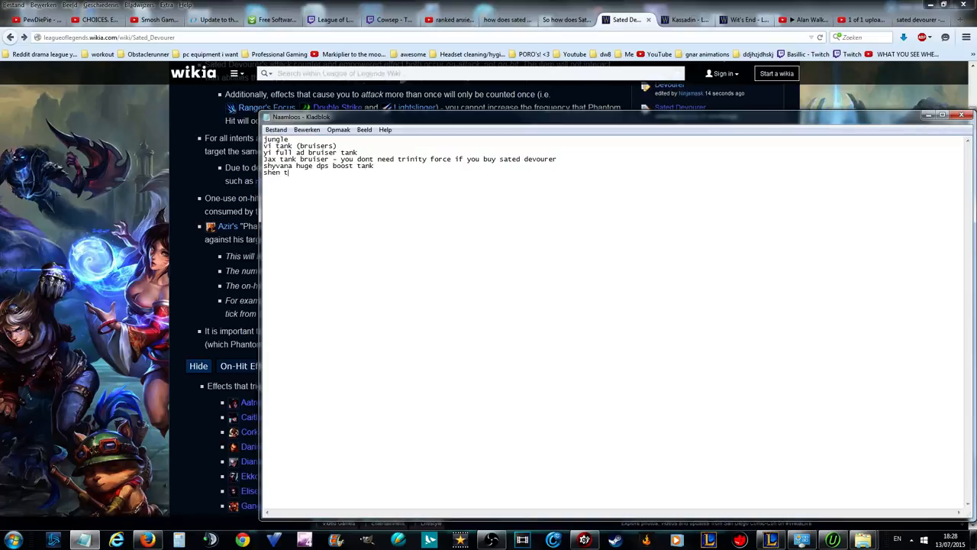
pyautogui.write('ank')
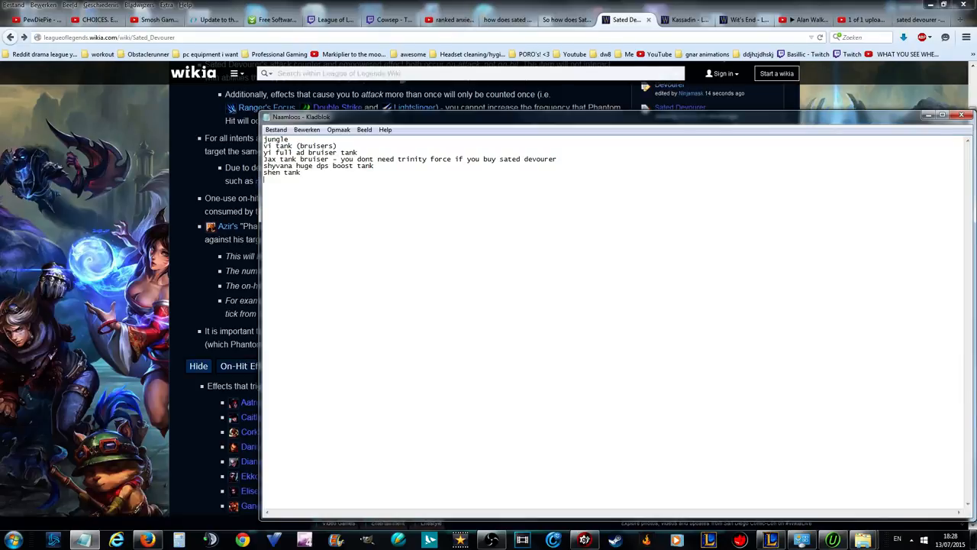
# - Write the Tahm Kench line: tank with high dmg against snowball champs
pyautogui.write('tahm kencvh')
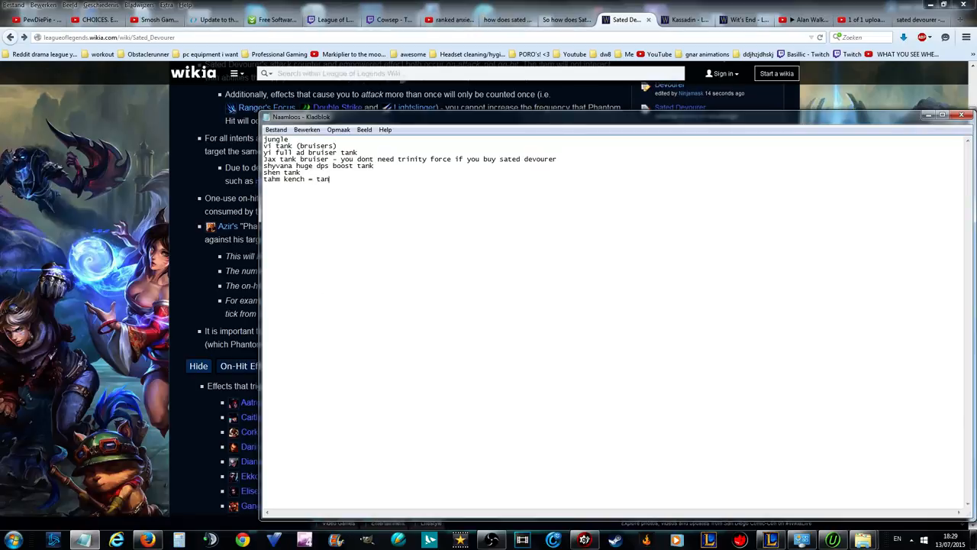
pyautogui.write('with high dmg')
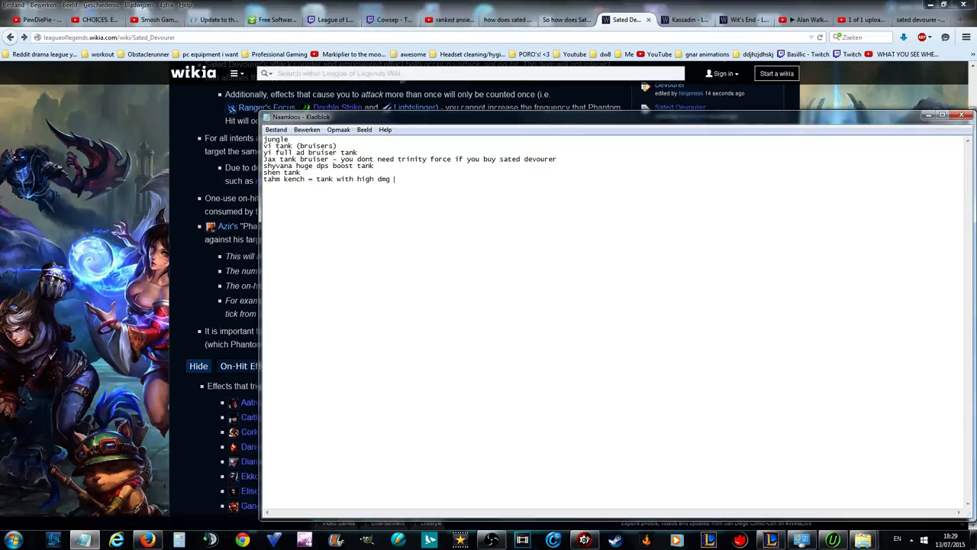
pyautogui.write('against snowballchamp')
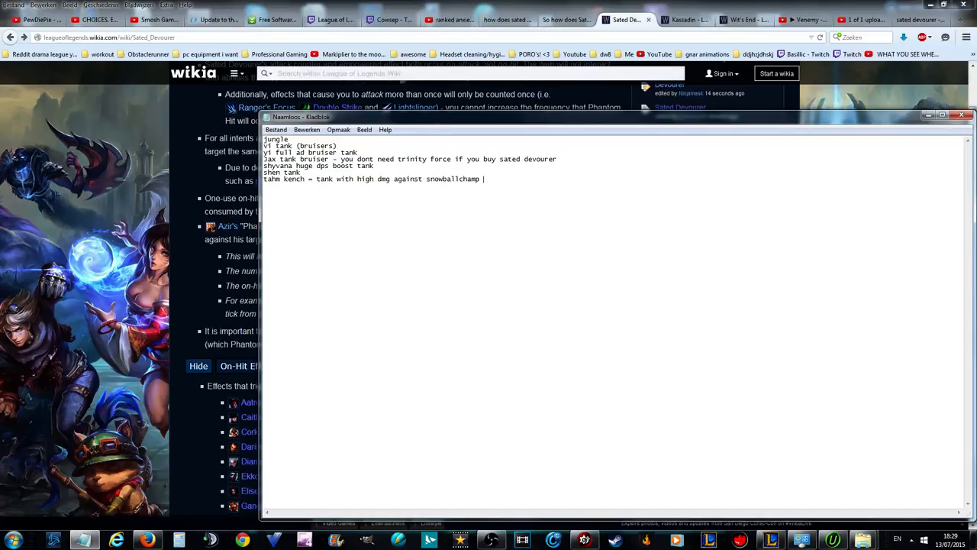
pyautogui.moveTo(322, 285)
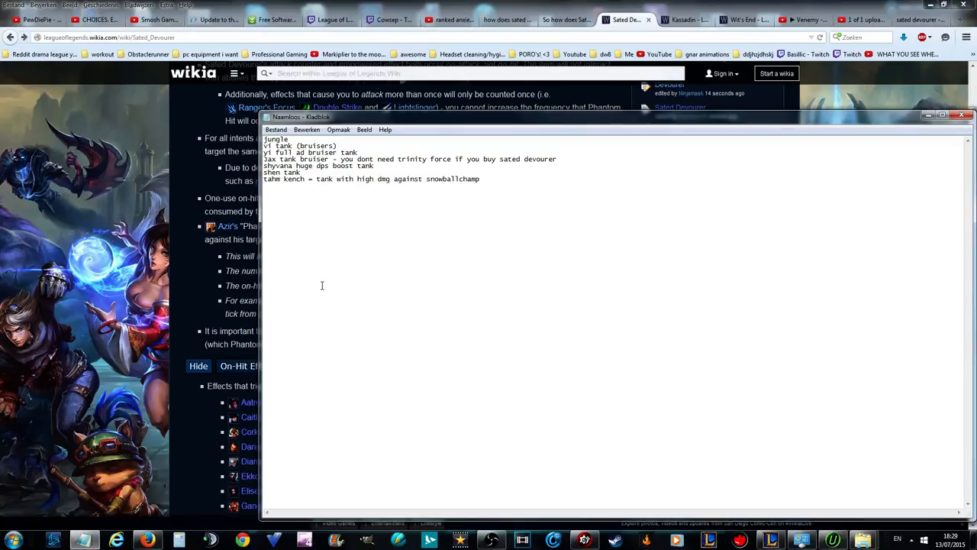
# - Write the udyr note: 115% AD instead of 100%, more phoenix stance procs, muramana
pyautogui.write('udyr q')
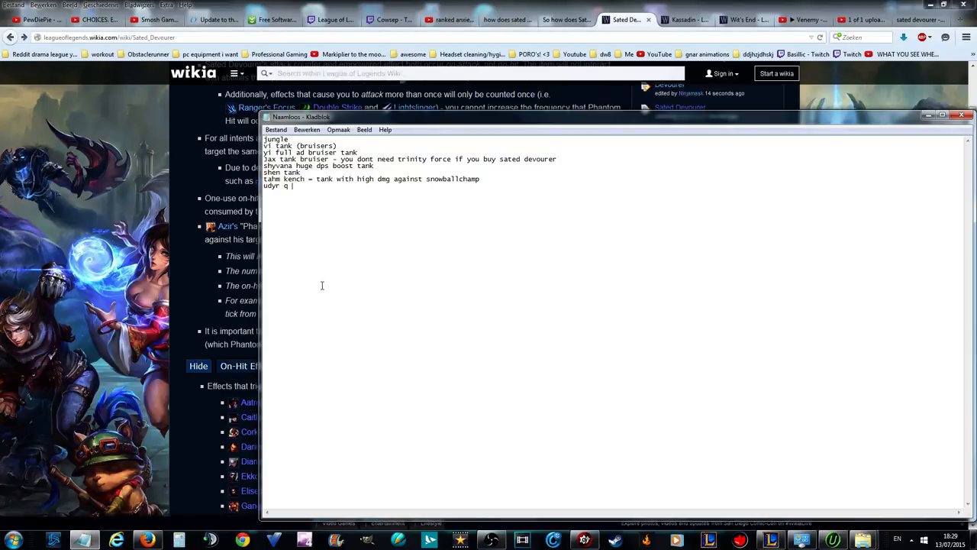
pyautogui.write('115')
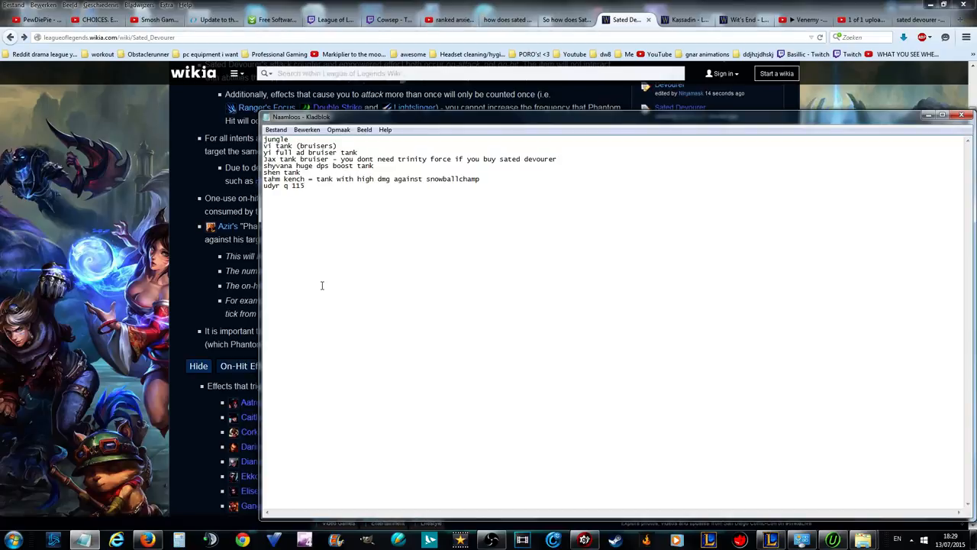
pyautogui.write('6')
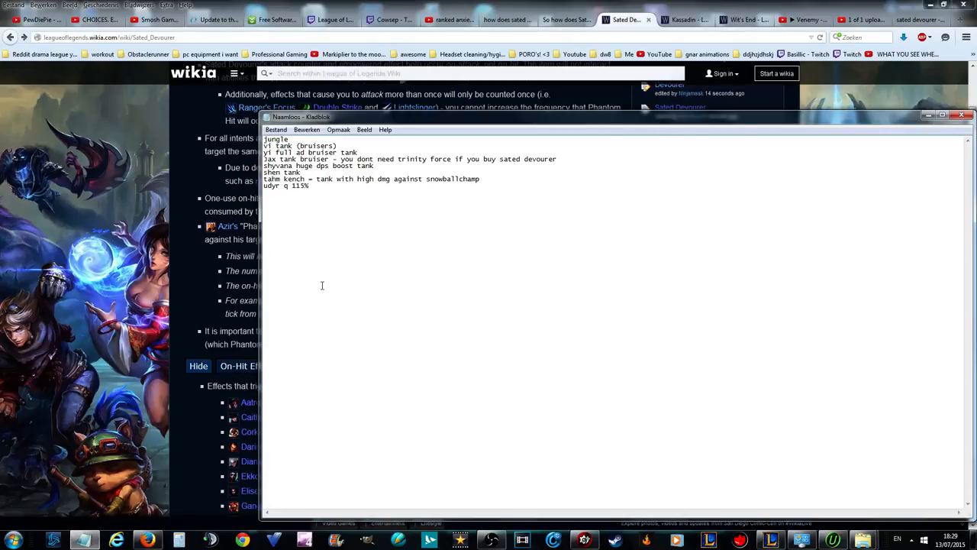
pyautogui.write('ad instead of 100%')
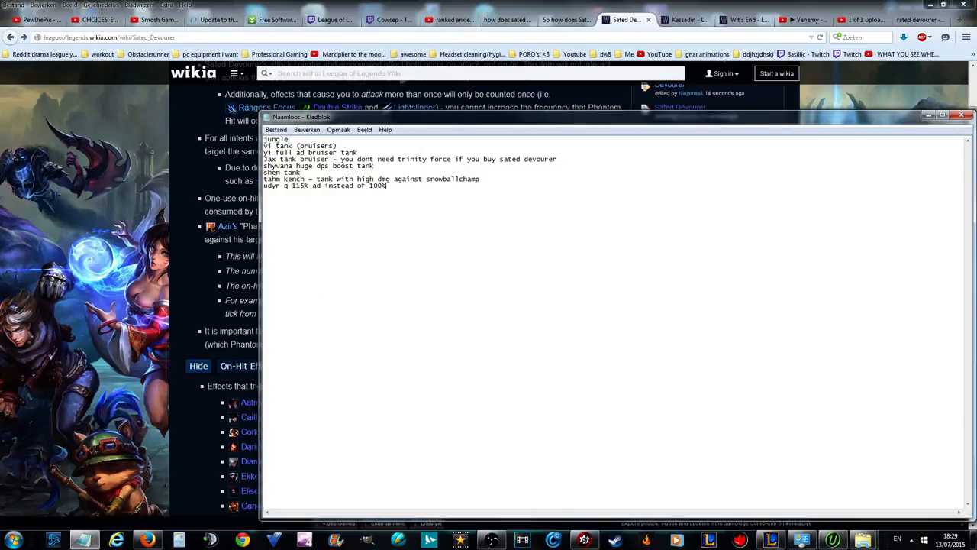
pyautogui.write('u')
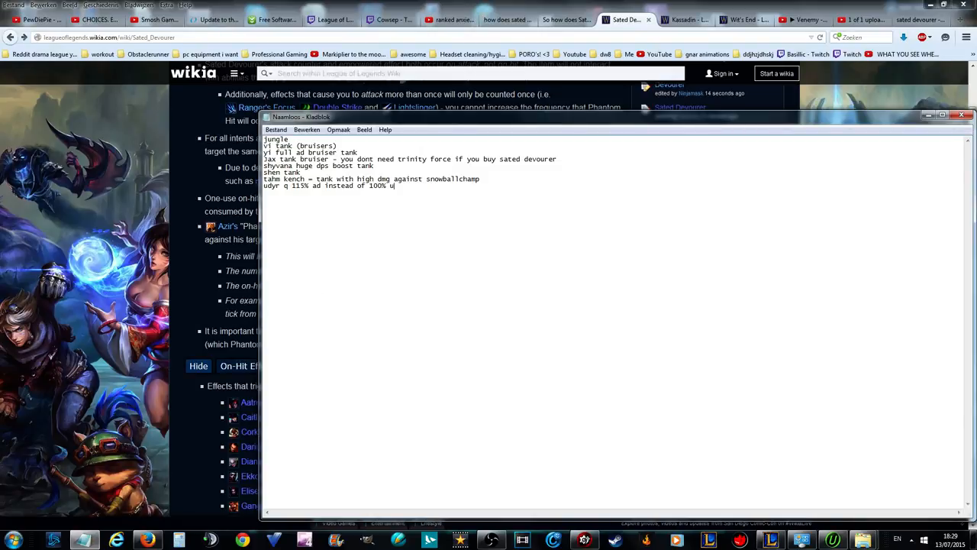
pyautogui.write('phoenix stance procs more often')
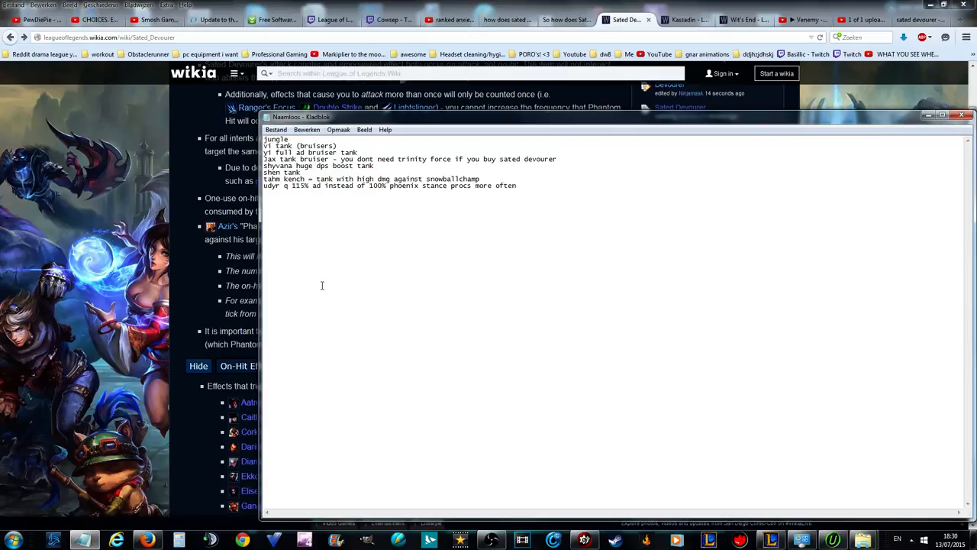
pyautogui.write('muramana')
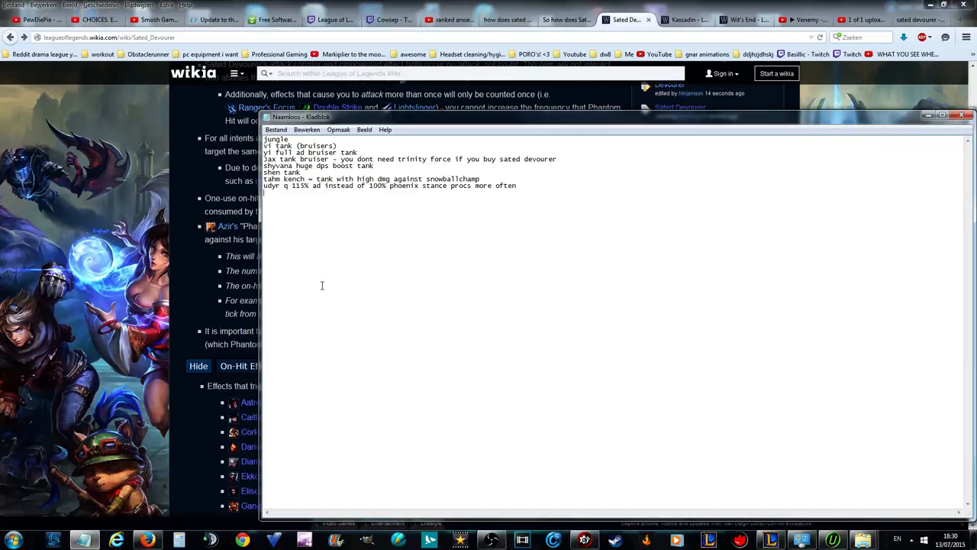
# - Add volibear (nom faster) and a 'for lazy or mechanically weak players: warwick and elise' line
pyautogui.write('volibear nom')
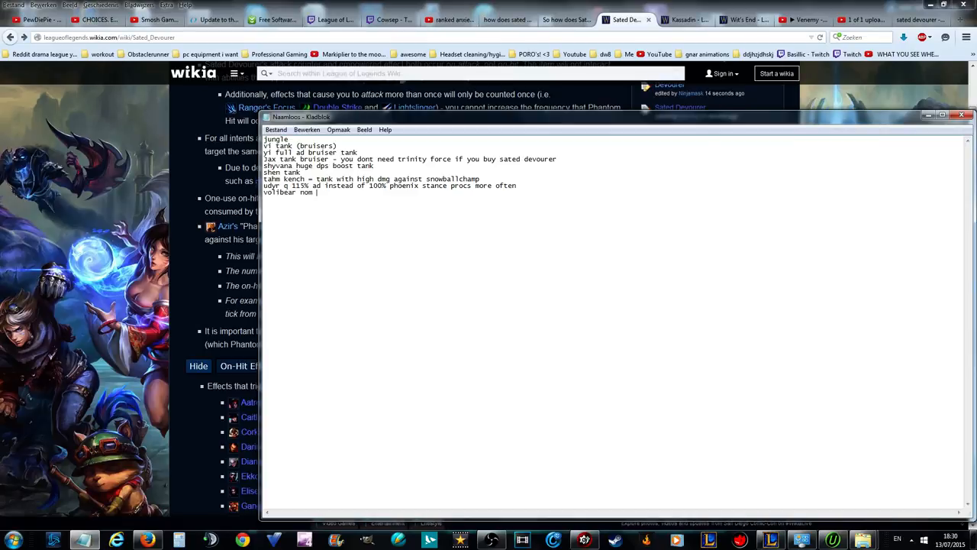
pyautogui.write('faster')
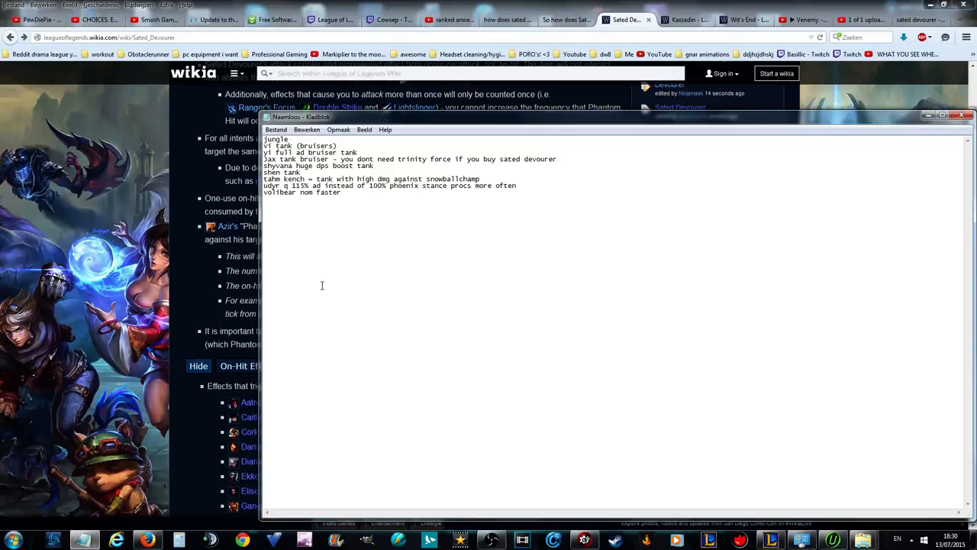
pyautogui.write('for lazy or or m')
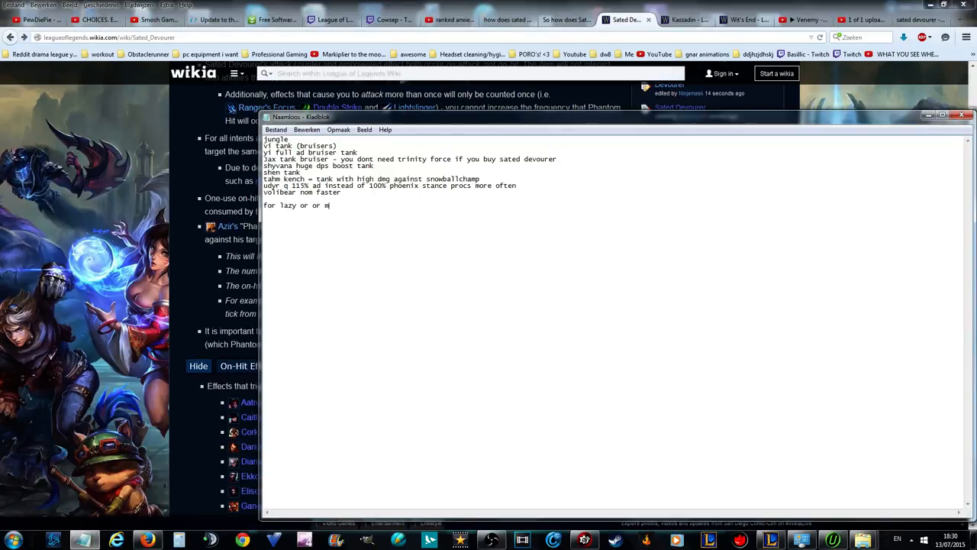
pyautogui.write('echanically')
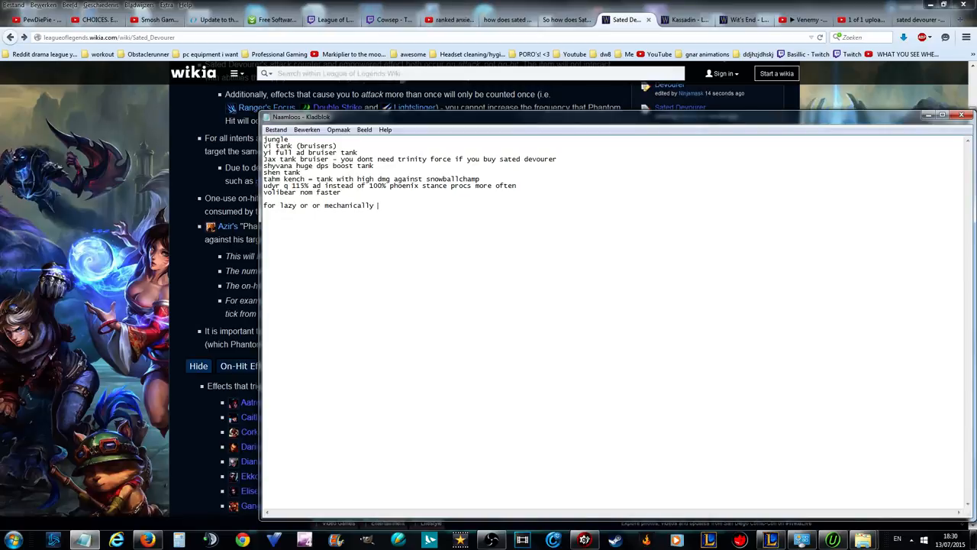
pyautogui.write('weak players')
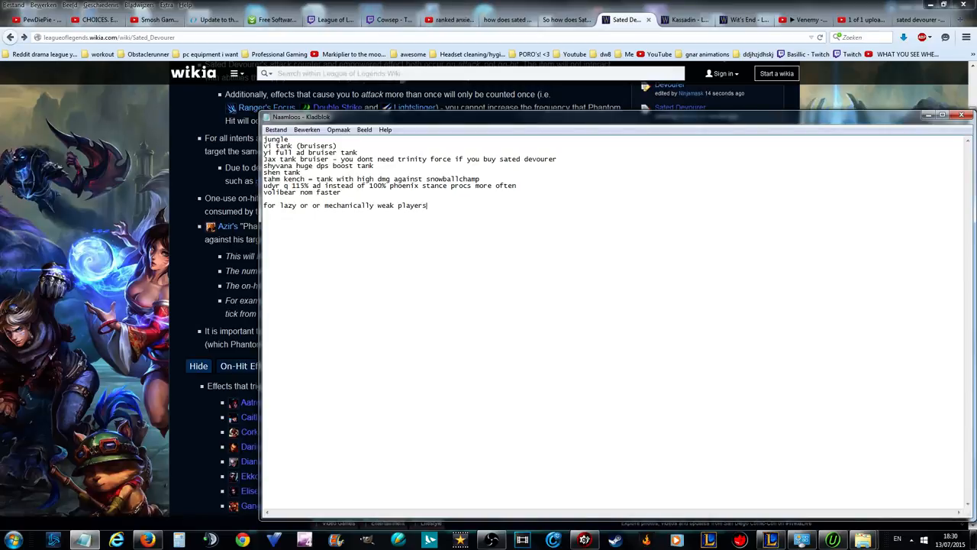
pyautogui.write('warwick')
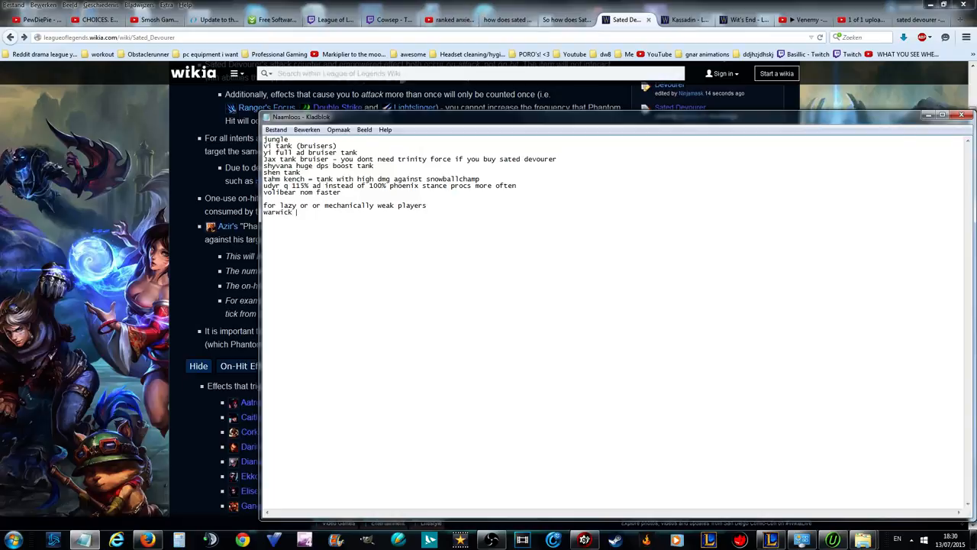
pyautogui.write('and elise')
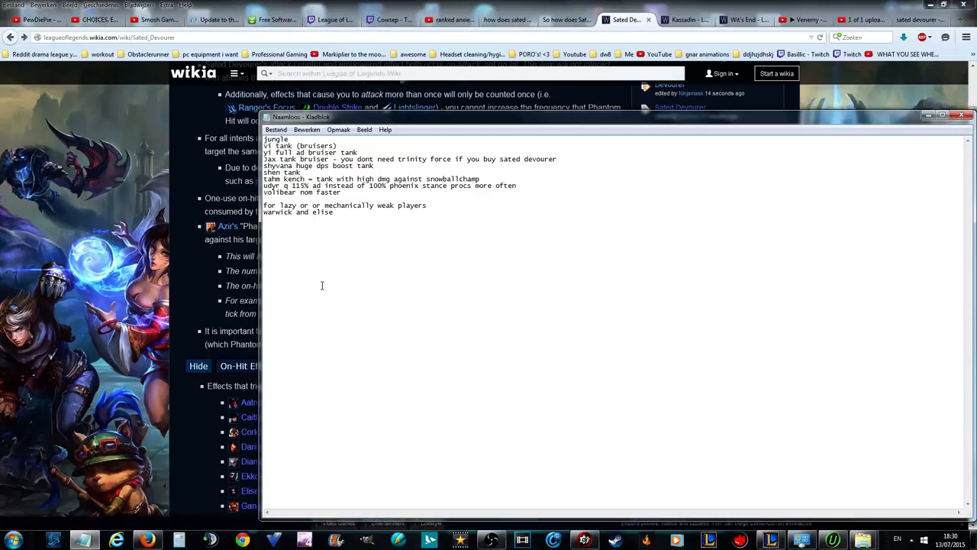
# - Add diana on-hit tank and kassadin on-hit tank with mobile ulti lines
pyautogui.write('diana ab')
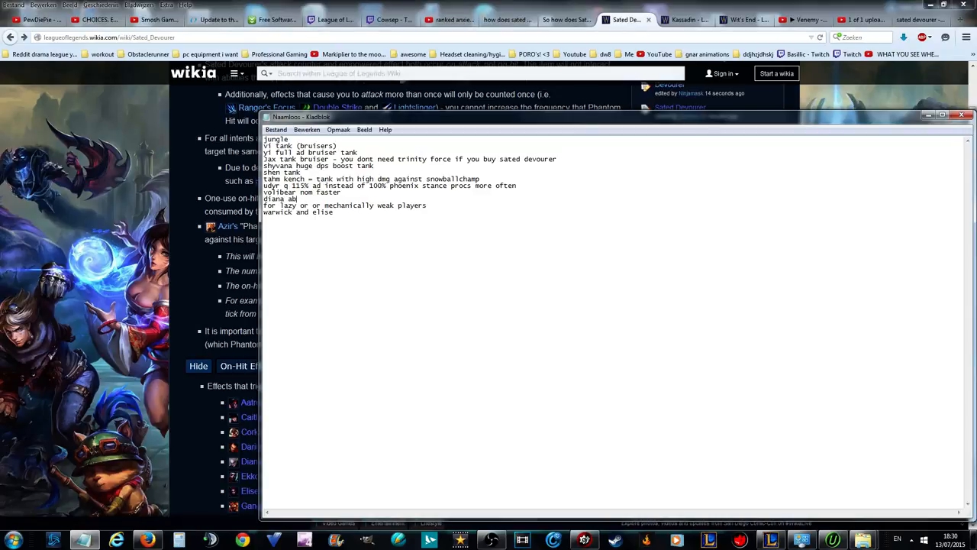
pyautogui.write('kassadin')
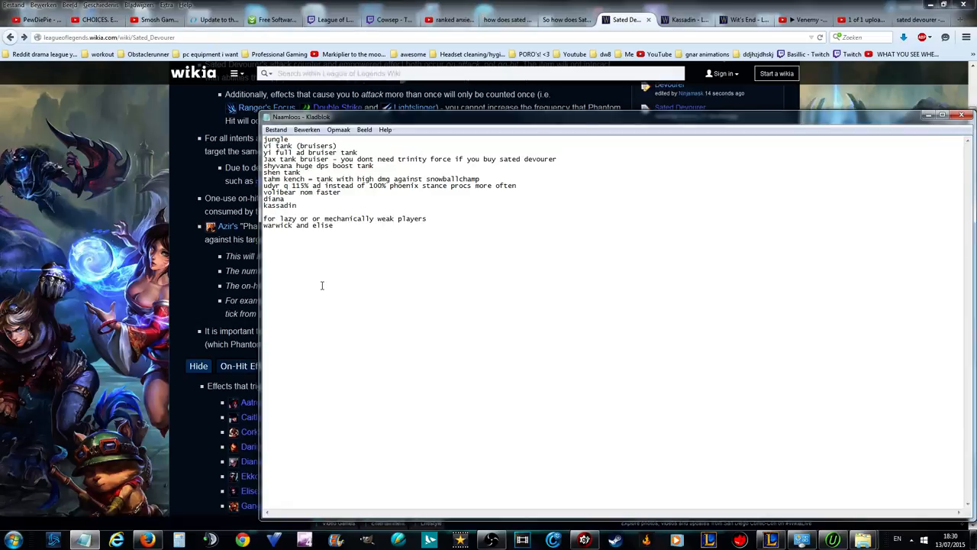
pyautogui.write('on hit')
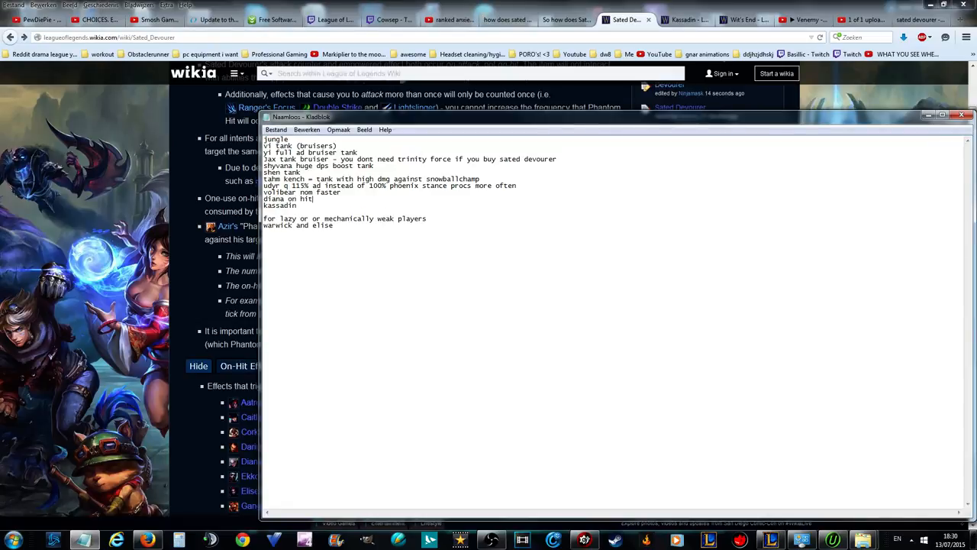
pyautogui.write('tank')
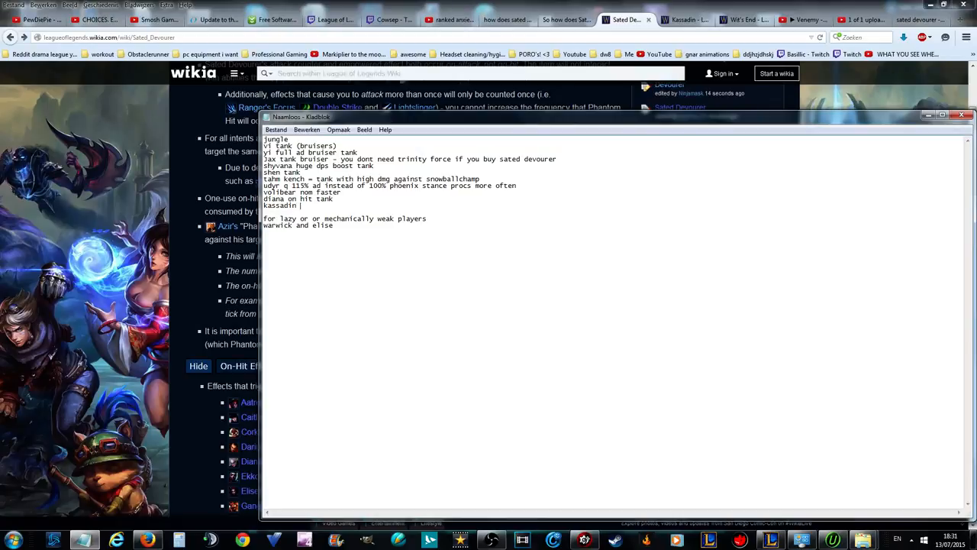
pyautogui.write('on hit tank')
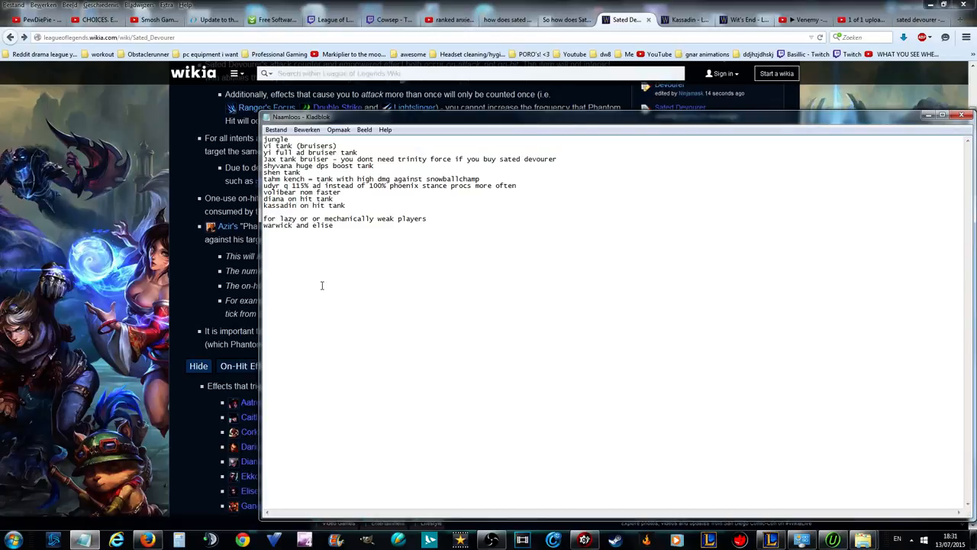
pyautogui.click(347, 205)
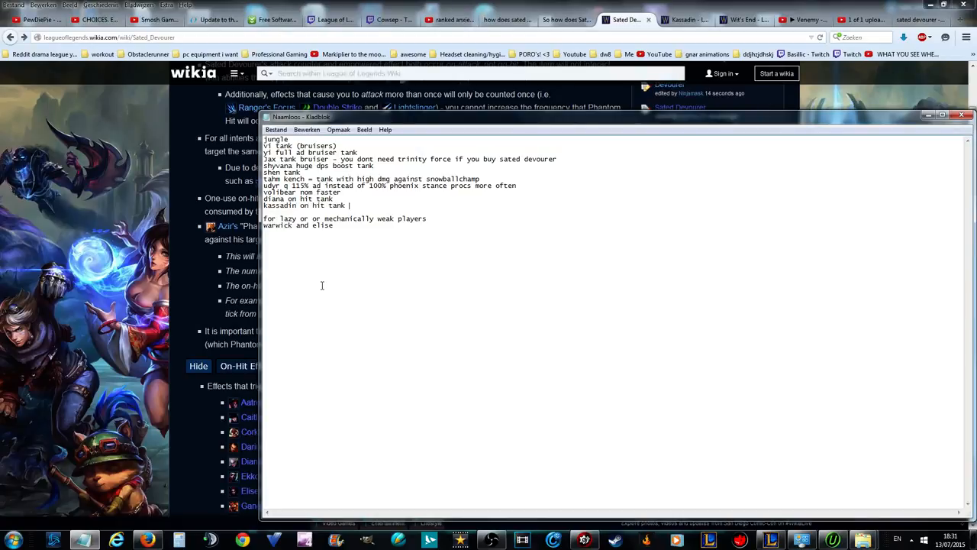
pyautogui.write('mobile ulti')
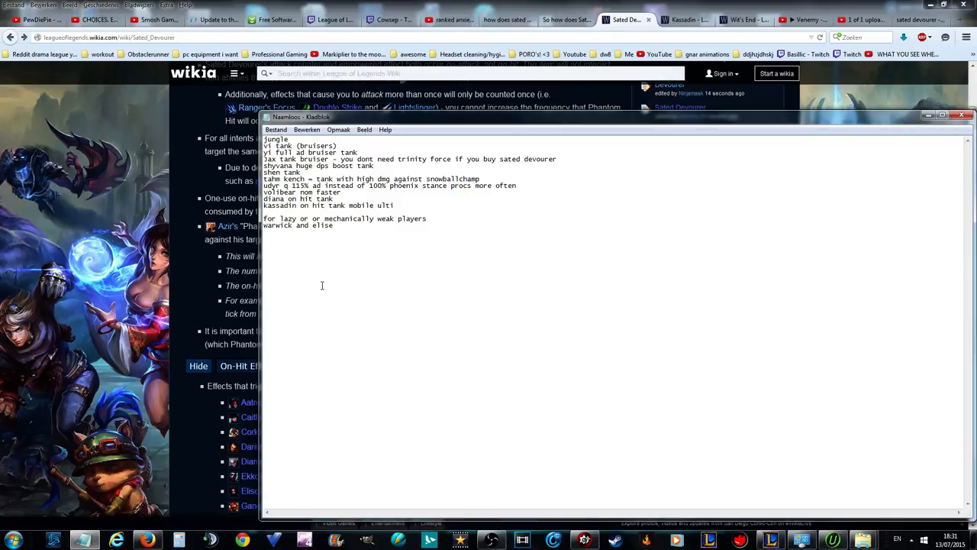
# - Note Warwick's passive magic on-hit heals
pyautogui.write('warwick')
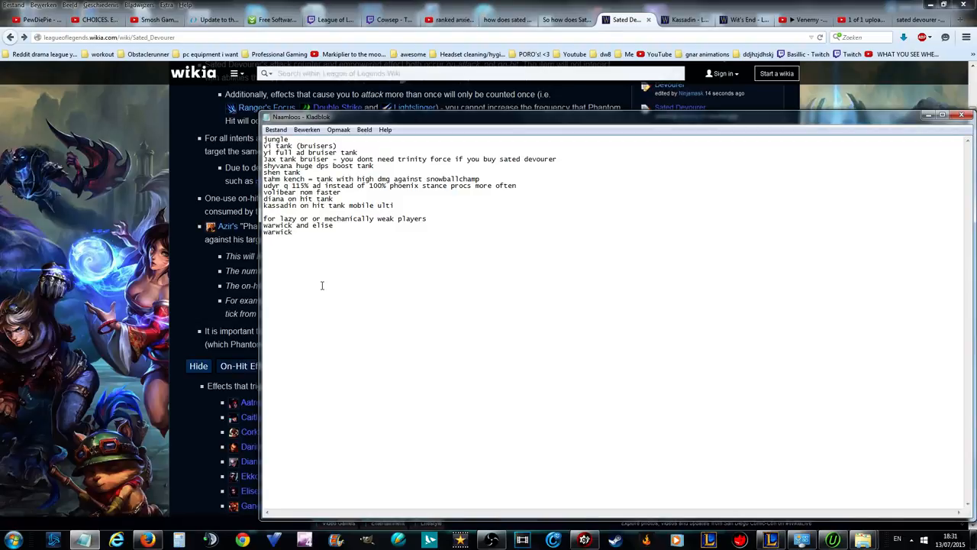
pyautogui.write('passive w')
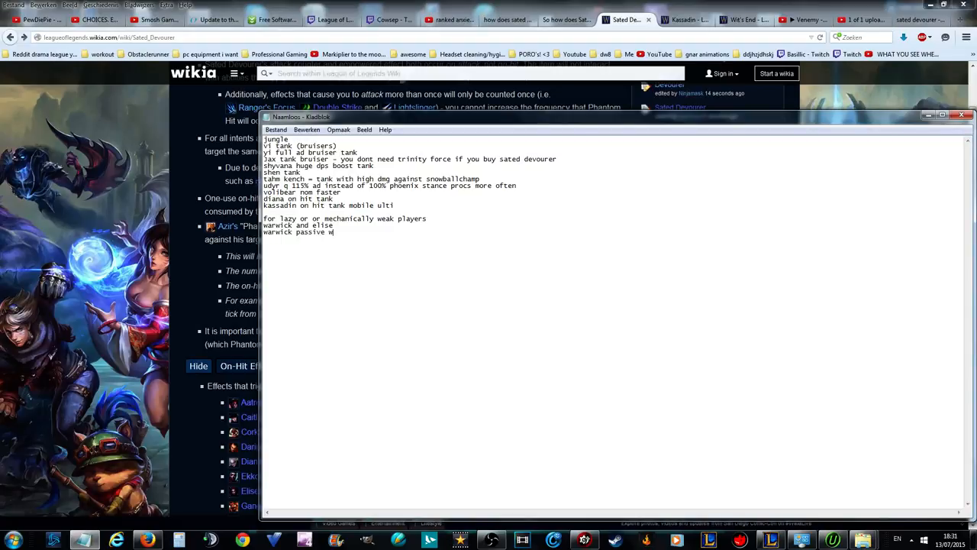
pyautogui.write('magic dmg on hit and heals')
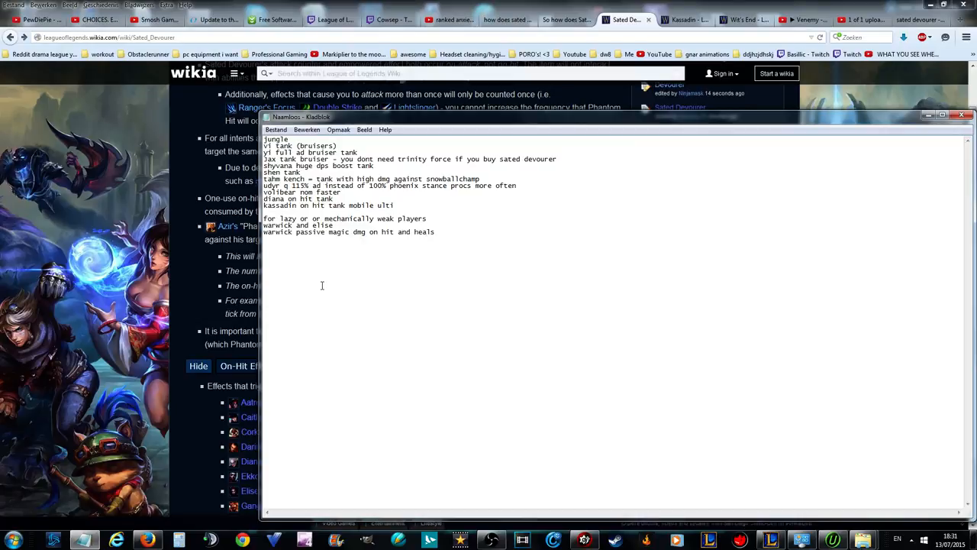
# - Add Warwick's ulti suppression autohits that proc devourer = sated devourer
pyautogui.write('warwick')
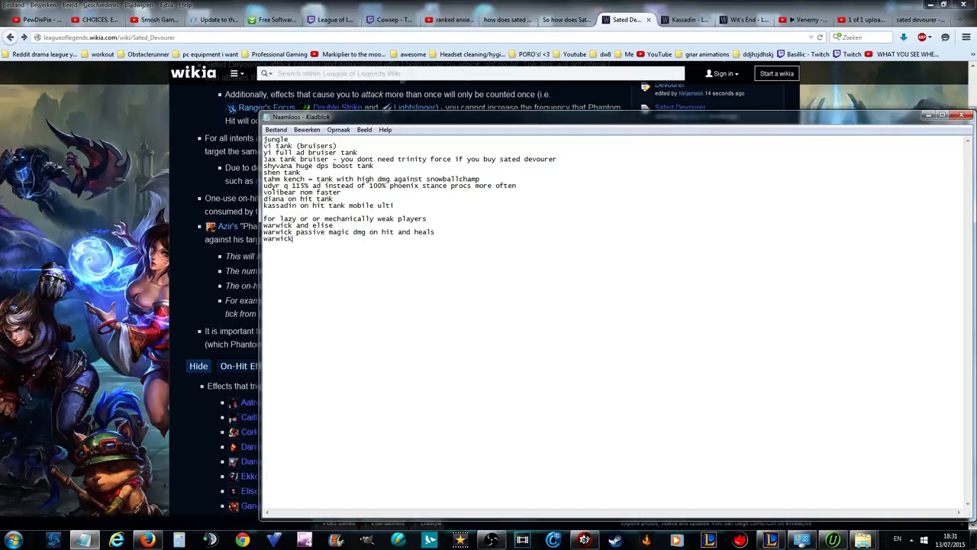
pyautogui.write('ulti s')
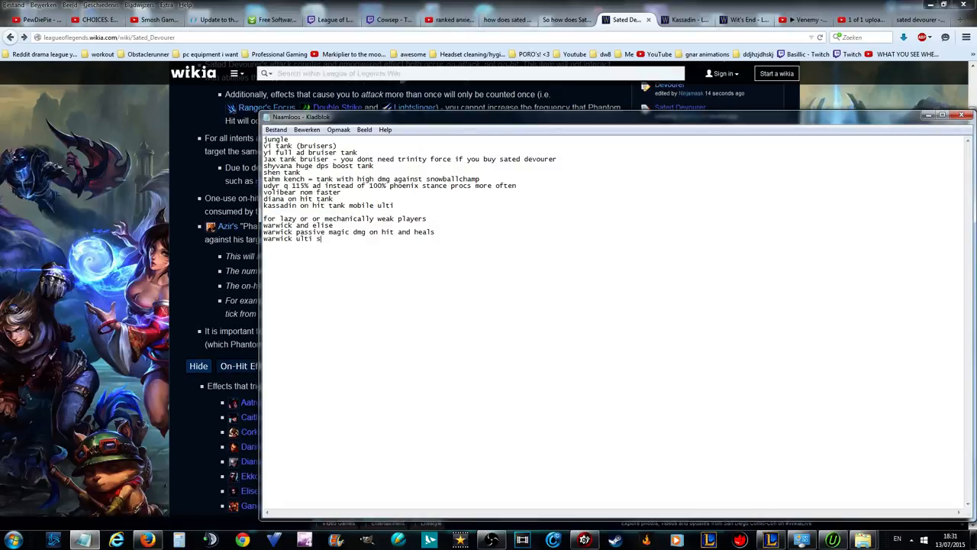
pyautogui.write('urpression with')
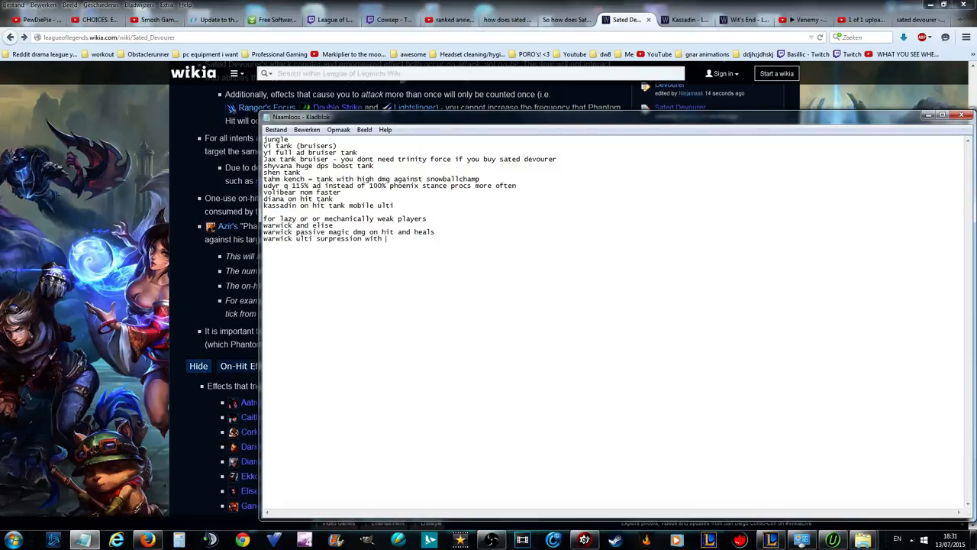
pyautogui.write('autohits t')
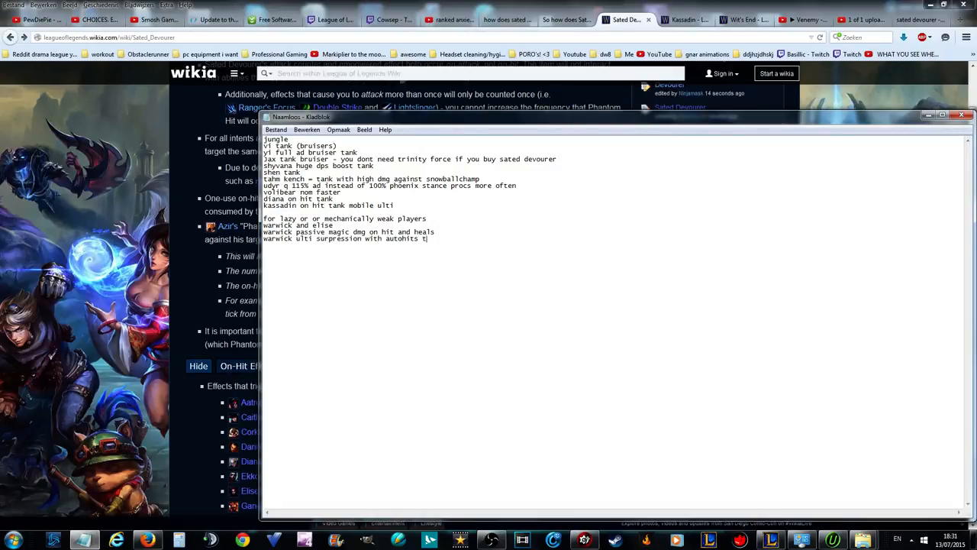
pyautogui.write('those autohits')
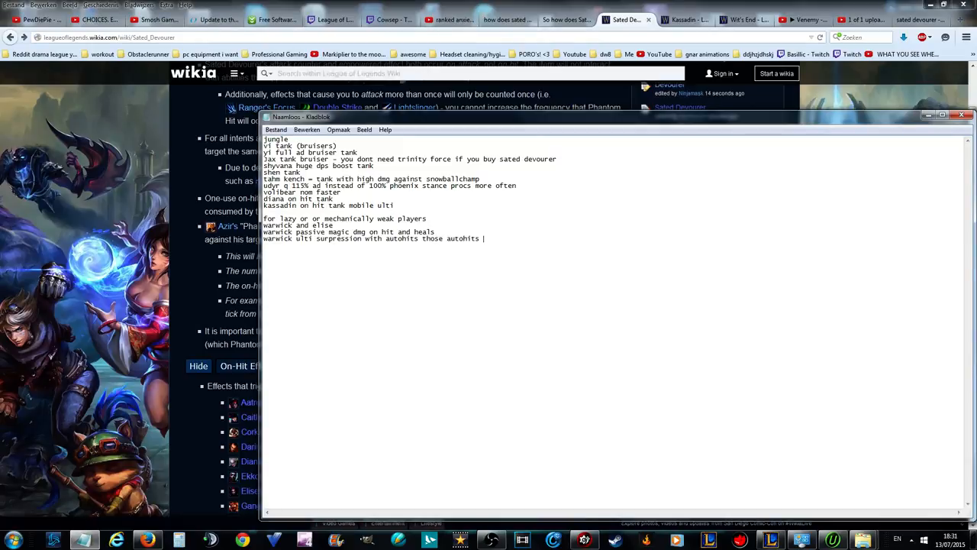
pyautogui.write('proc devour')
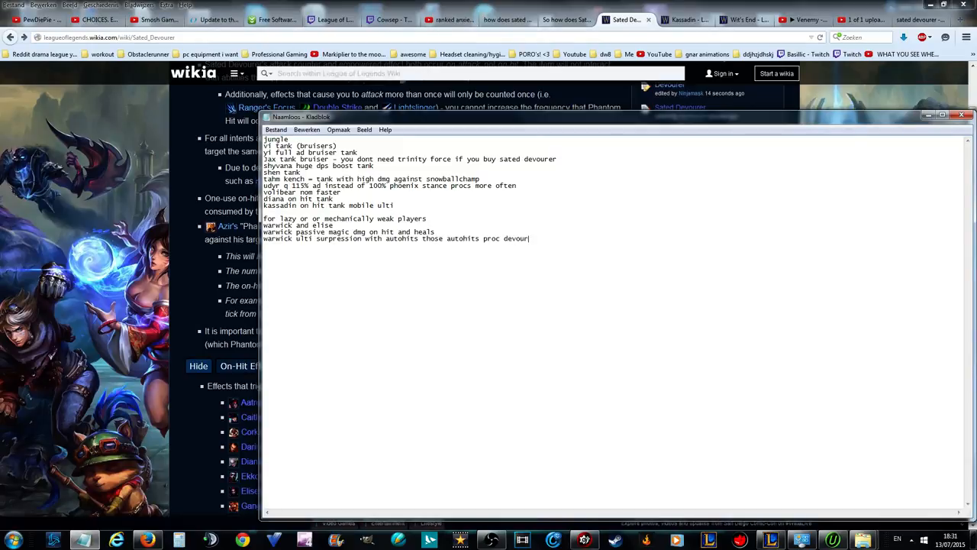
pyautogui.write('=sated devourer')
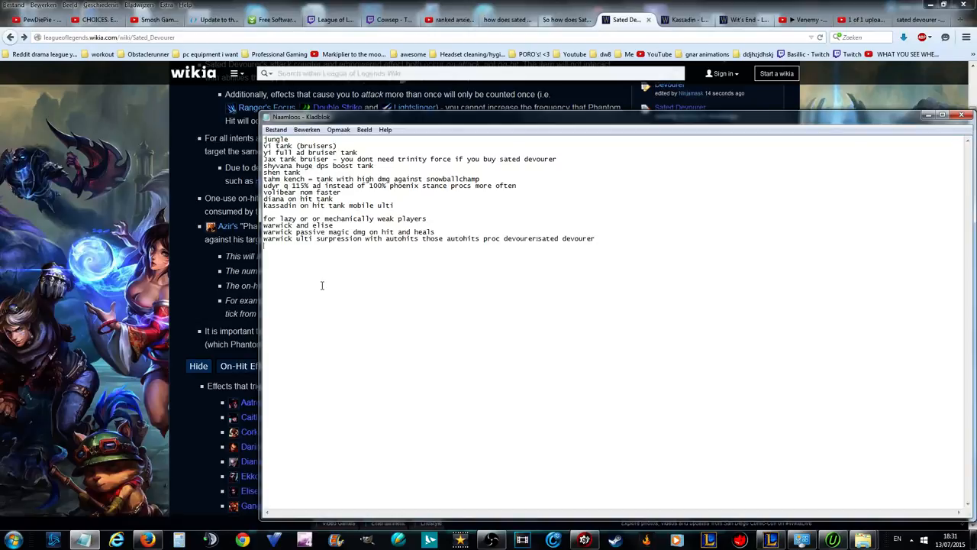
# - Add the elise note on spiderlings' passive heal, more sustain and dmg threat, and begin a toplane section
pyautogui.write('elise spdierlings more')
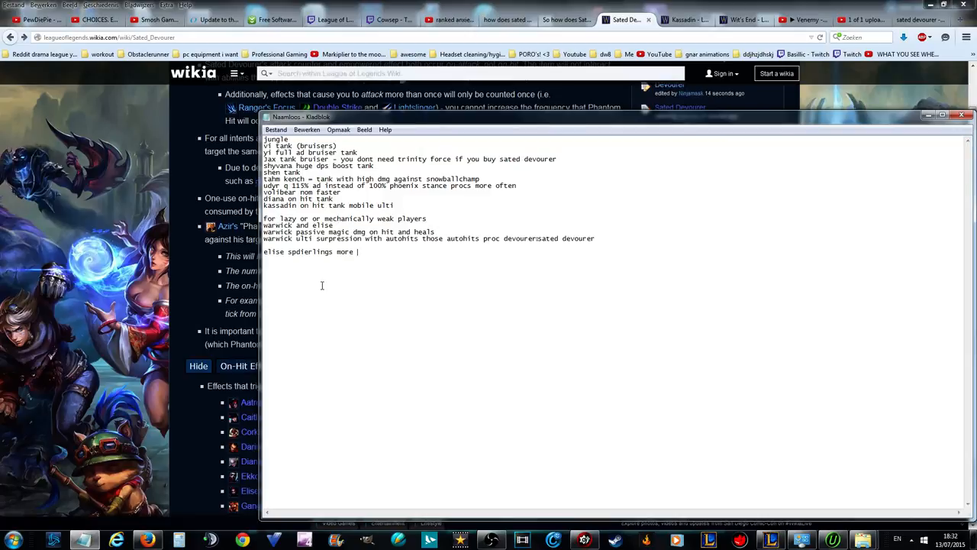
pyautogui.write('spiderlings passive heal')
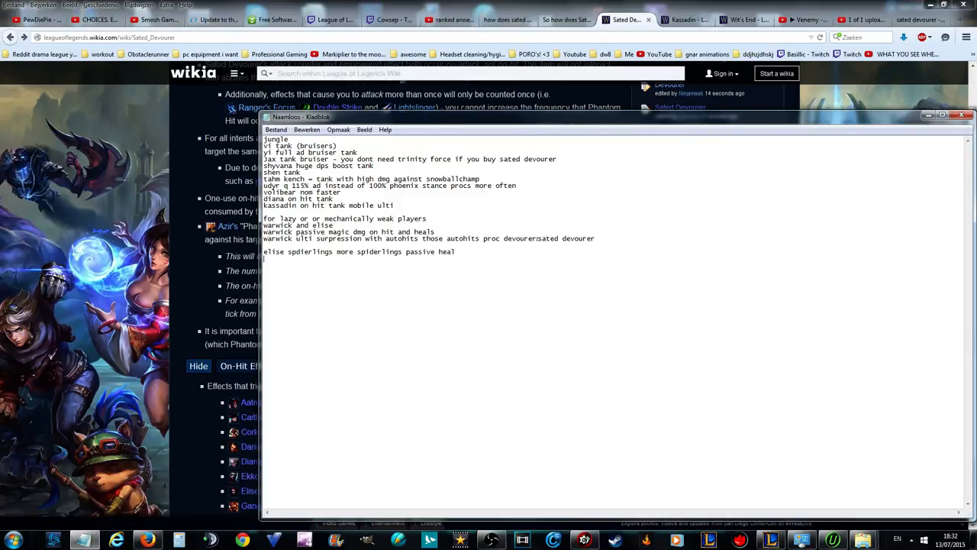
pyautogui.write('more sustain and')
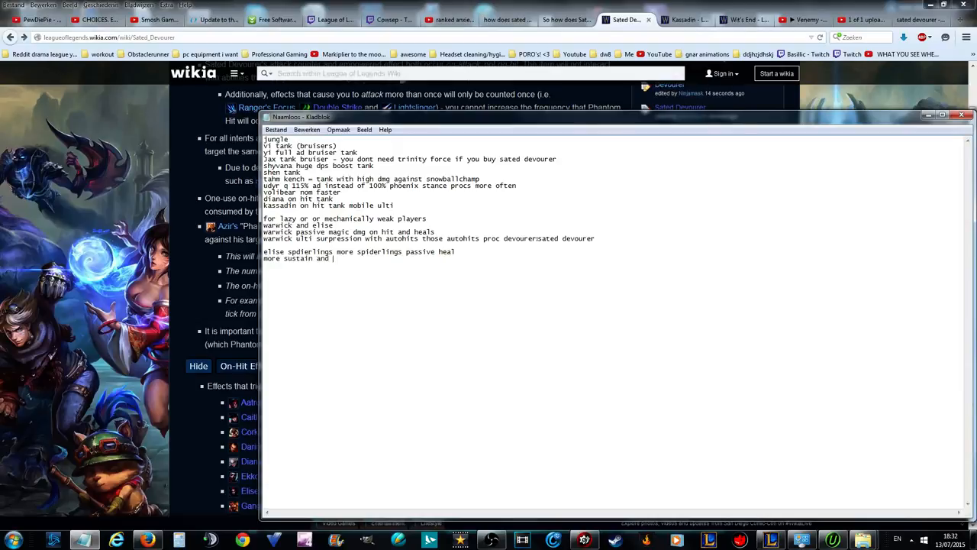
pyautogui.write('dmg hight')
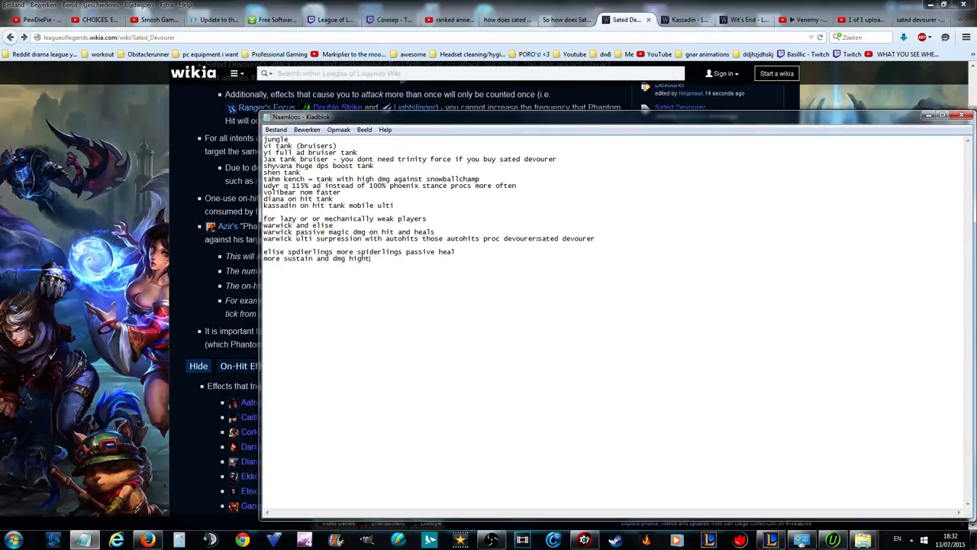
pyautogui.write('reat')
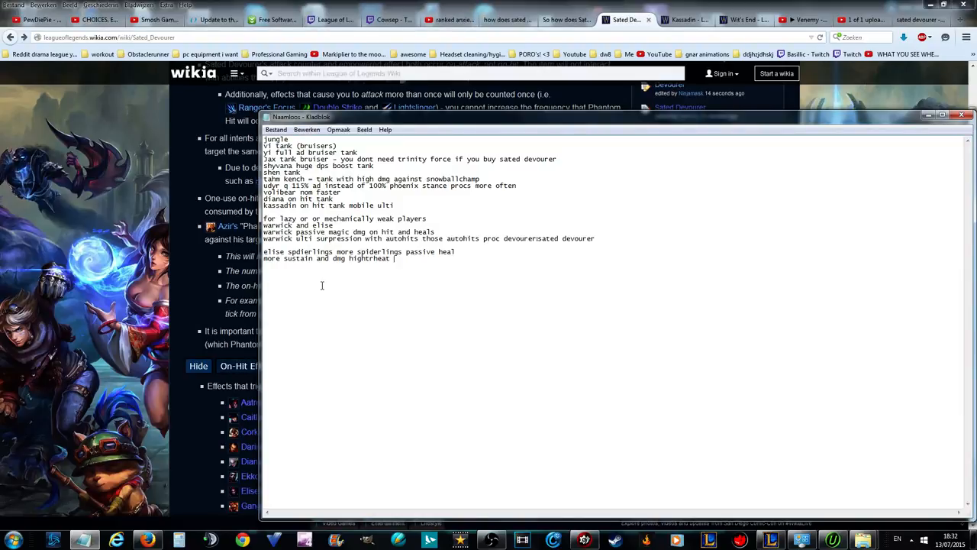
pyautogui.write('toplane')
pyautogui.write('gna')
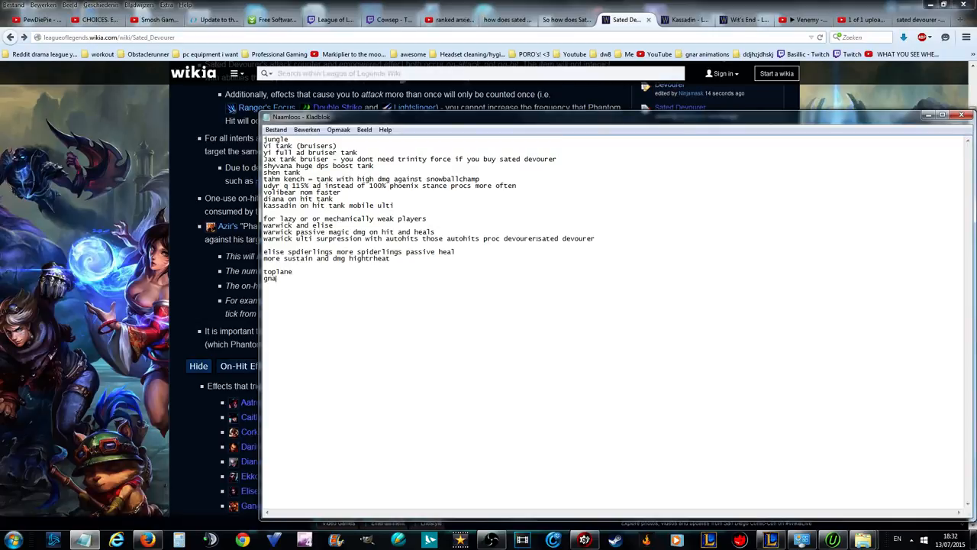
# - Add a toplane section with 'gnar w' and a 'teemo on hit, dont full on hit' note
pyautogui.write('rs')
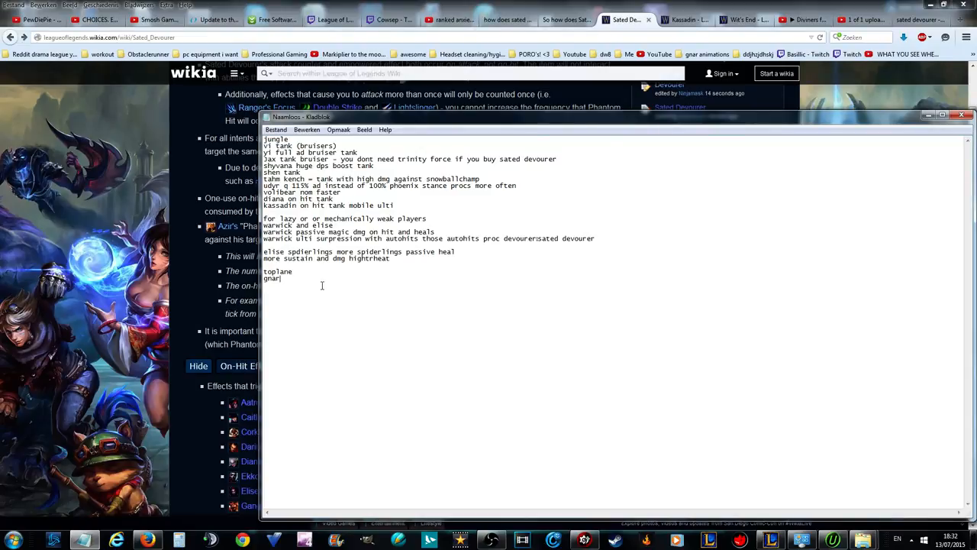
pyautogui.write('w')
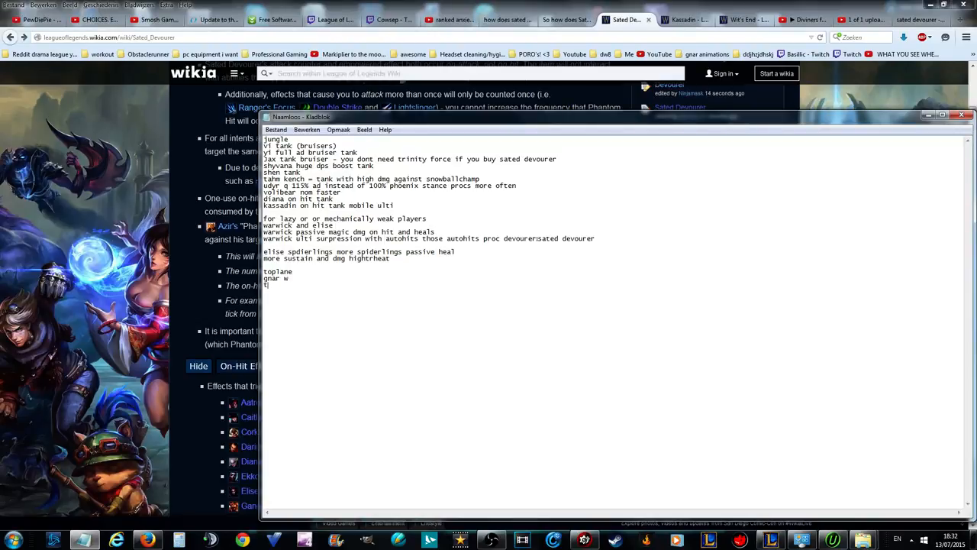
pyautogui.write('teemo on hit')
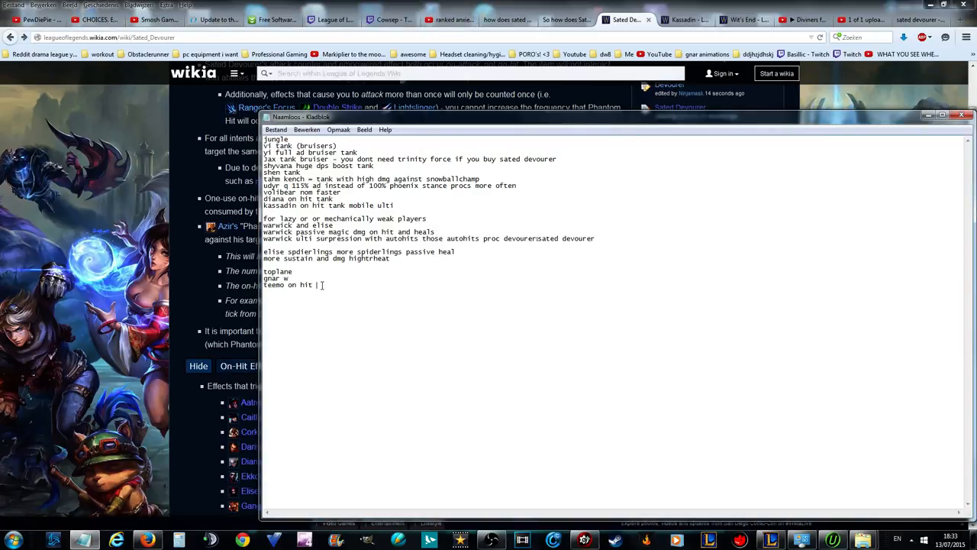
pyautogui.write('dont full on hit teemo')
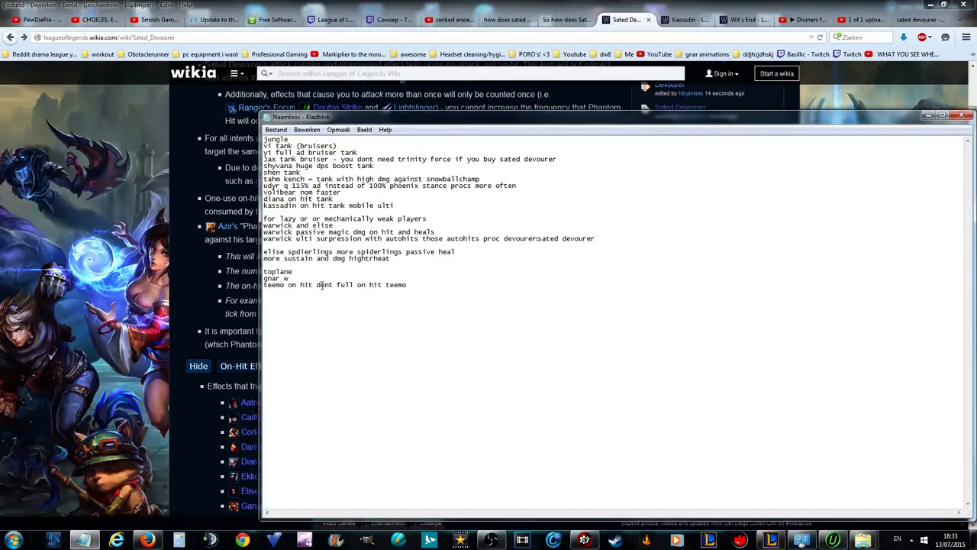
# - Finish the Teemo line with a full attack-speed on-hit note
pyautogui.write('toyou')
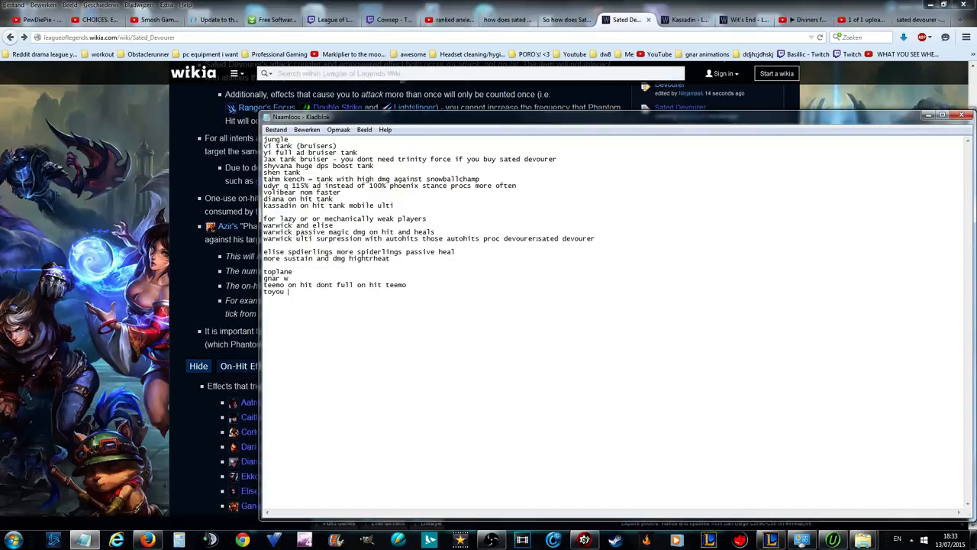
pyautogui.press('BackSpace')
pyautogui.write(' can og full')
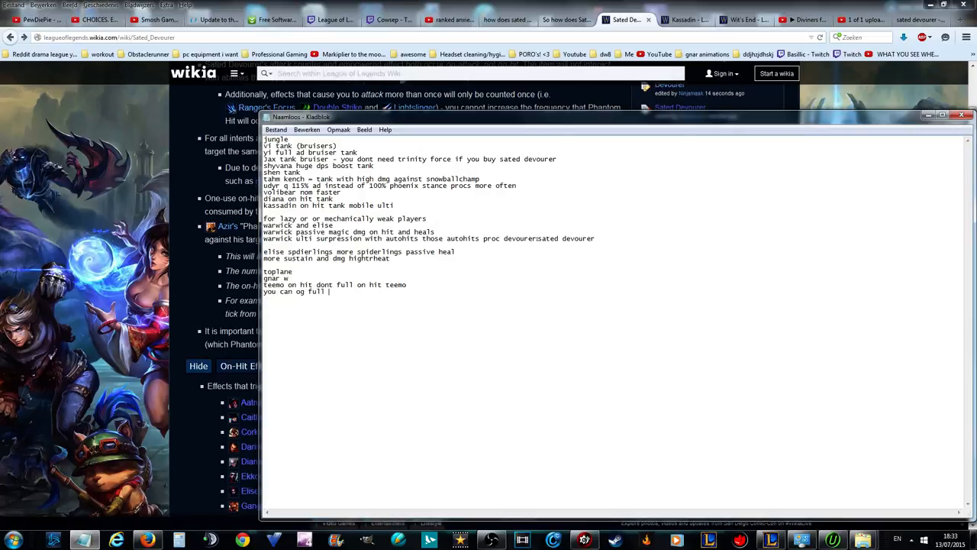
pyautogui.write('attackspeed.')
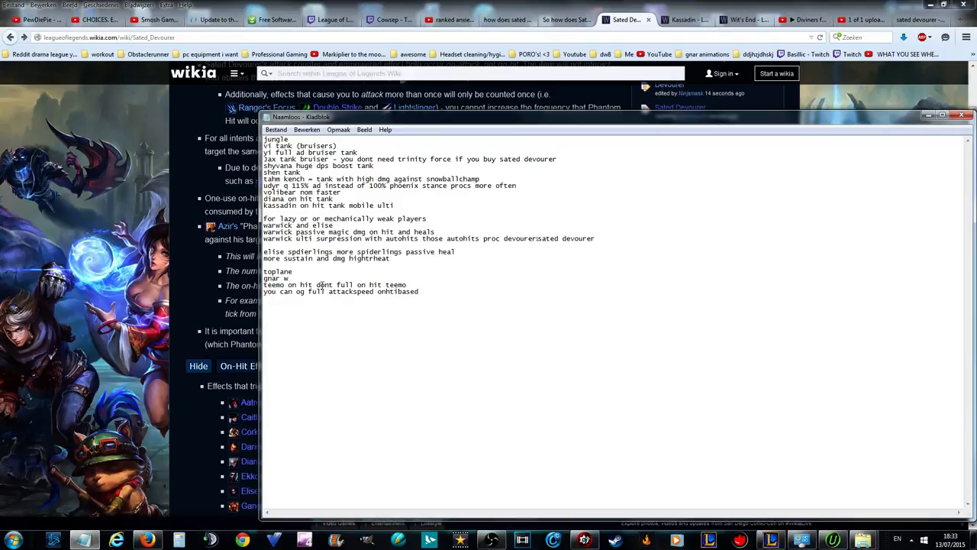
# - Add 'kennen hybrid dmg alot of stuns' and 'shyvana' to toplane, deleting a stray aatrox entry
pyautogui.write('kennen s')
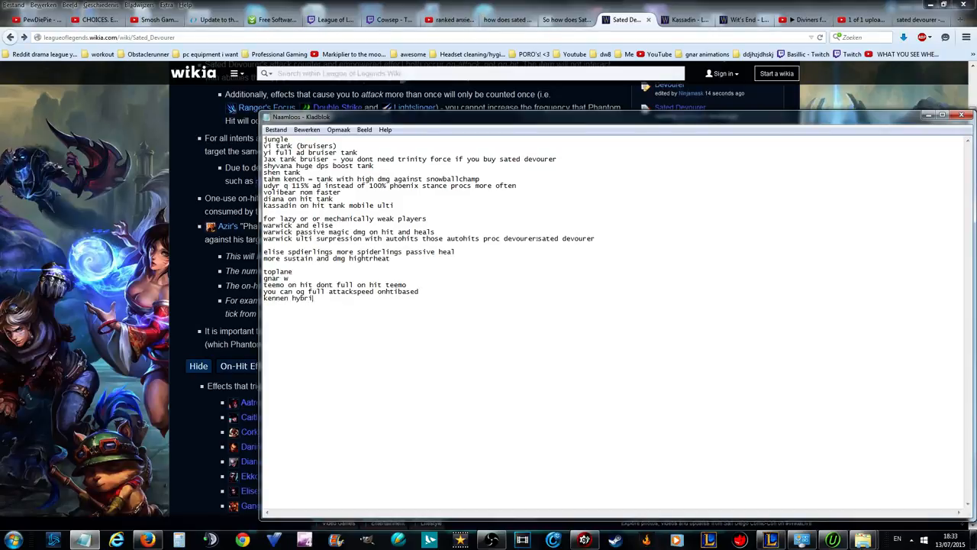
pyautogui.write('dmg')
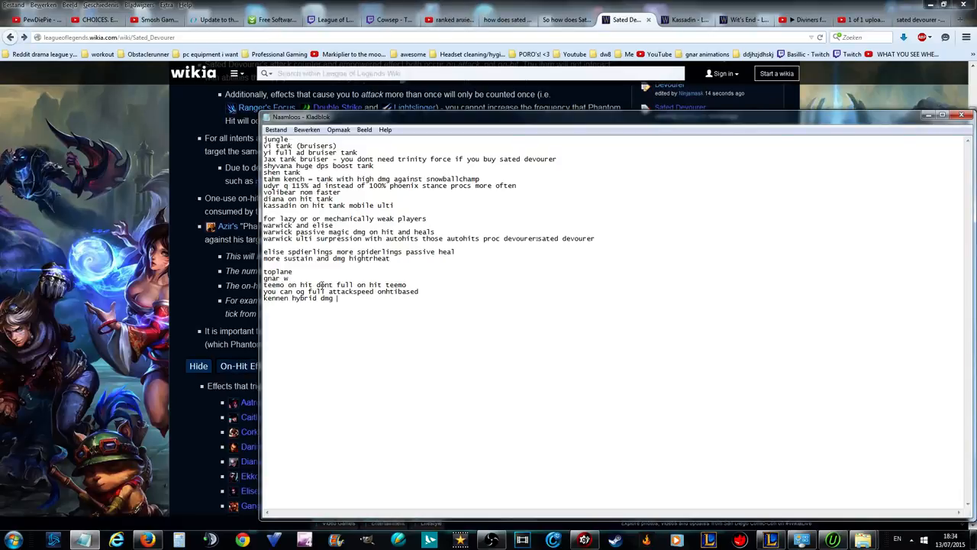
pyautogui.write('alot of s')
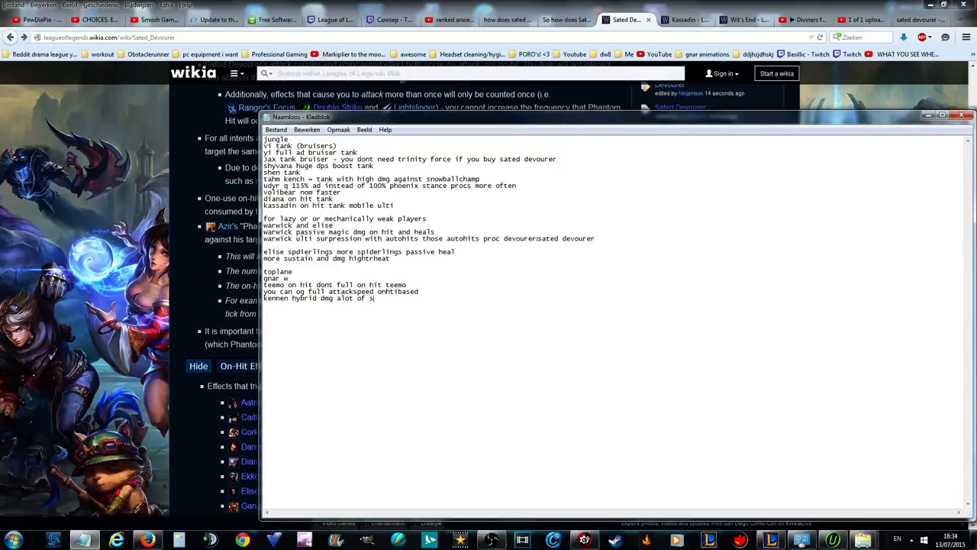
pyautogui.write('tuns')
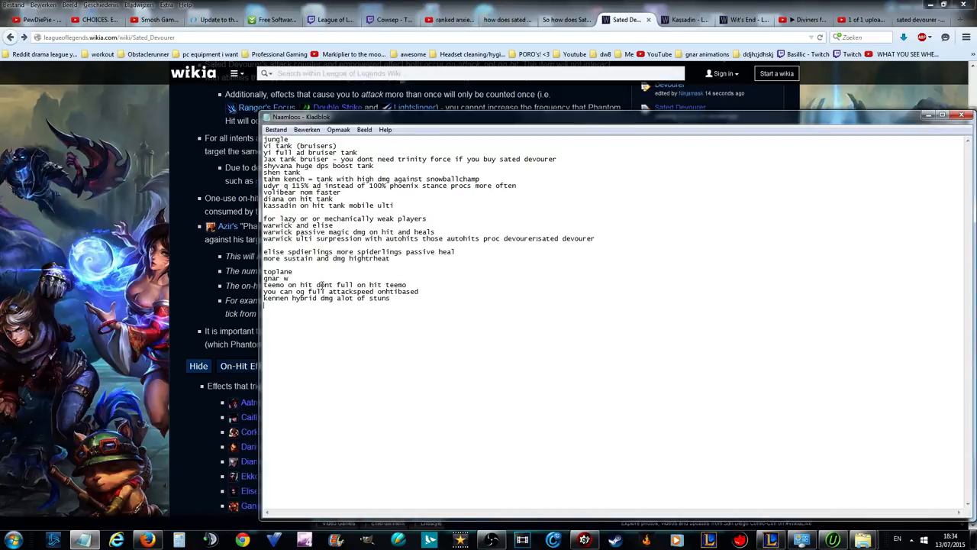
pyautogui.write('shyvana')
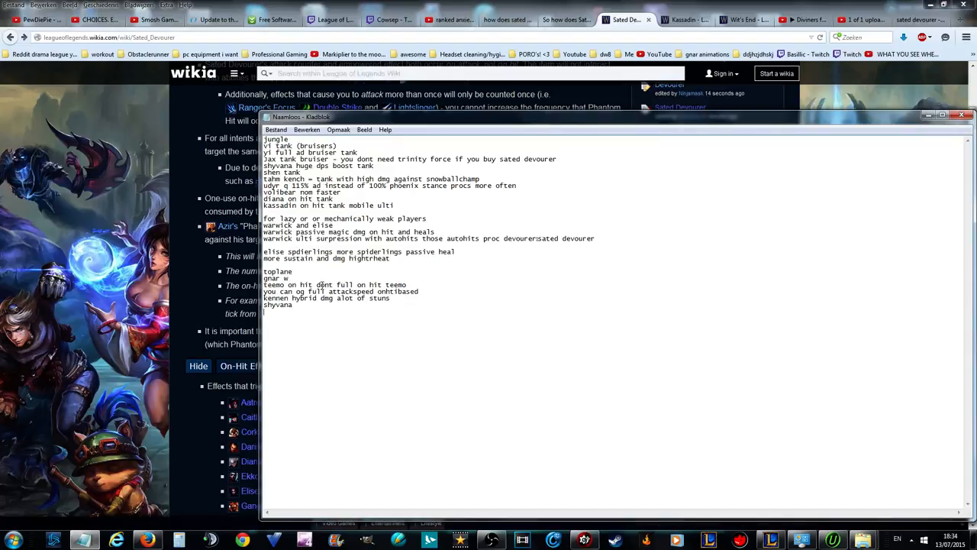
pyautogui.write('aatrox')
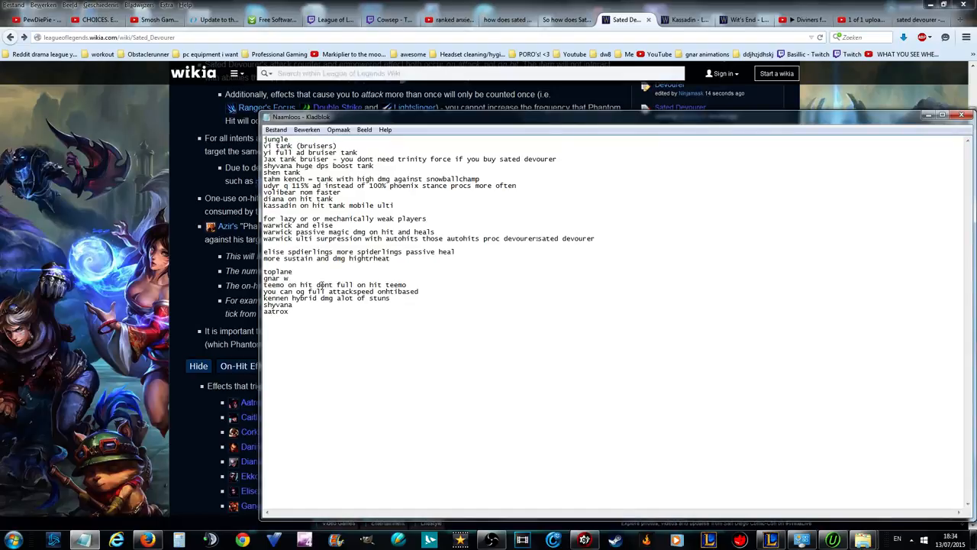
pyautogui.press('Backspace')
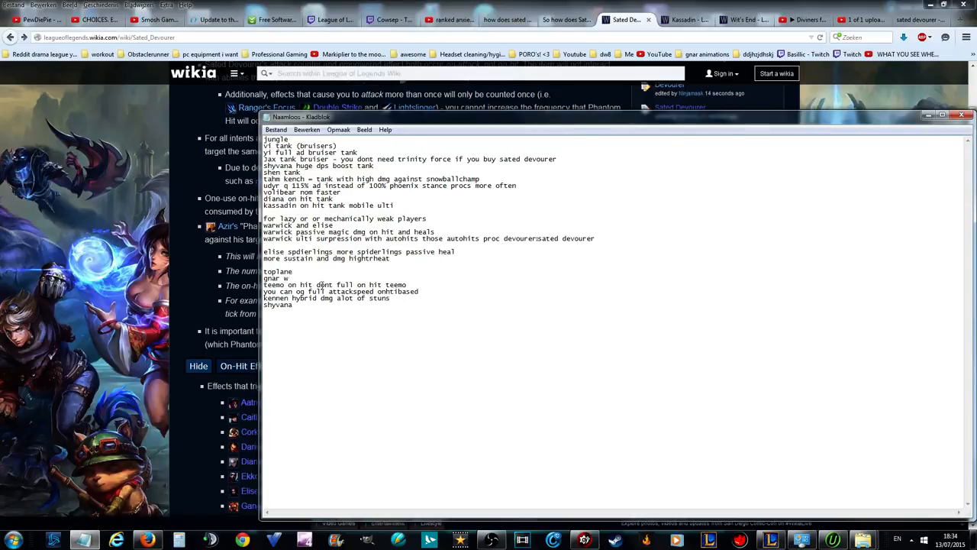
# - List mf, vayne and kalista in the adc section
pyautogui.write('adc')
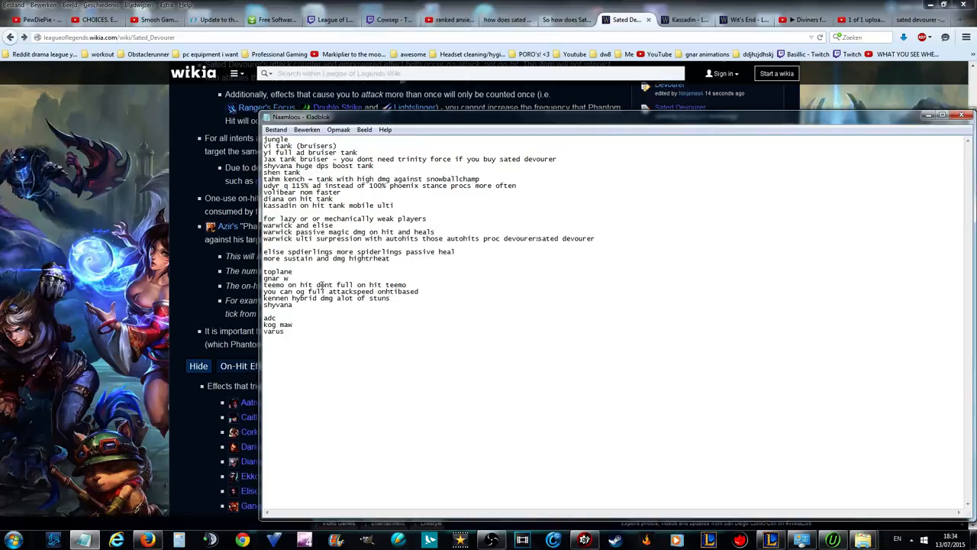
pyautogui.write('mf')
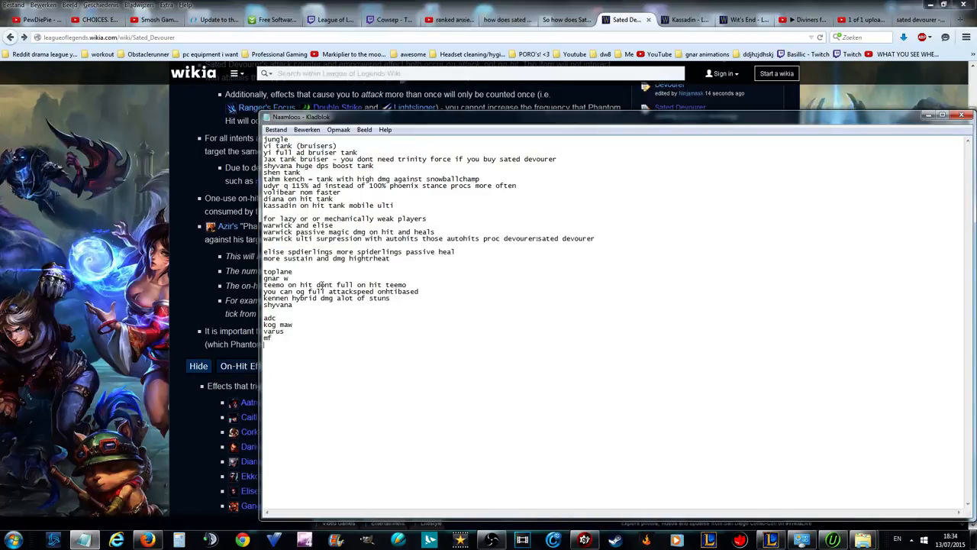
pyautogui.write('vayne')
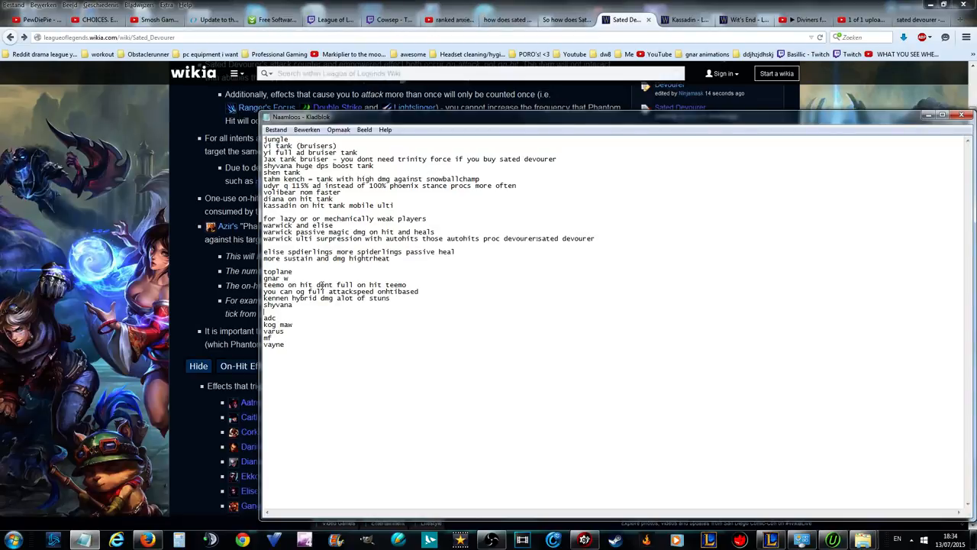
pyautogui.write('kalist')
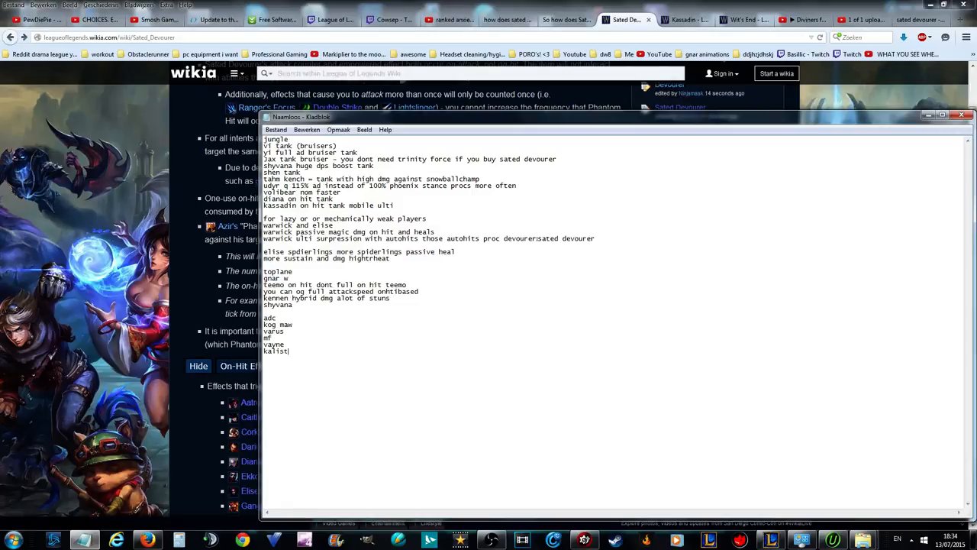
pyautogui.write('a')
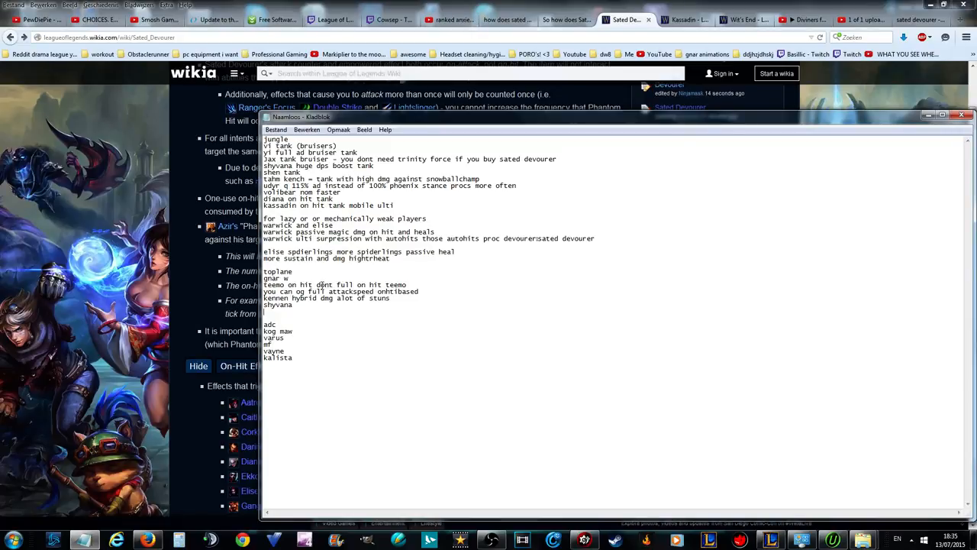
# - Add kalista and vayne as separate lines below shyvana in toplane
pyautogui.write('kalista')
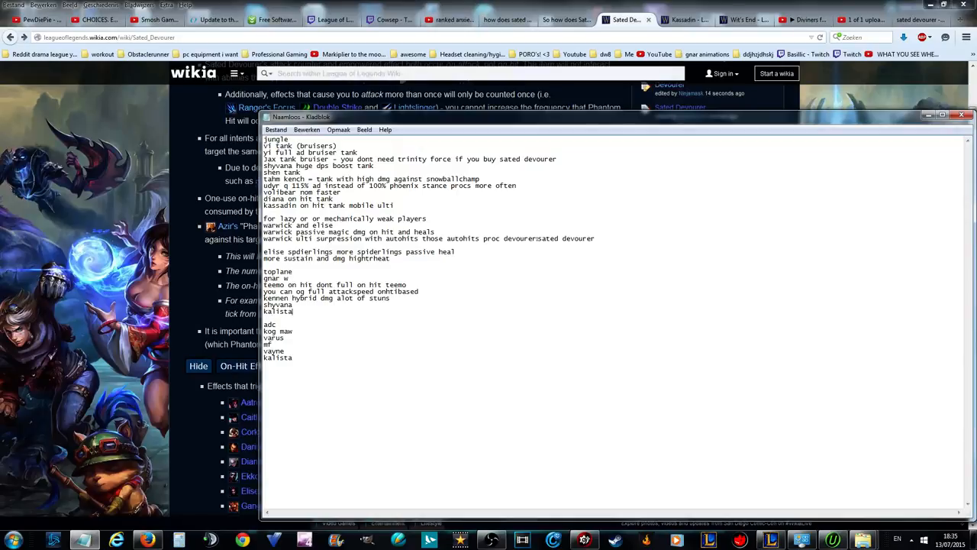
pyautogui.press('Enter')
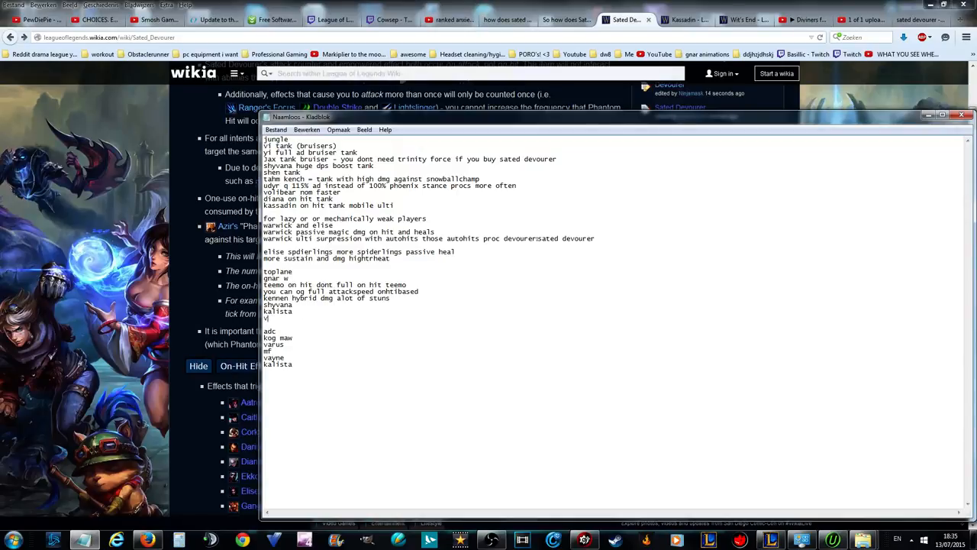
pyautogui.write('vayne')
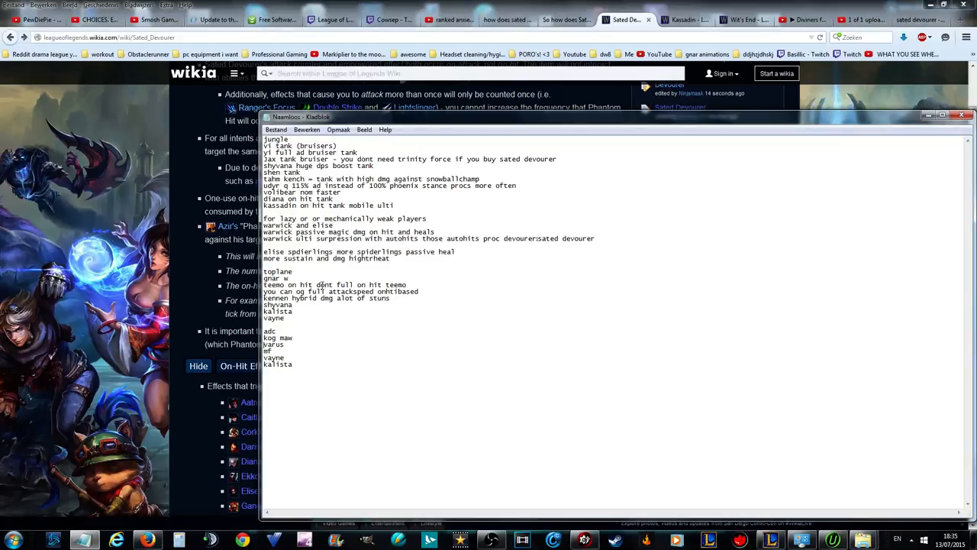
# - Note kog maw 'devourer doesnt affect early game as much', varus 'on hit team varus w magic dmg', mf 'same as varus'
pyautogui.write('devourer')
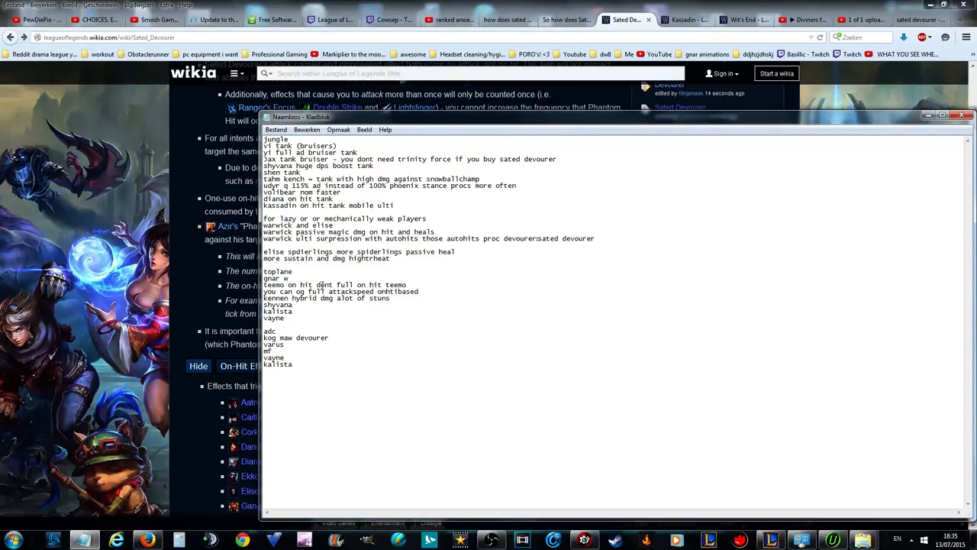
pyautogui.write('doesnt affect early game as')
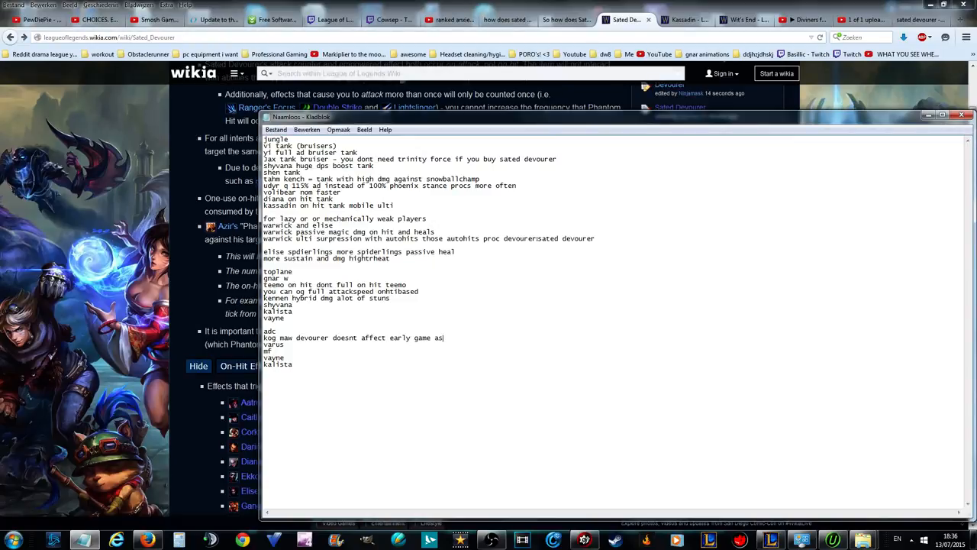
pyautogui.write('much as others')
pyautogui.click(284, 343)
pyautogui.write(' on hit ')
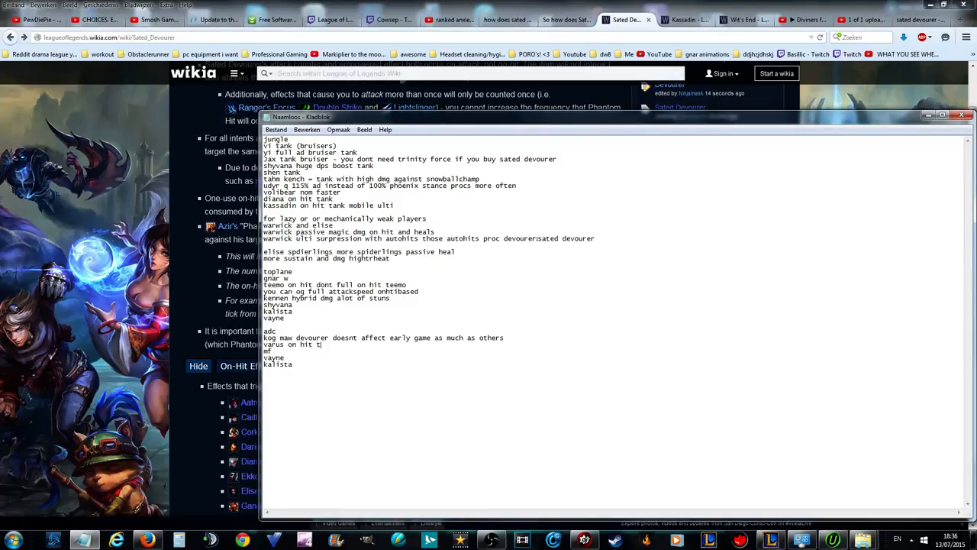
pyautogui.write('team varus w magi')
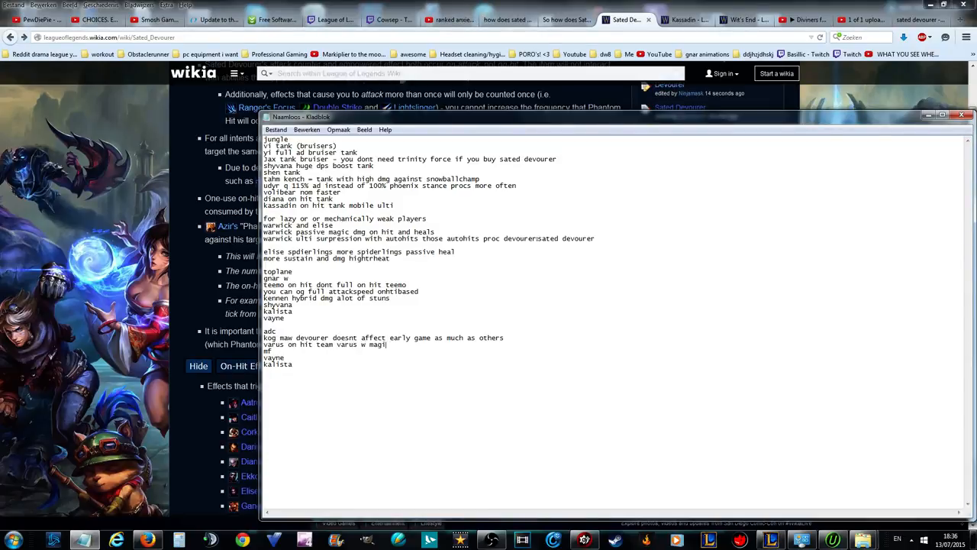
pyautogui.write('c dmg')
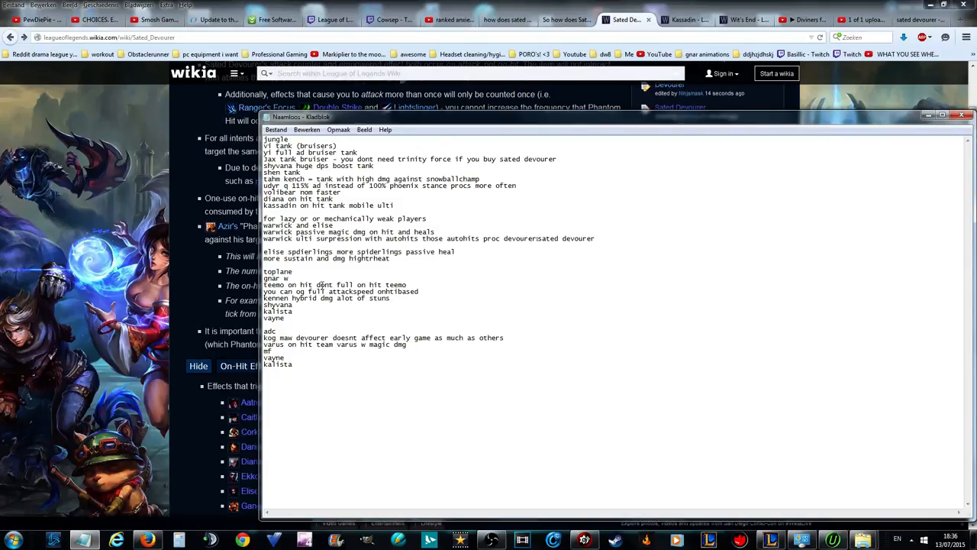
pyautogui.write('sa')
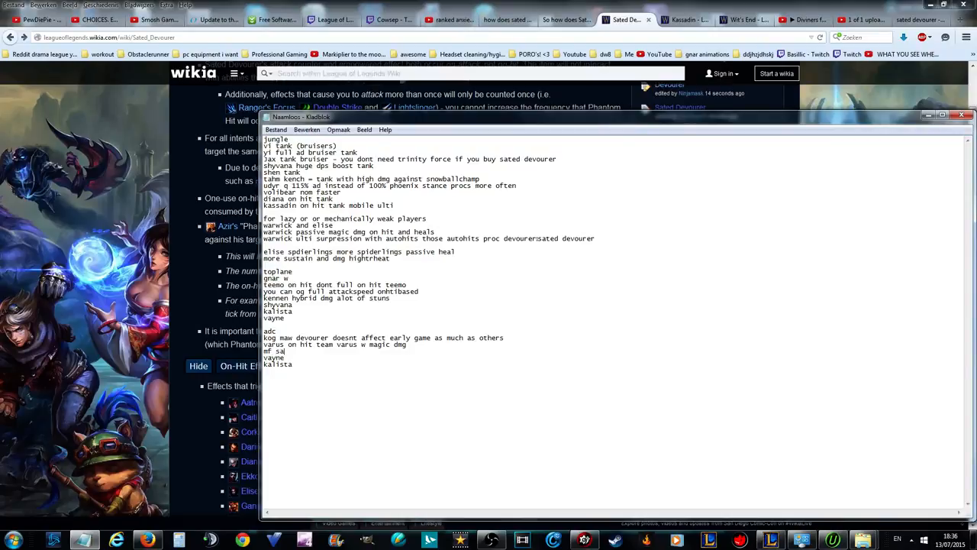
pyautogui.write('same as varus')
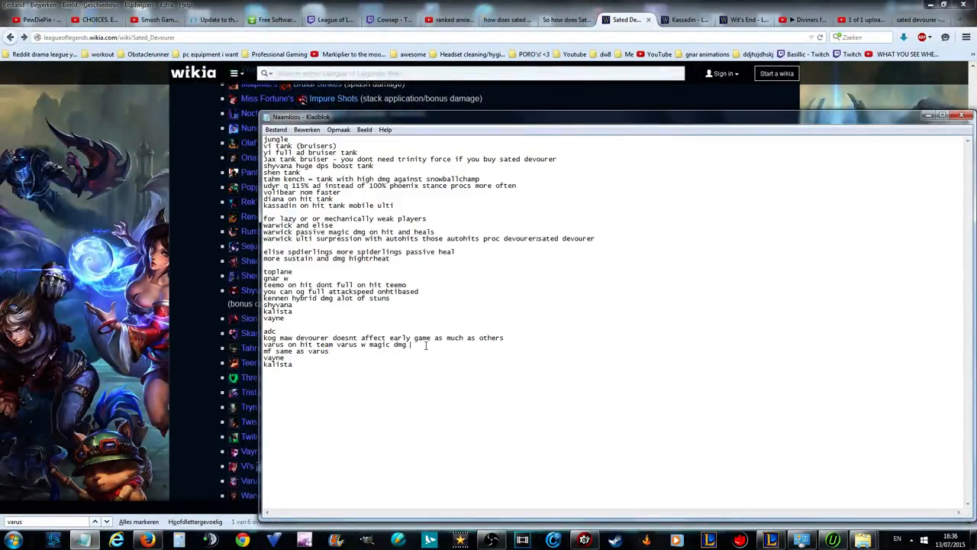
# - Append '+ stackapplication' to the end of the varus line
pyautogui.write('+')
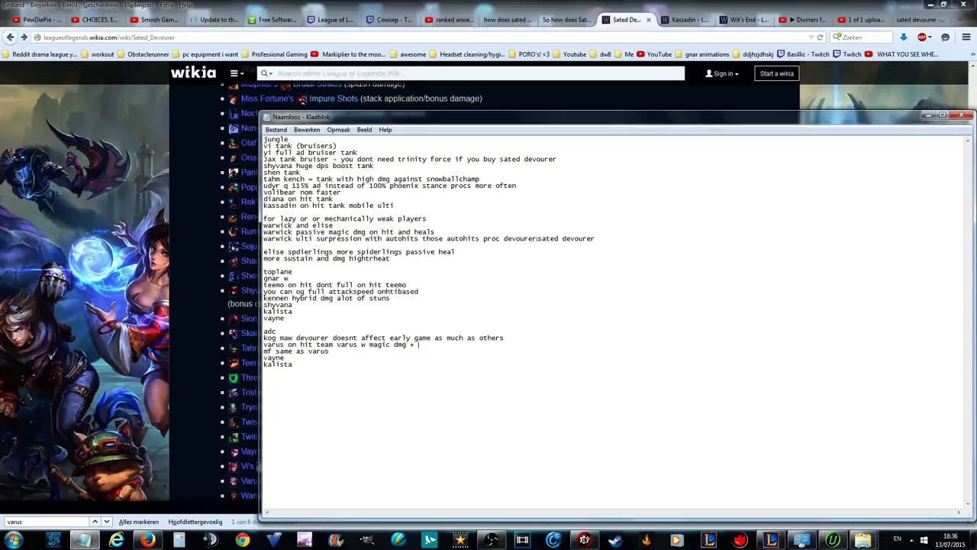
pyautogui.write('stackapplication')
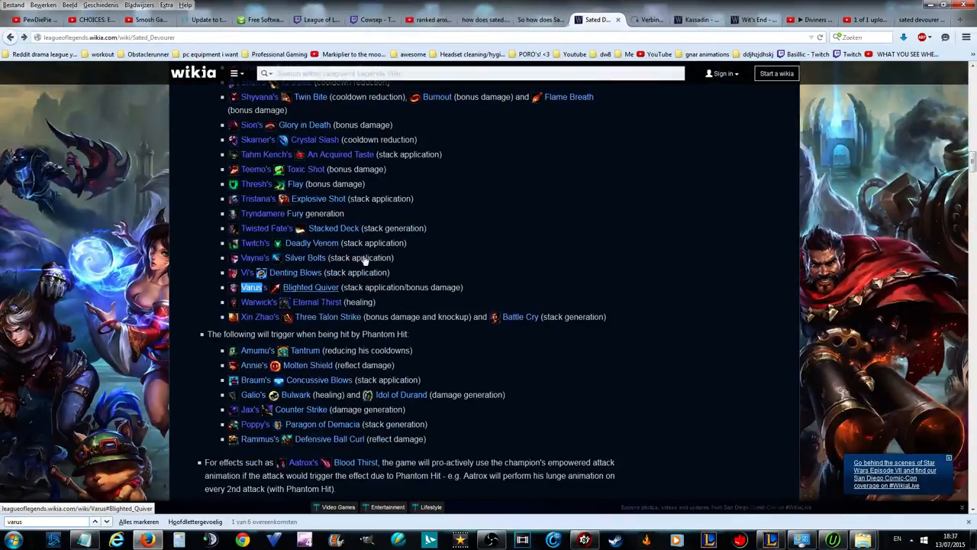
# - Open Varus's wiki page from the Blighted Quiver link and scroll to the passive
pyautogui.click(251, 287)
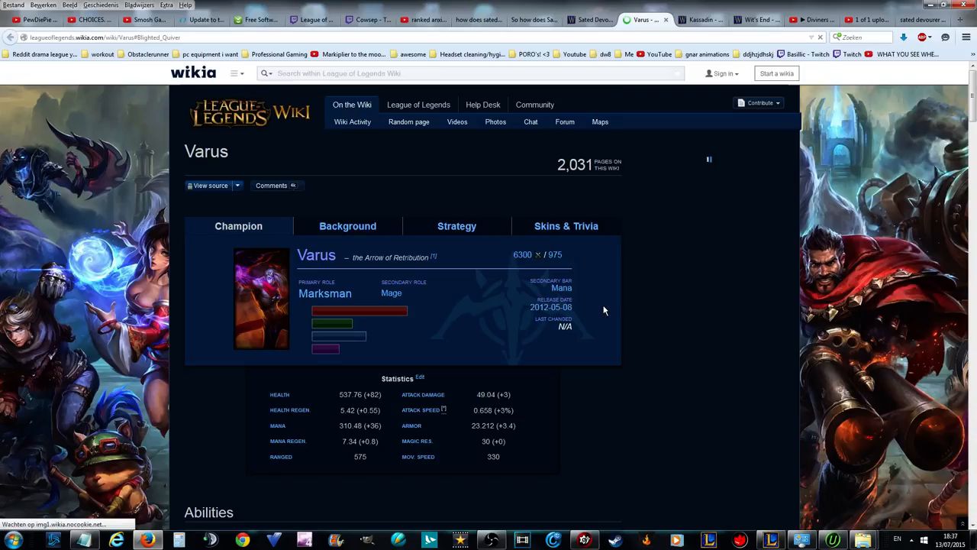
pyautogui.scroll(-3)
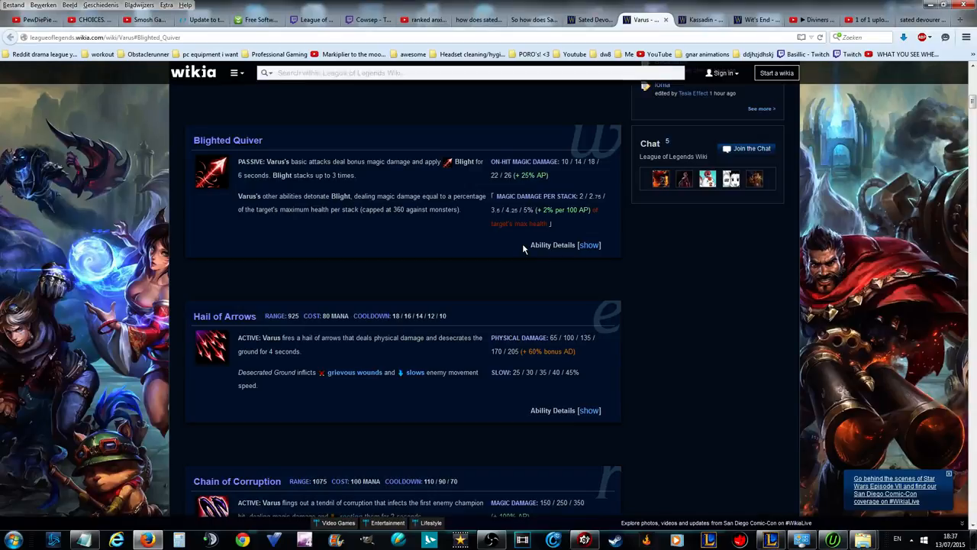
pyautogui.moveTo(630, 320)
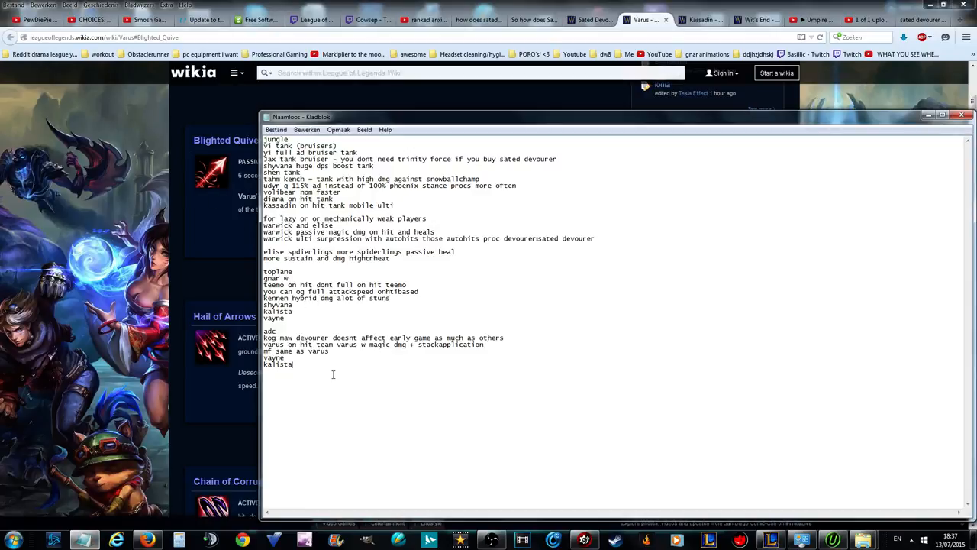
# - Add a midlane section listing kogmaw, varus mid and 'teemo mid vs melee'
pyautogui.write('midlane')
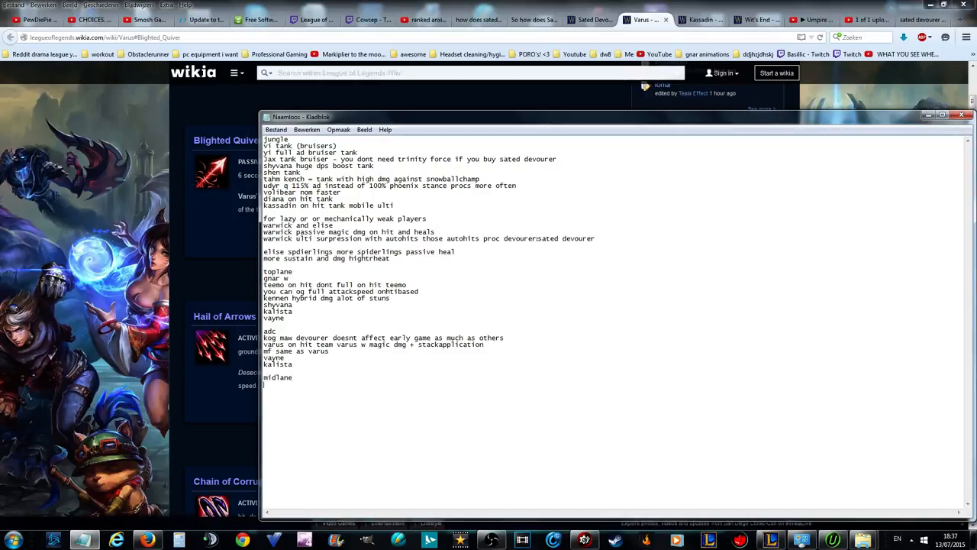
pyautogui.write('kogmaw')
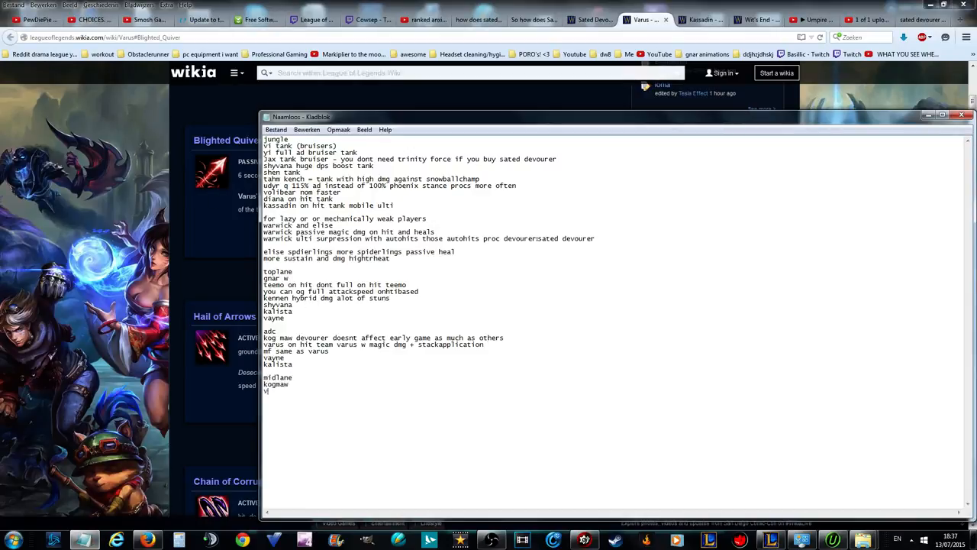
pyautogui.write('arus')
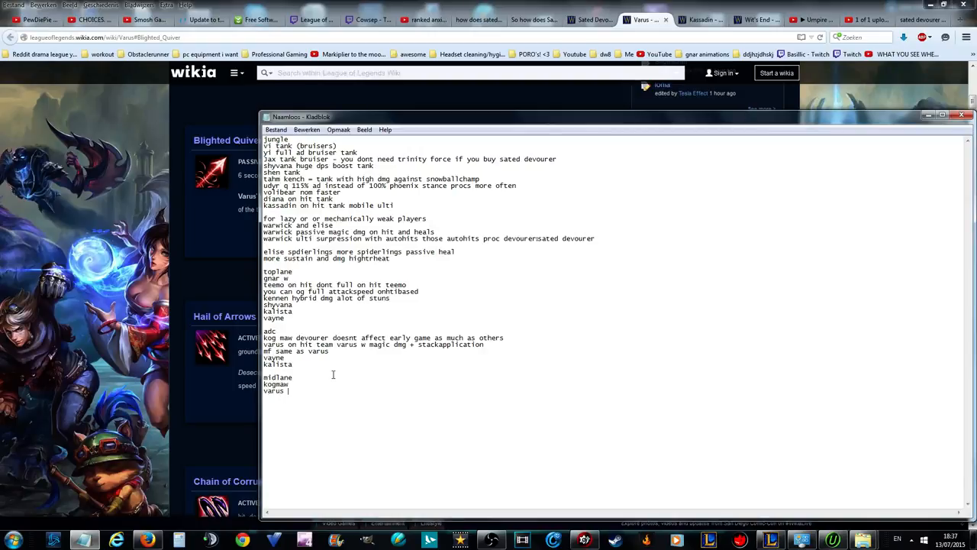
pyautogui.write('mid')
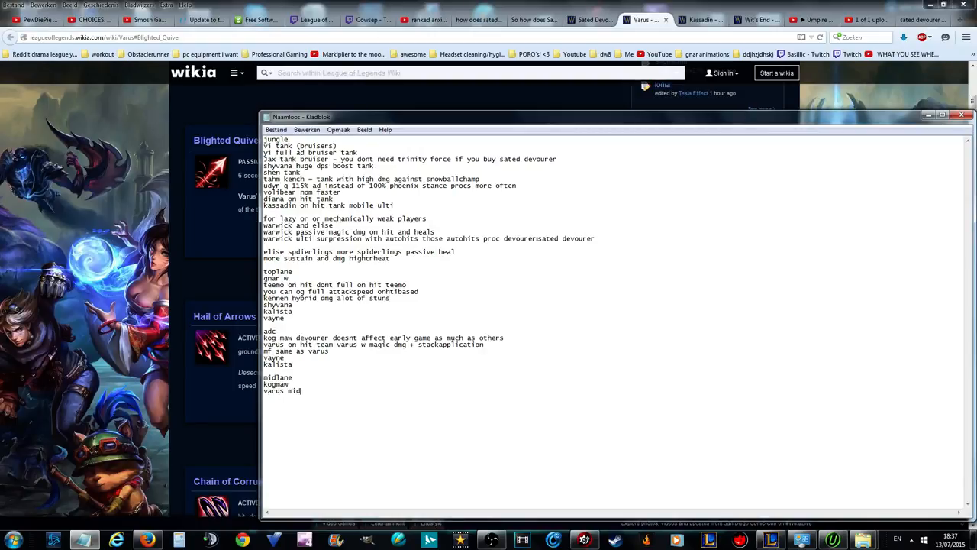
pyautogui.write('teemo mid')
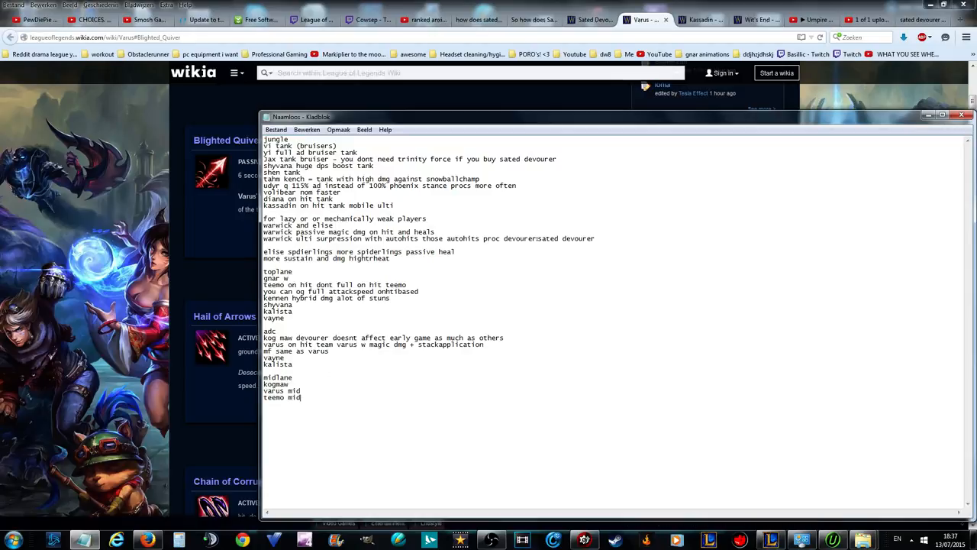
pyautogui.write('vs melee')
pyautogui.click(284, 390)
pyautogui.write(' ap varus')
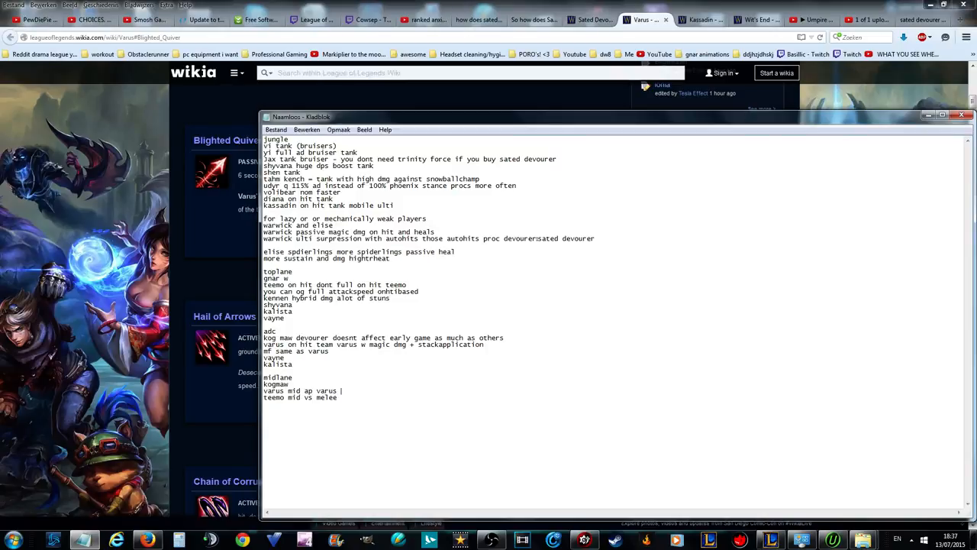
pyautogui.moveTo(332, 374)
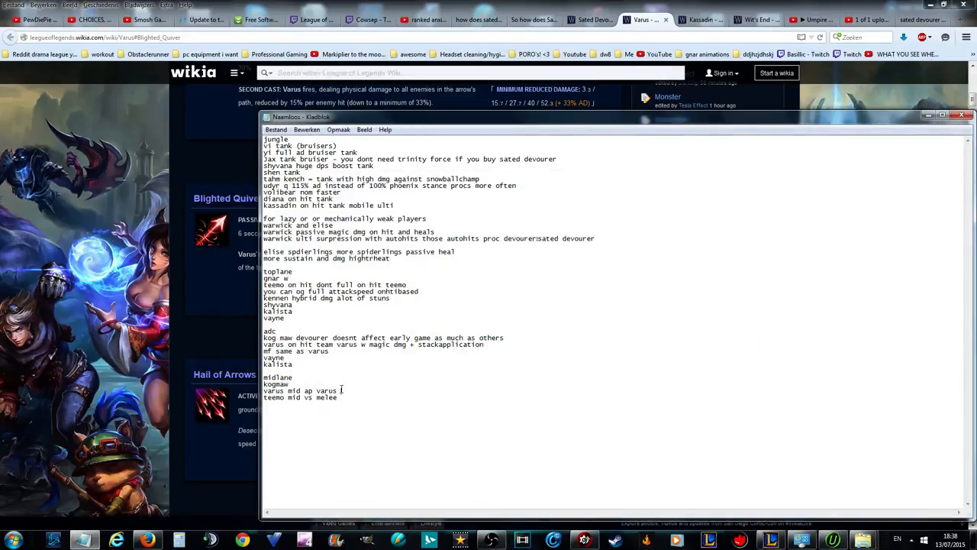
# - Extend AP varus with 'sated devourer into nashor tooth hurricane' and add 'hybrid varus'
pyautogui.write('sated devourer into nnashor toot')
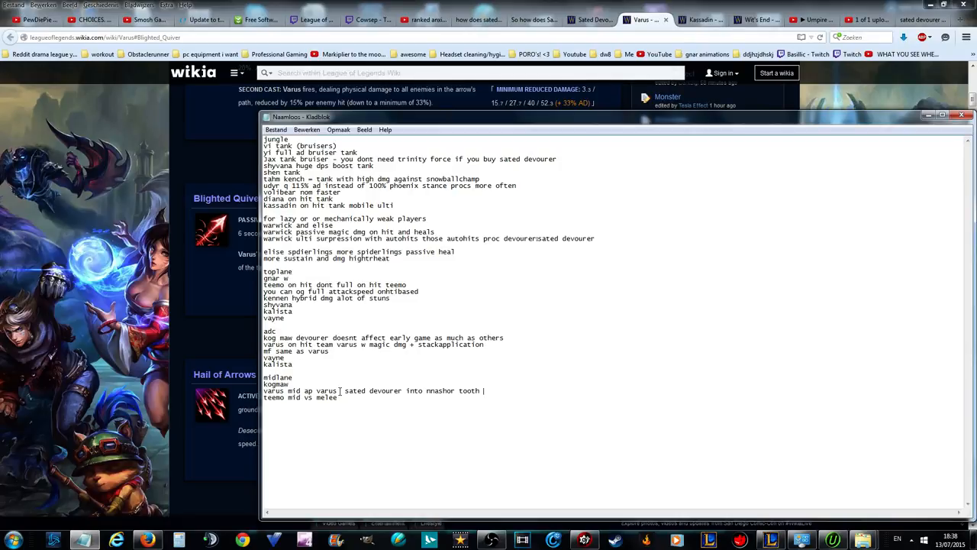
pyautogui.write('hurricane')
pyautogui.write('hybrid')
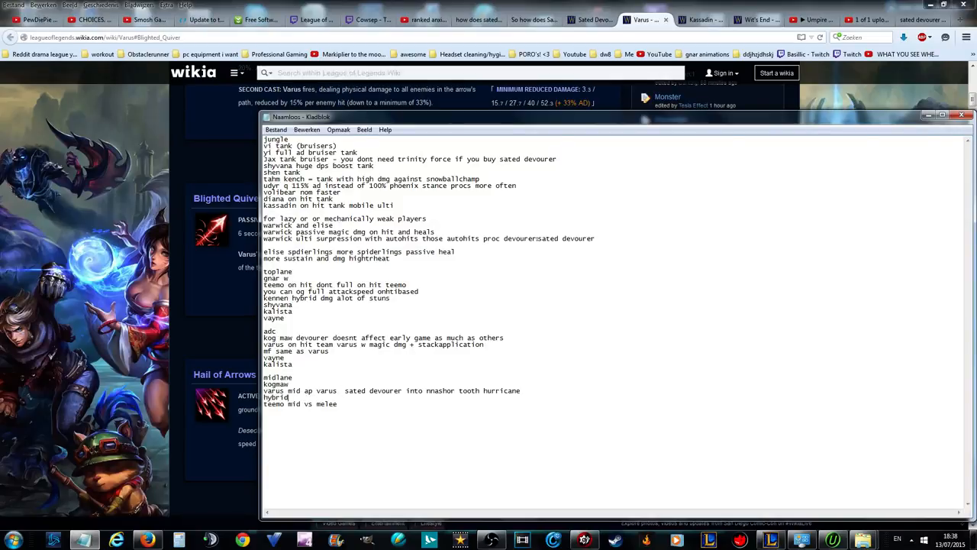
pyautogui.write('varus')
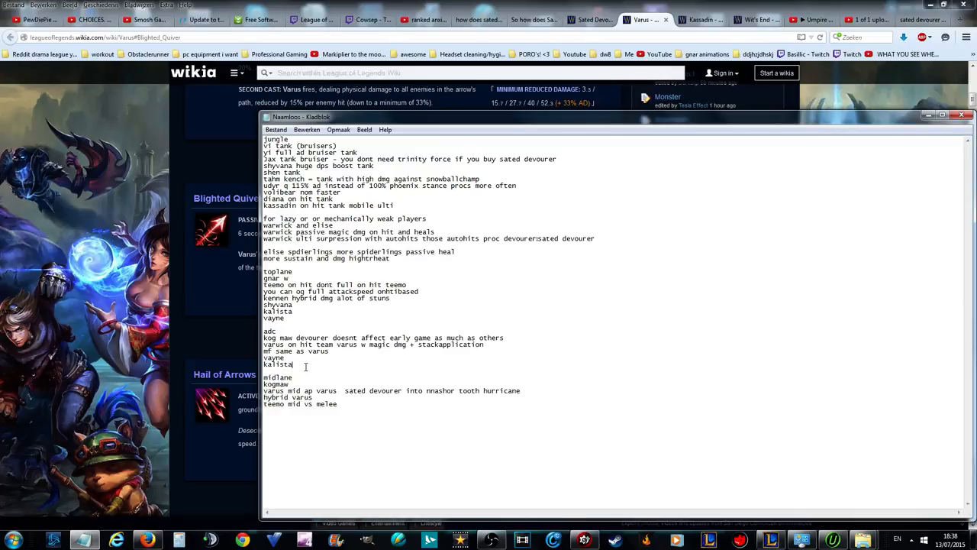
# - Add 'kennen tf low atk range and kit bad for dueling tradepotential' under kalista
pyautogui.write('kennen tf low')
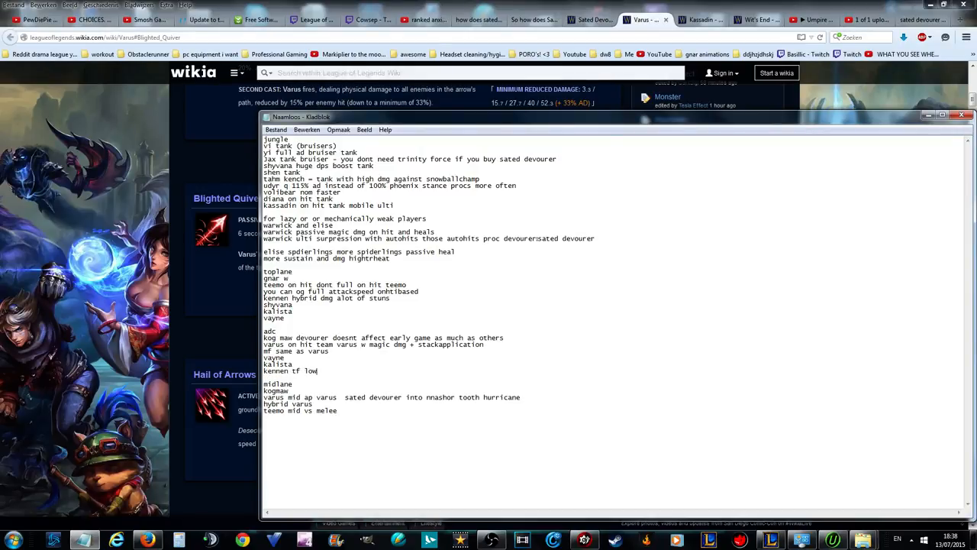
pyautogui.write('atk range and kit bad for duelnig')
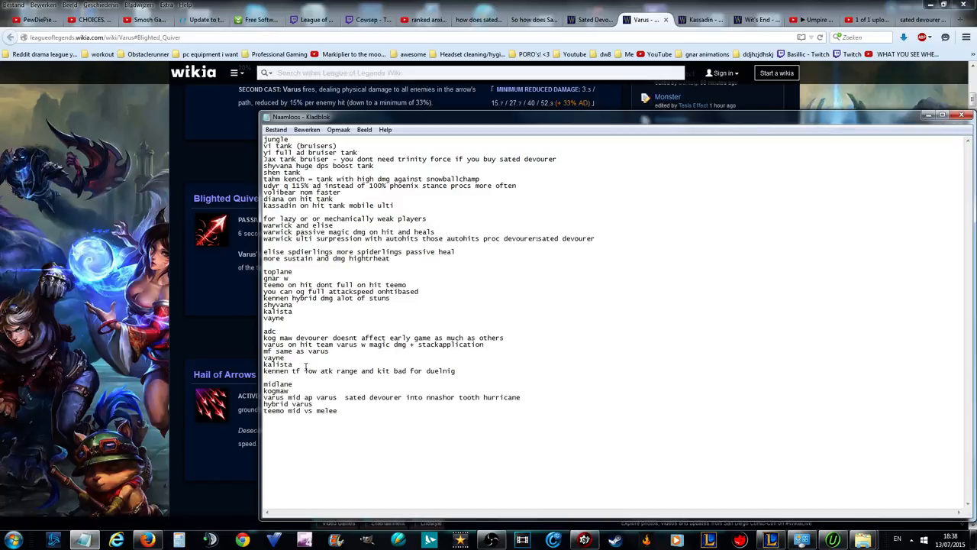
pyautogui.write('tradepotential')
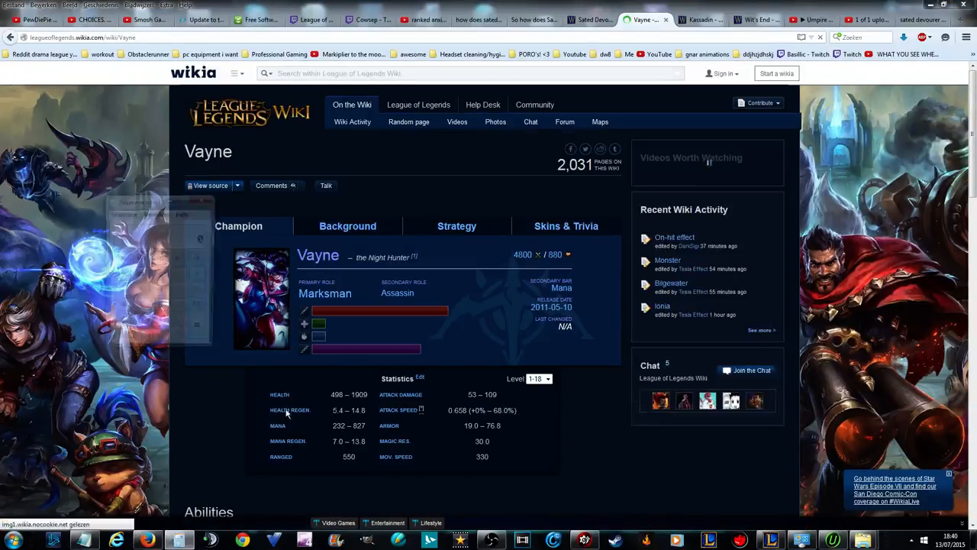
# - Scroll through Vayne's wiki page to view her statistics and abilities
pyautogui.scroll(-3)
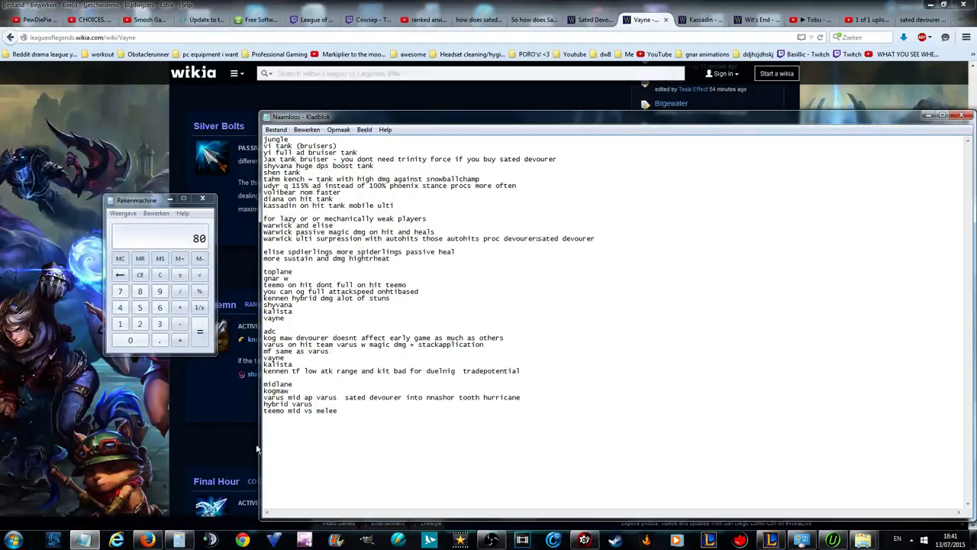
# - Add the 'SATED DEVOURER MUST USE CHAMPIONS' heading with a 'yi jax huge dmg' line
pyautogui.write('s')
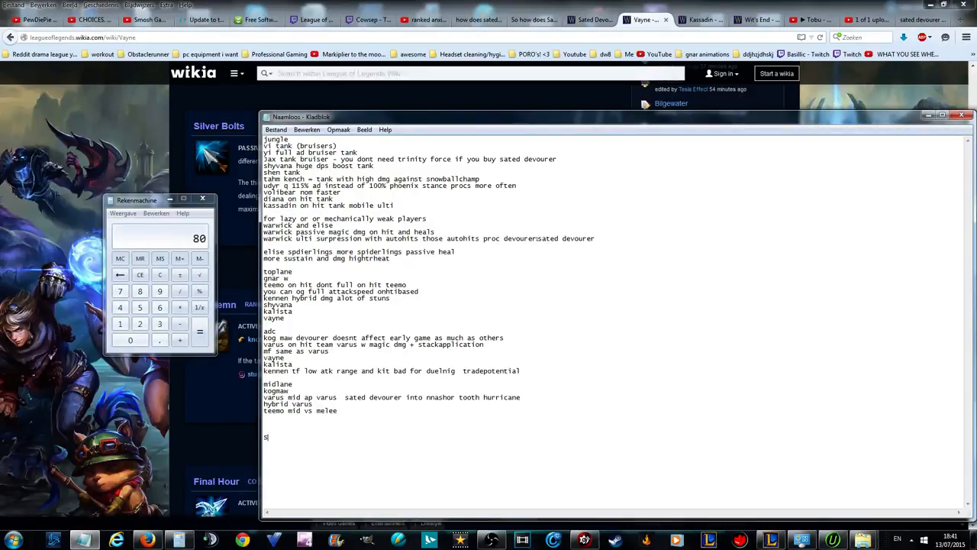
pyautogui.write('SATED DEVOURER MUST USE CHAMPIONS')
pyautogui.write('noc')
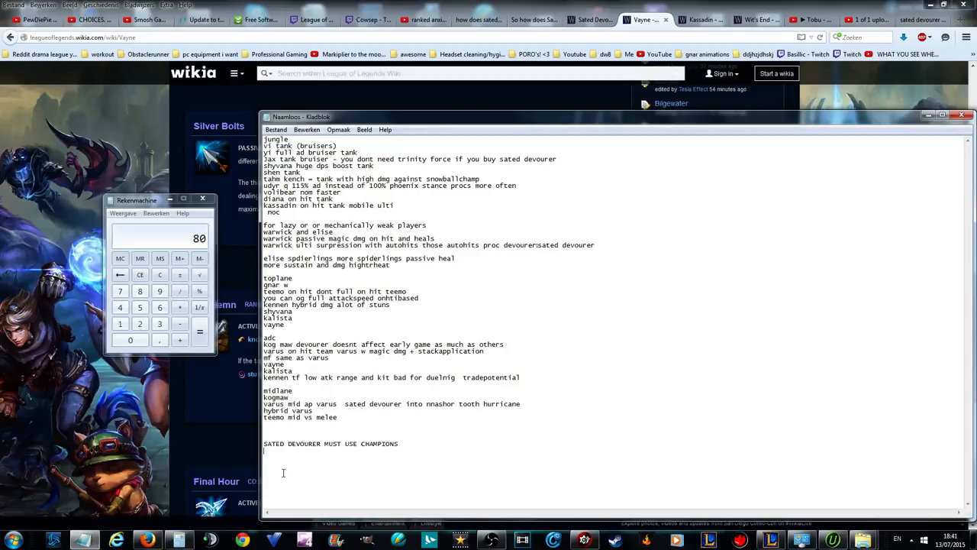
pyautogui.write('yi')
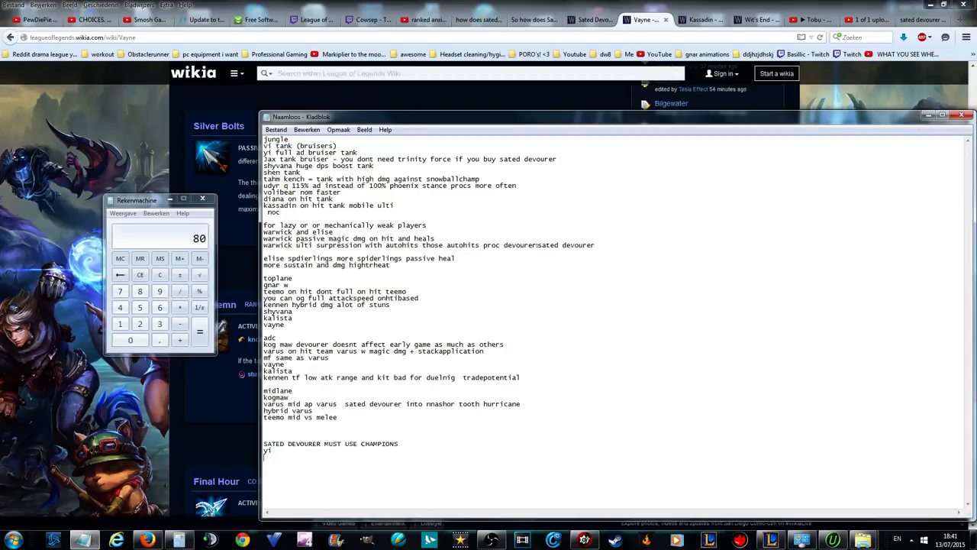
pyautogui.write('jax')
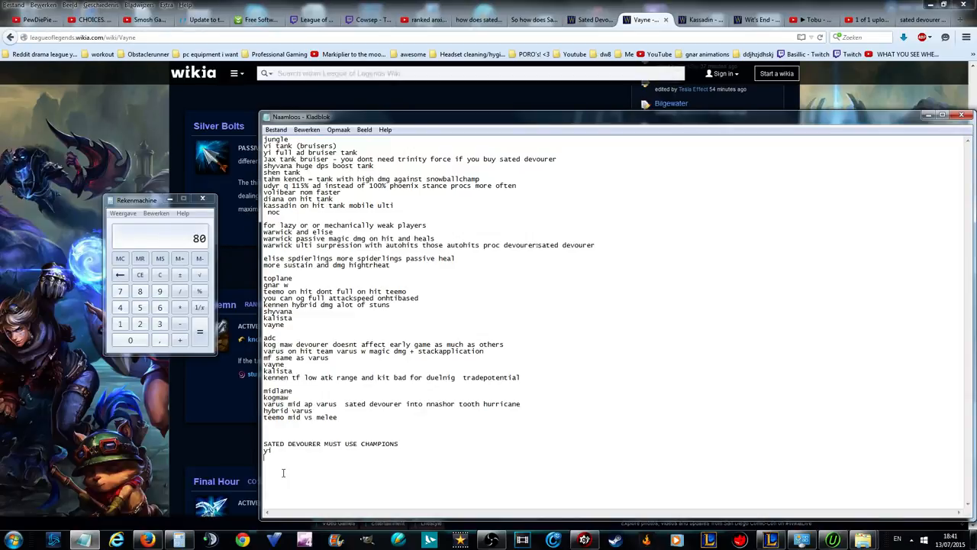
pyautogui.write('jax huge dmg')
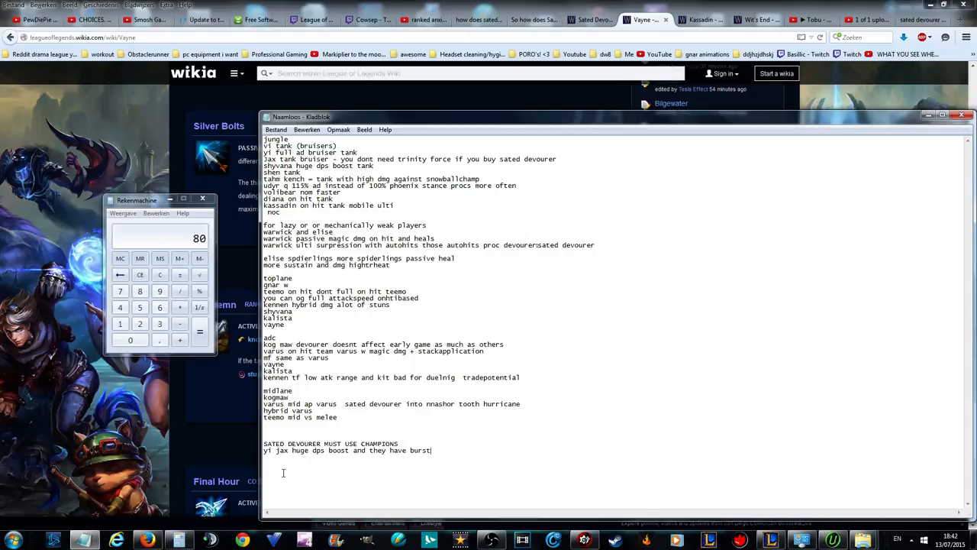
# - Add a shyv vi line noting 'dps boost'
pyautogui.write('vi')
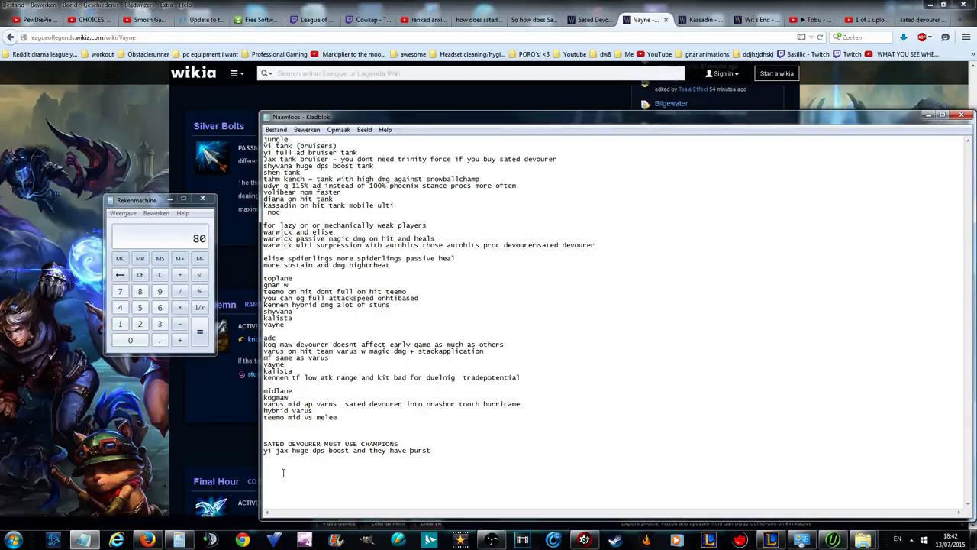
pyautogui.write('shyv huge')
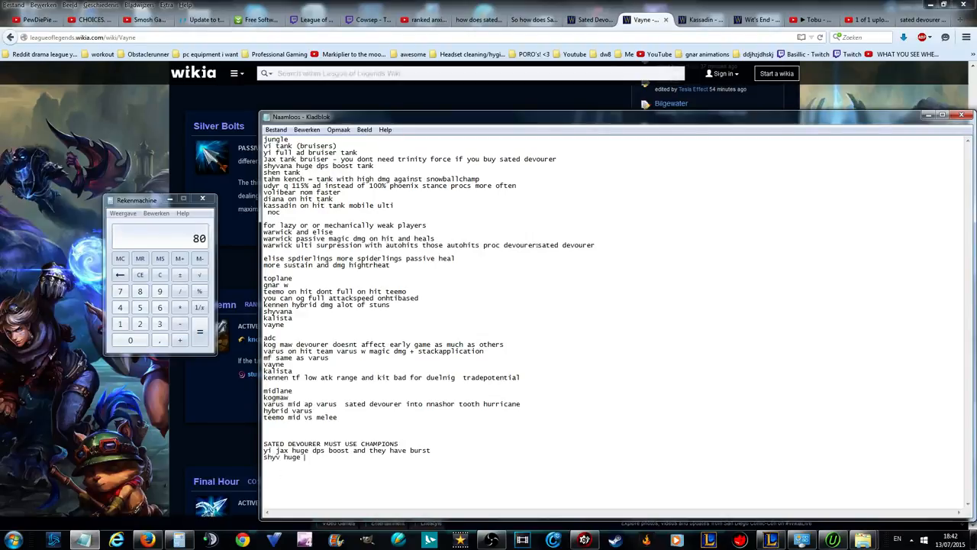
pyautogui.write('voi')
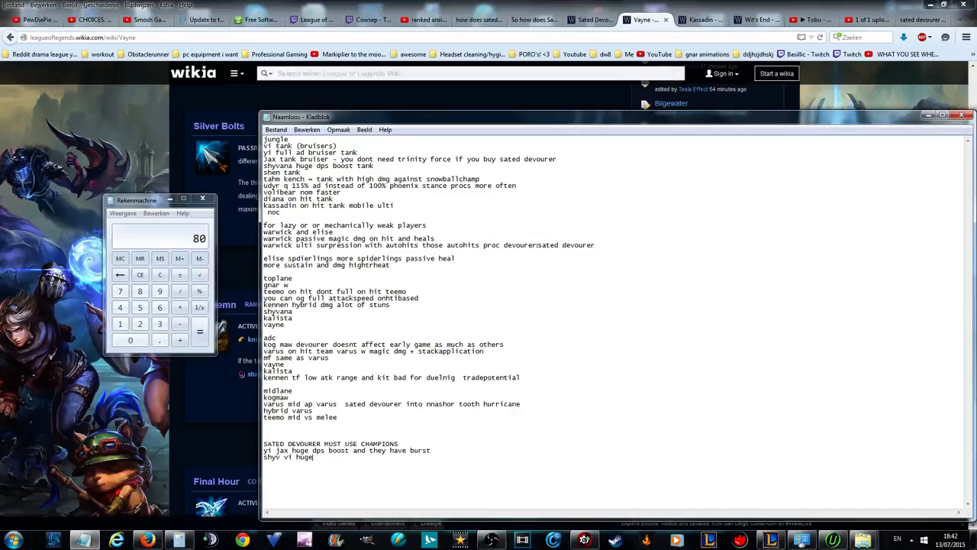
pyautogui.write('dps boost')
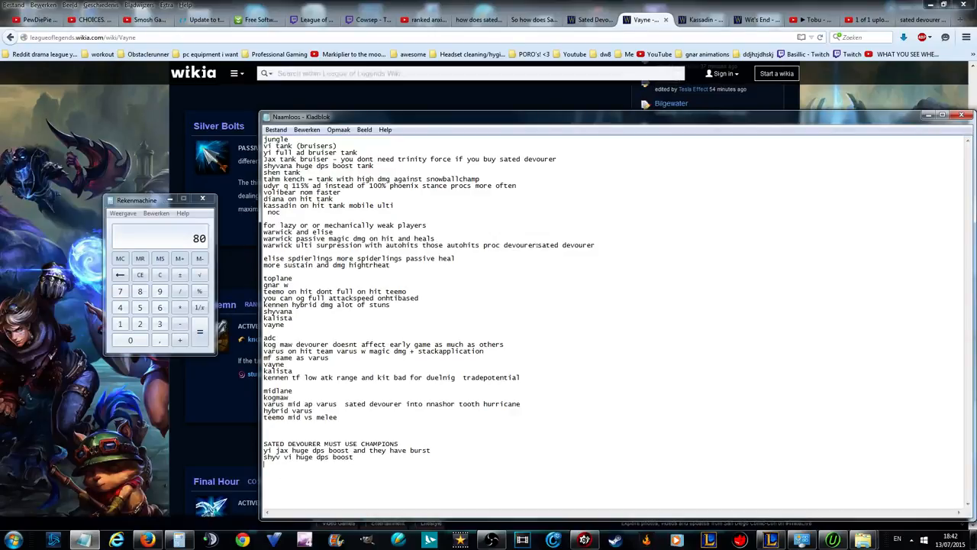
# - Add 'tk shen udyr', then start a line with vayne in place of teemo
pyautogui.write('tk')
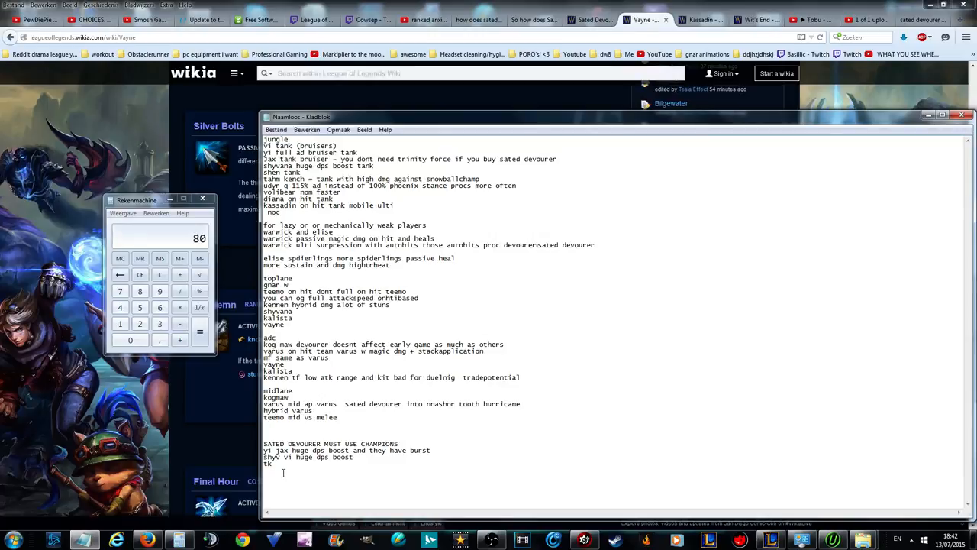
pyautogui.write('shen')
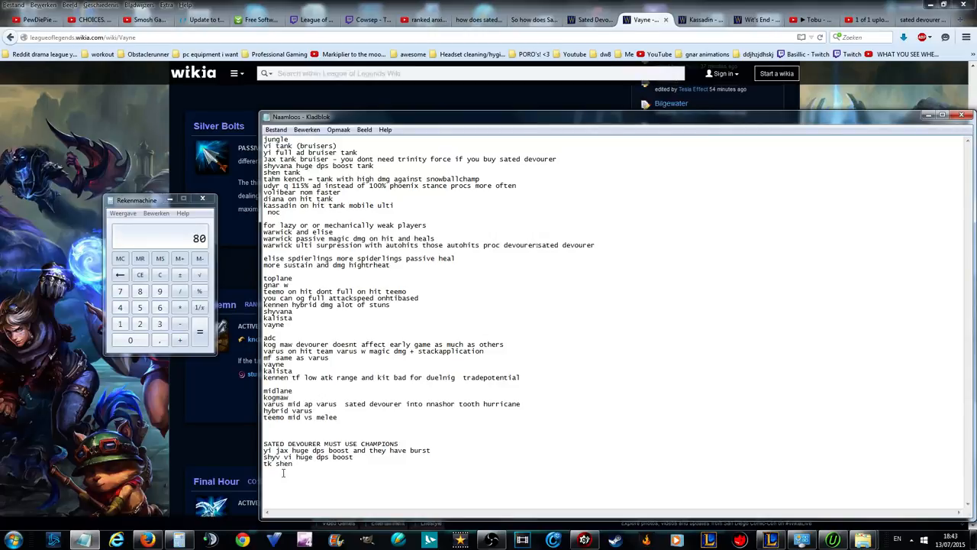
pyautogui.write('udyr')
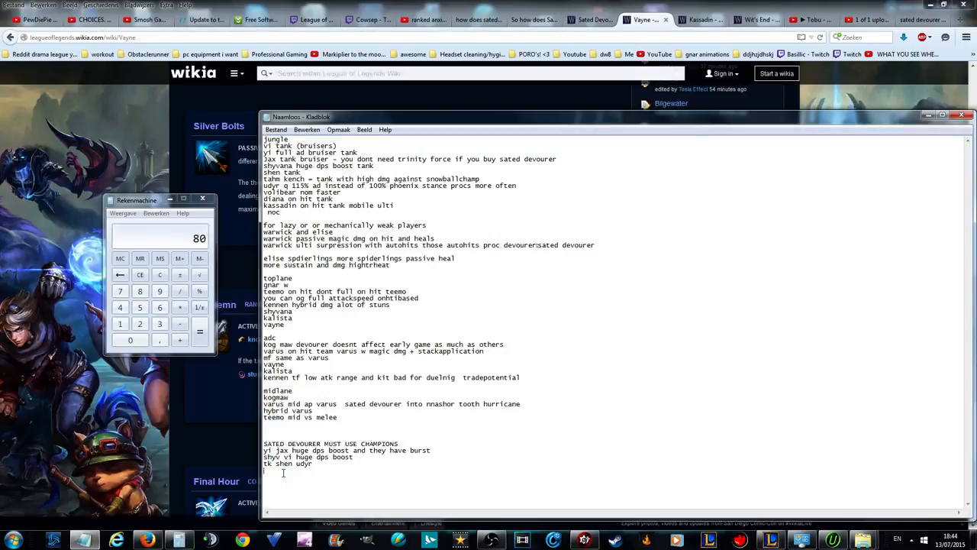
pyautogui.write('teemo')
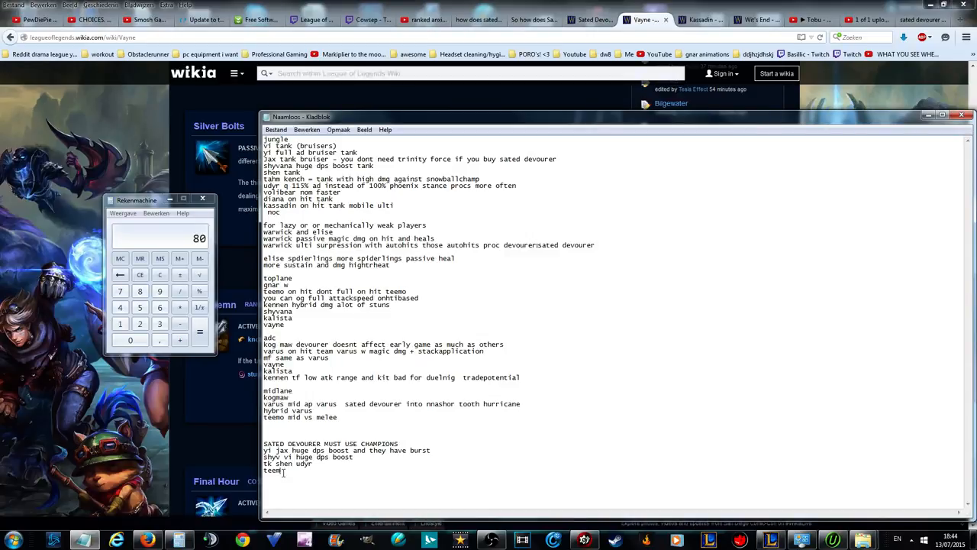
pyautogui.write('vayne a')
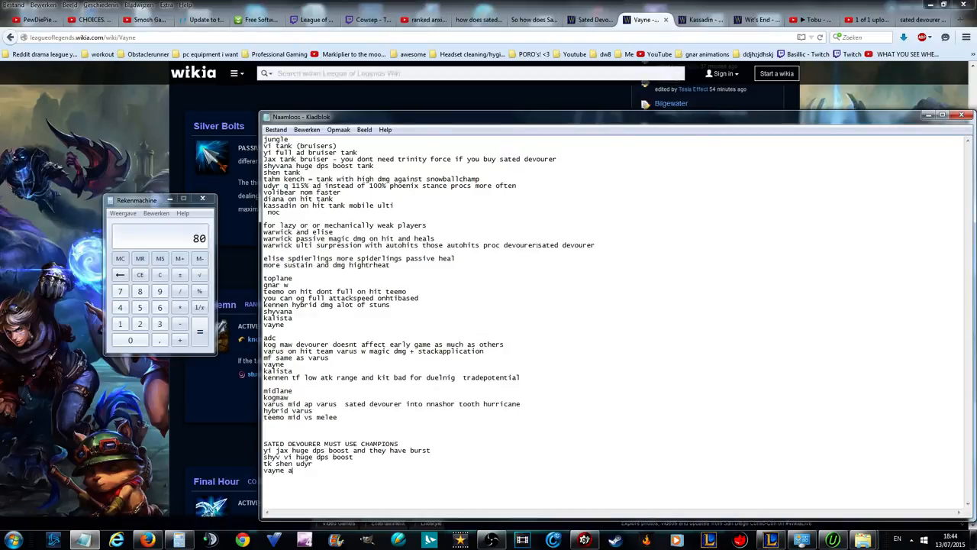